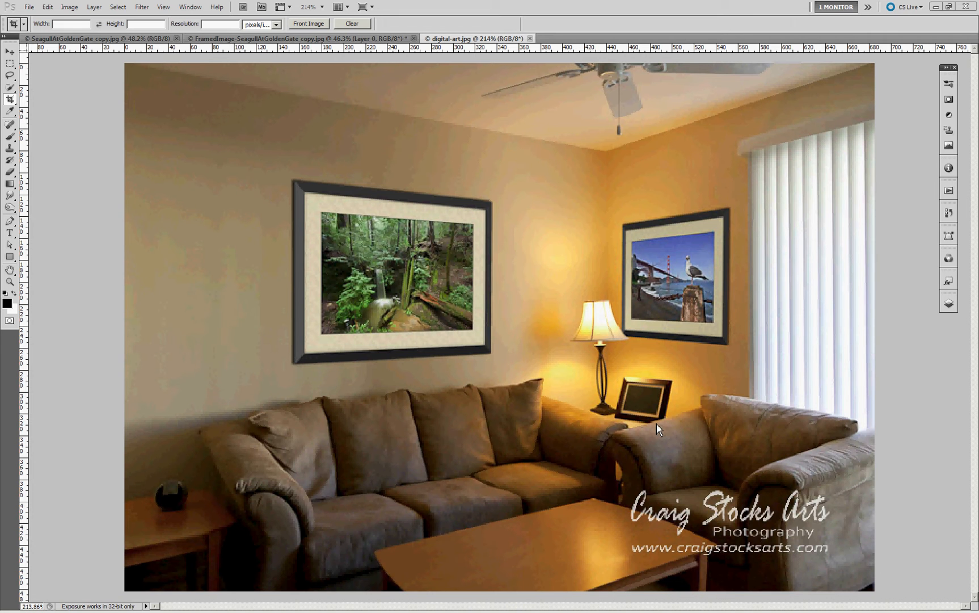
{"action": "mouse_move", "coordinate": [587, 388]}
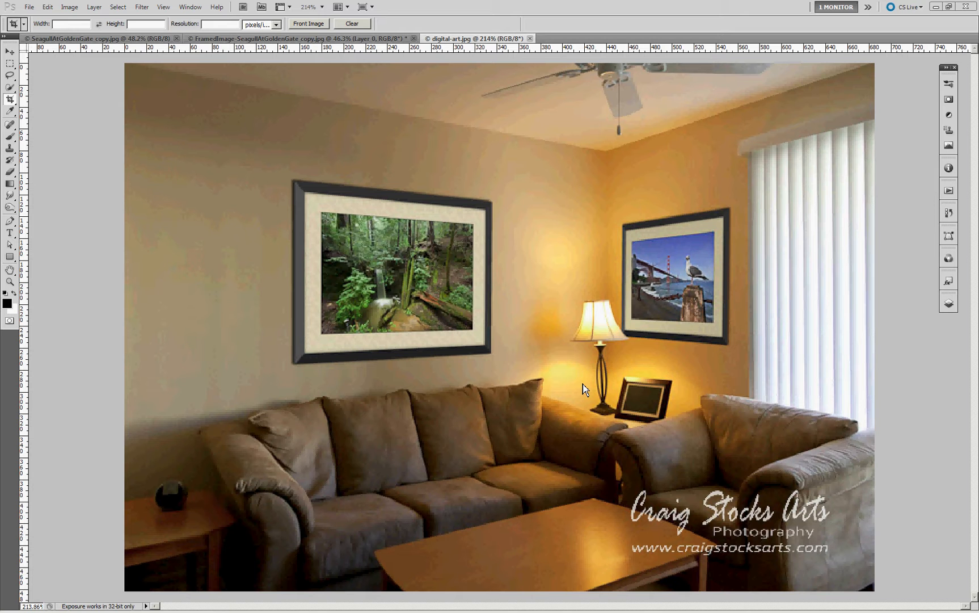
{"action": "mouse_move", "coordinate": [194, 84]}
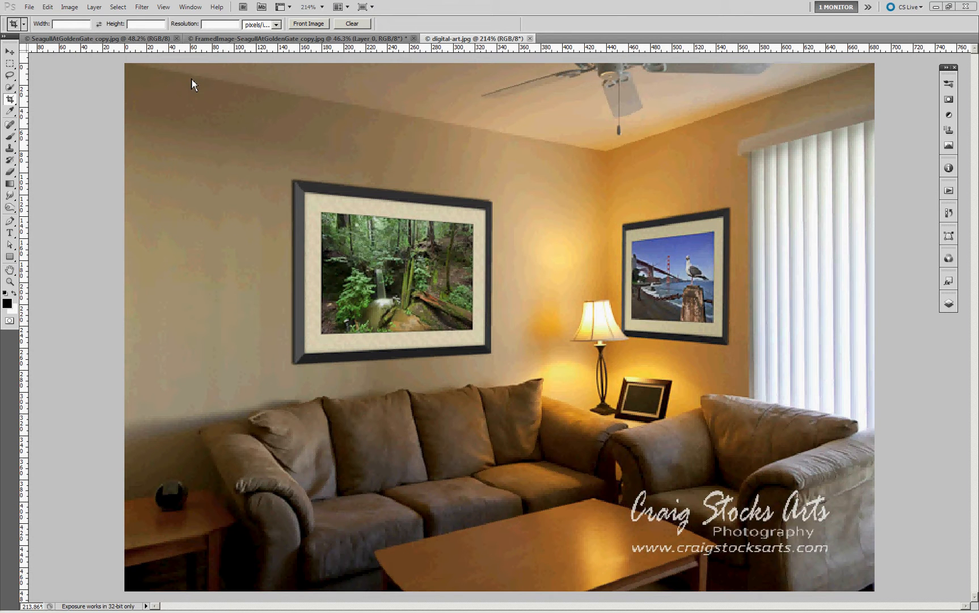
{"action": "mouse_move", "coordinate": [128, 46]}
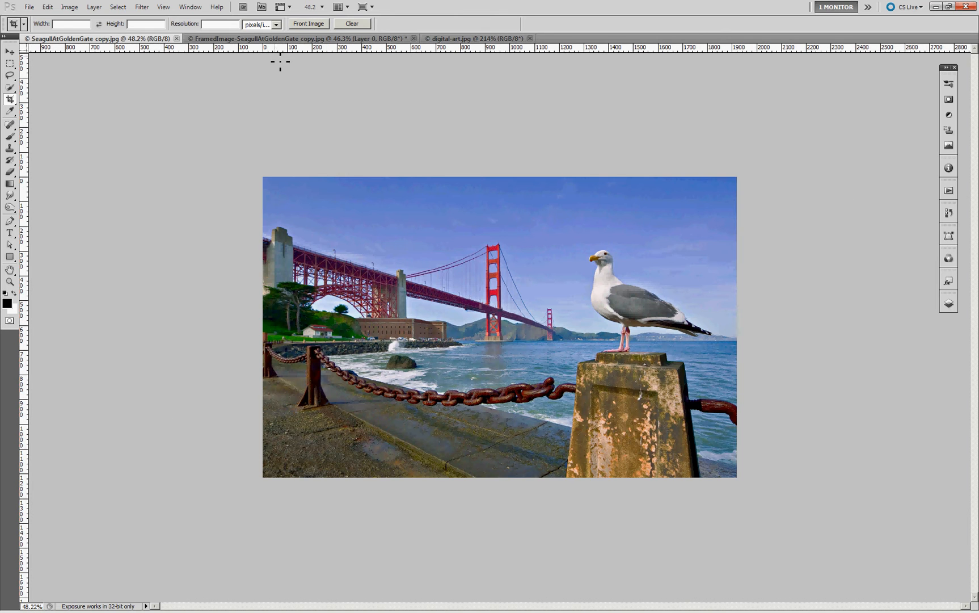
Step: Show the FramedImage-SeagullAtGoldenGate copy document with its cream mat and dark frame
{"action": "left_click", "coordinate": [300, 39]}
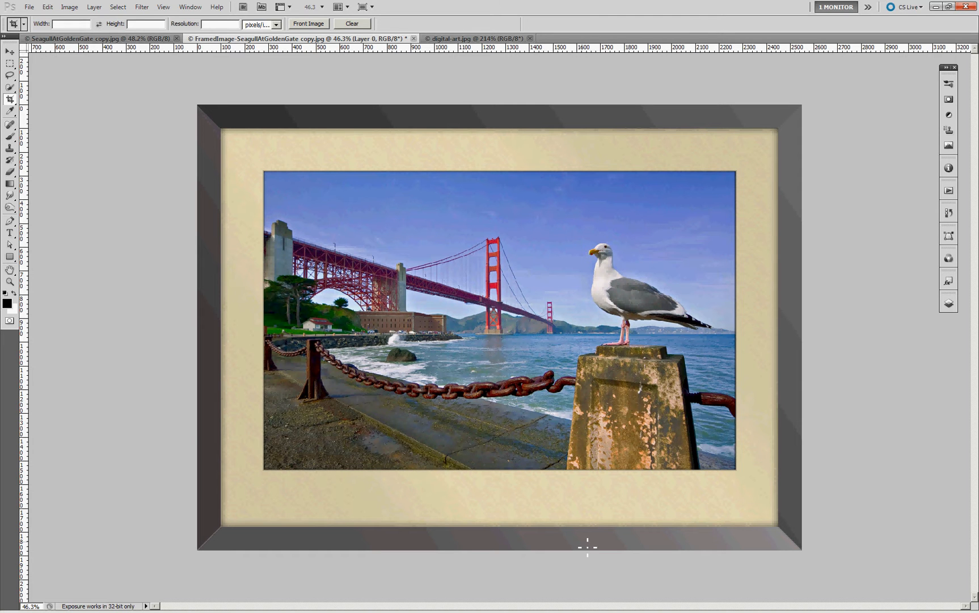
{"action": "mouse_move", "coordinate": [664, 506]}
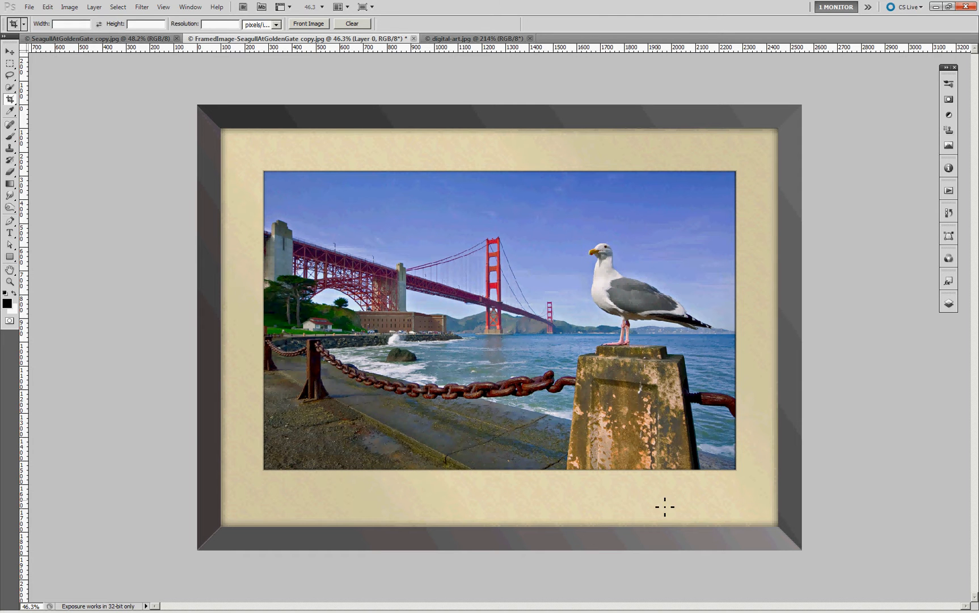
{"action": "mouse_move", "coordinate": [575, 515]}
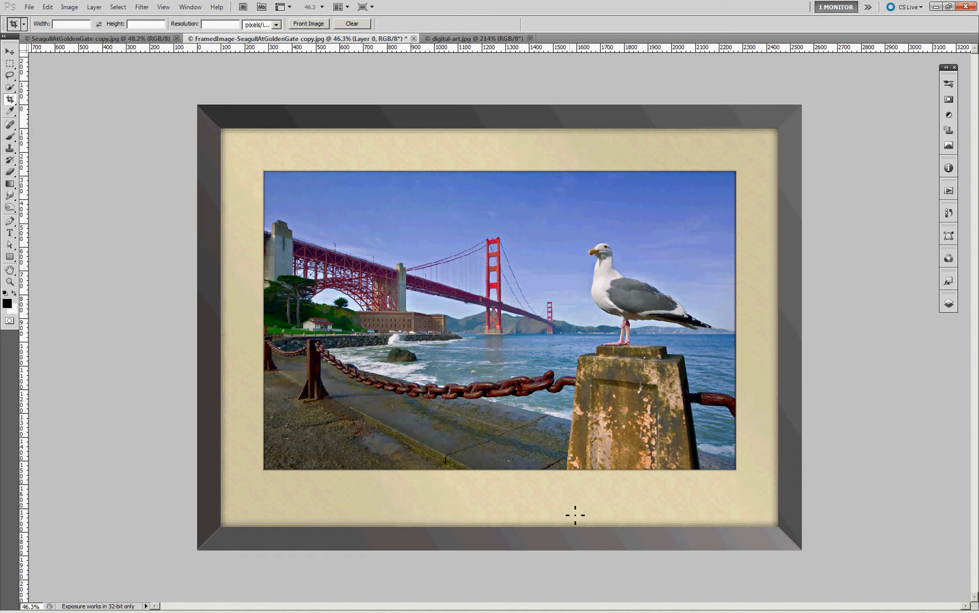
{"action": "mouse_move", "coordinate": [432, 509]}
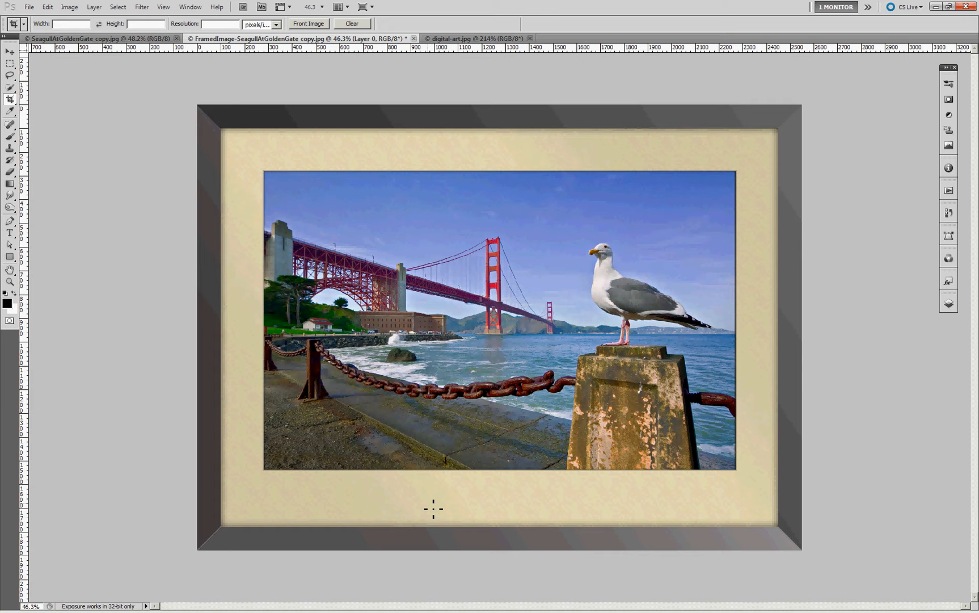
{"action": "mouse_move", "coordinate": [434, 505]}
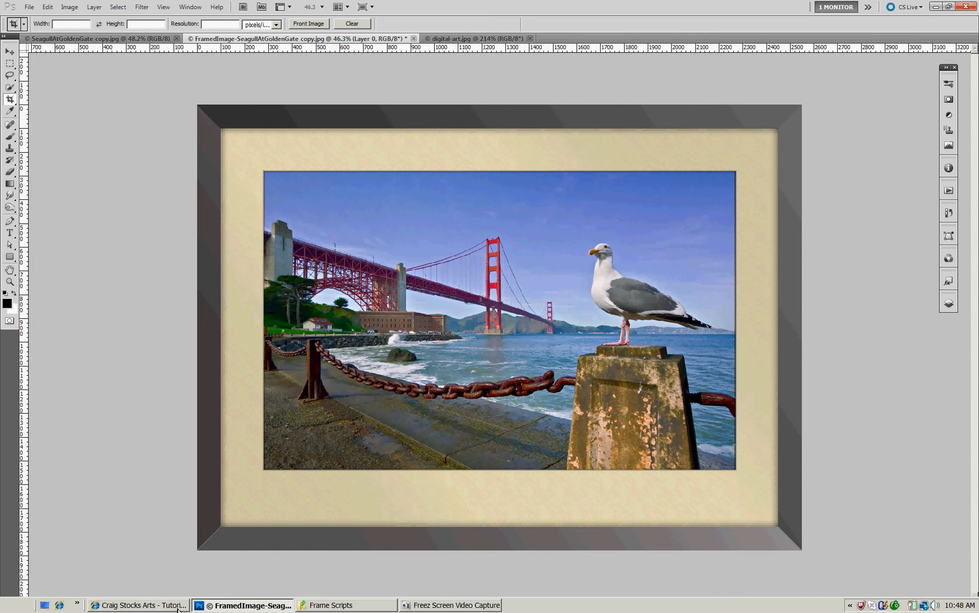
Step: Bring up the Craig Stocks frame-script tutorial and reach its download instructions
{"action": "left_click", "coordinate": [139, 612]}
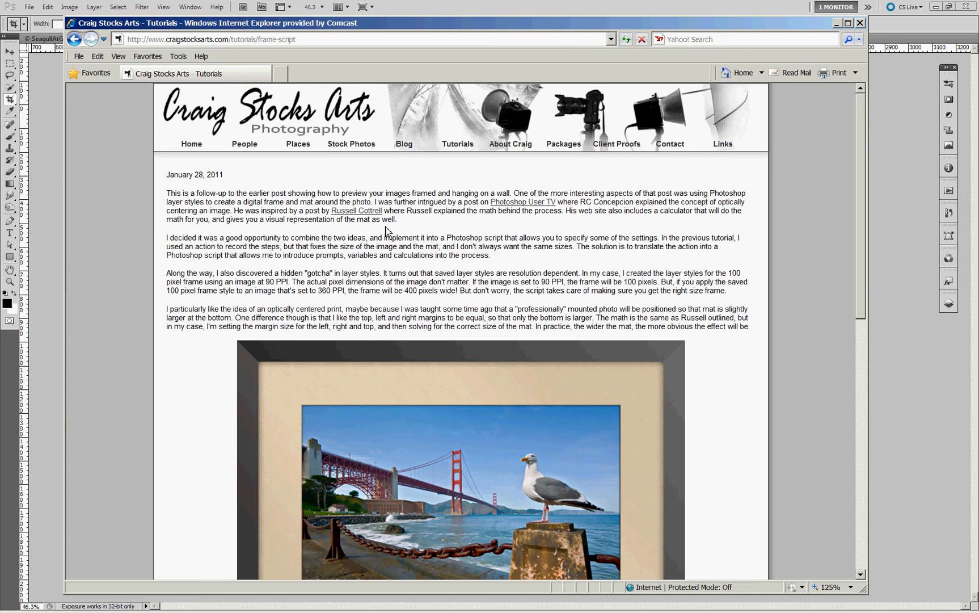
{"action": "scroll", "scroll_direction": "down", "scroll_amount": 3}
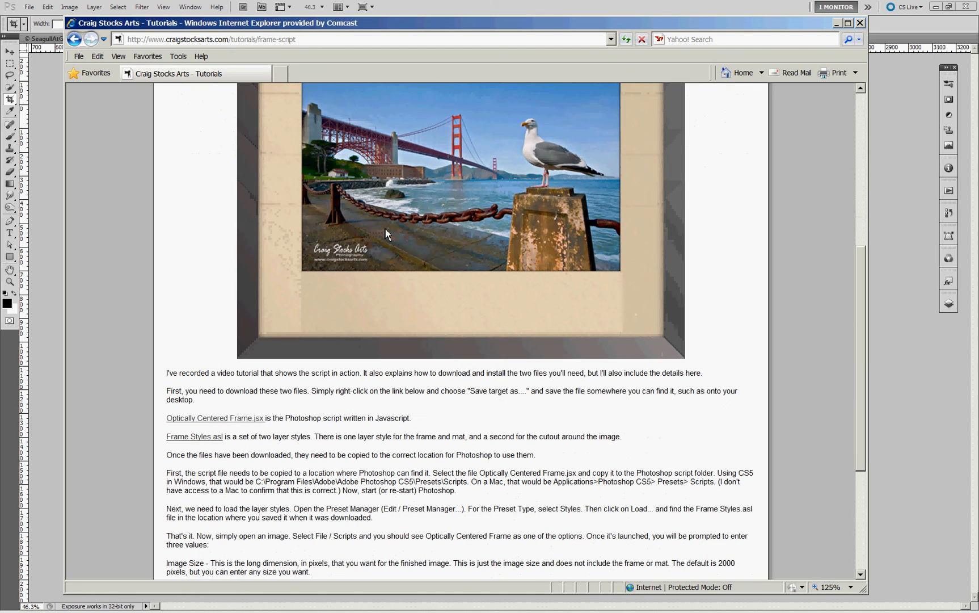
{"action": "scroll", "scroll_direction": "down", "scroll_amount": 3}
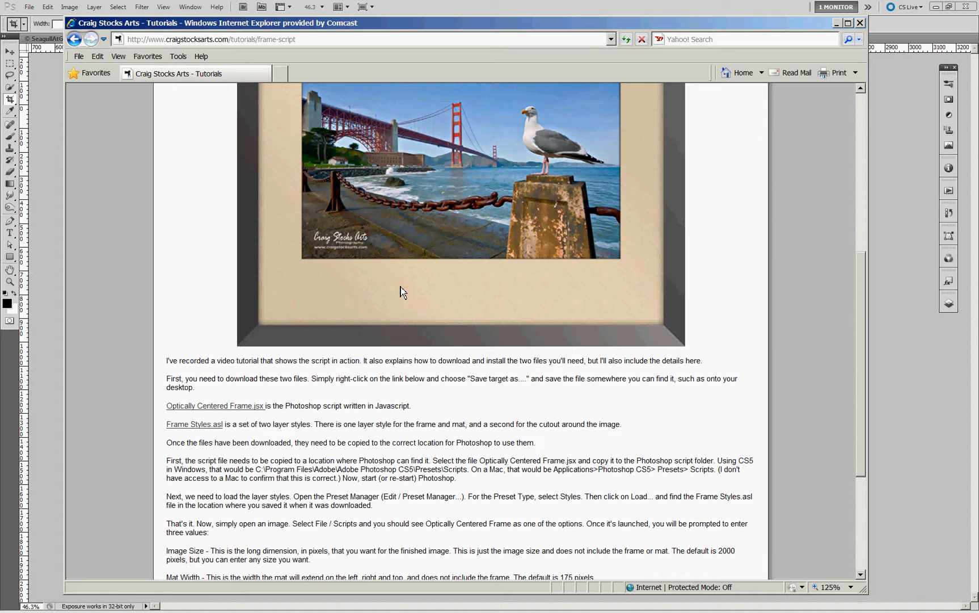
{"action": "mouse_move", "coordinate": [391, 300]}
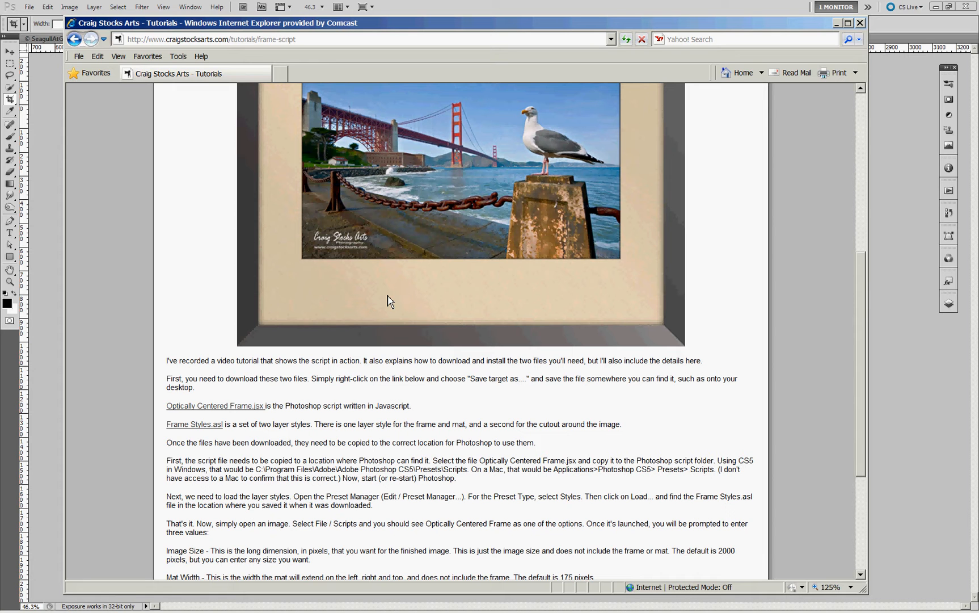
{"action": "mouse_move", "coordinate": [377, 299]}
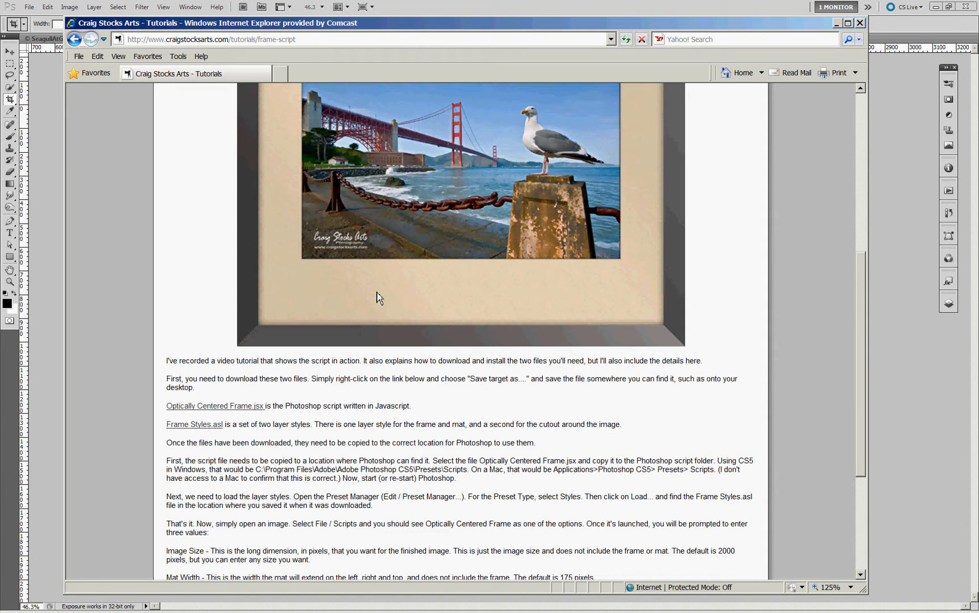
{"action": "mouse_move", "coordinate": [355, 380]}
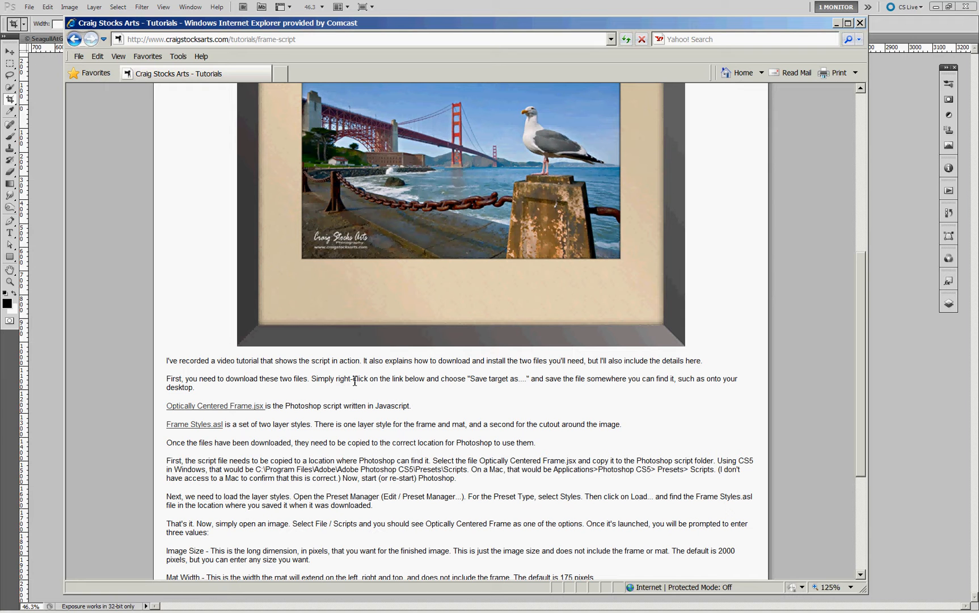
{"action": "mouse_move", "coordinate": [250, 456]}
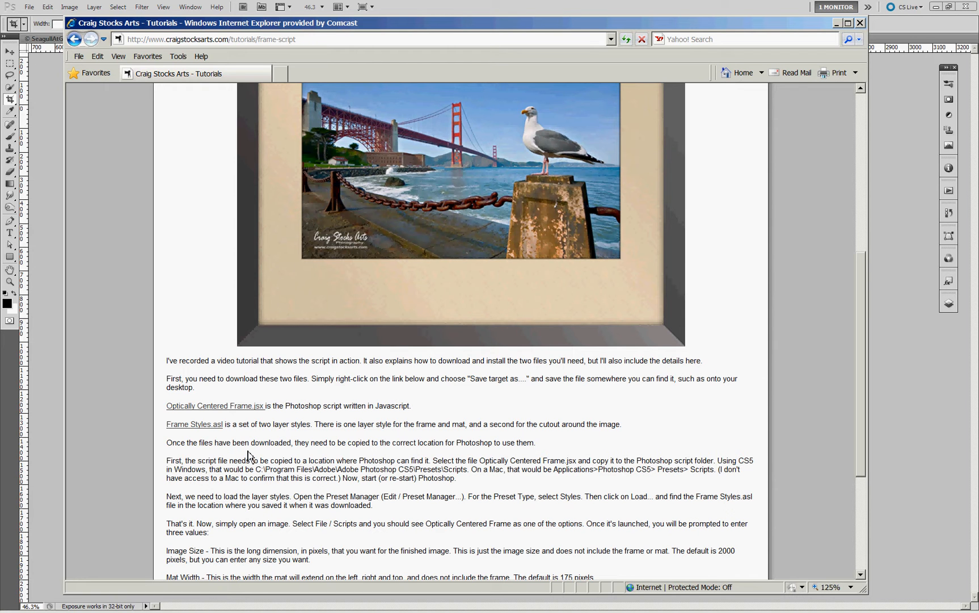
{"action": "mouse_move", "coordinate": [269, 457]}
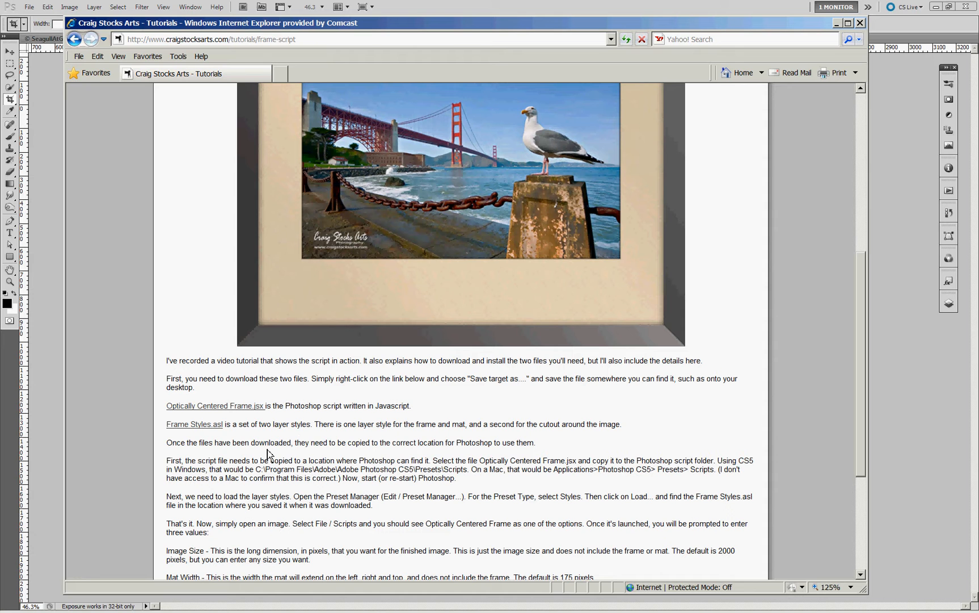
{"action": "mouse_move", "coordinate": [317, 437]}
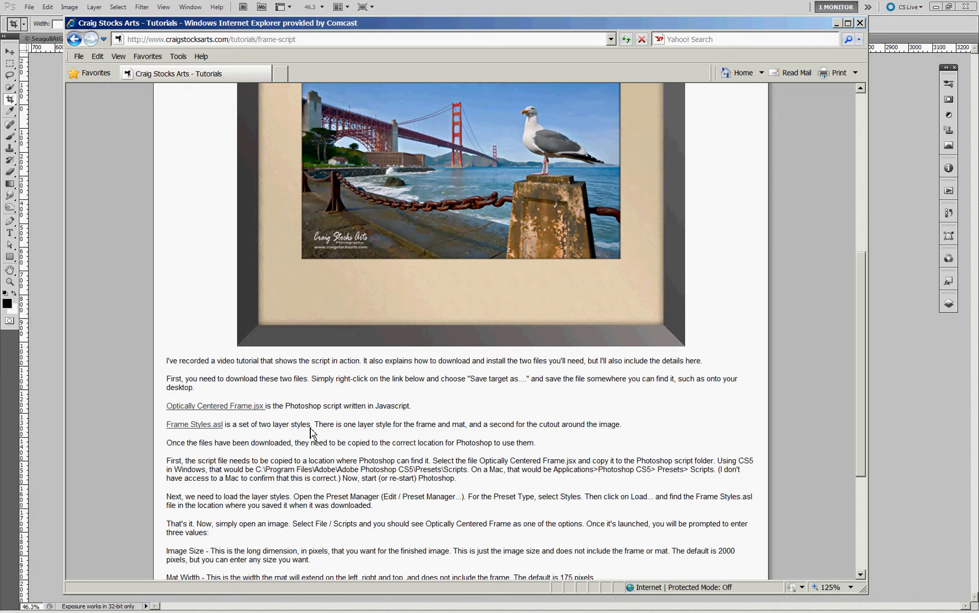
{"action": "mouse_move", "coordinate": [369, 417]}
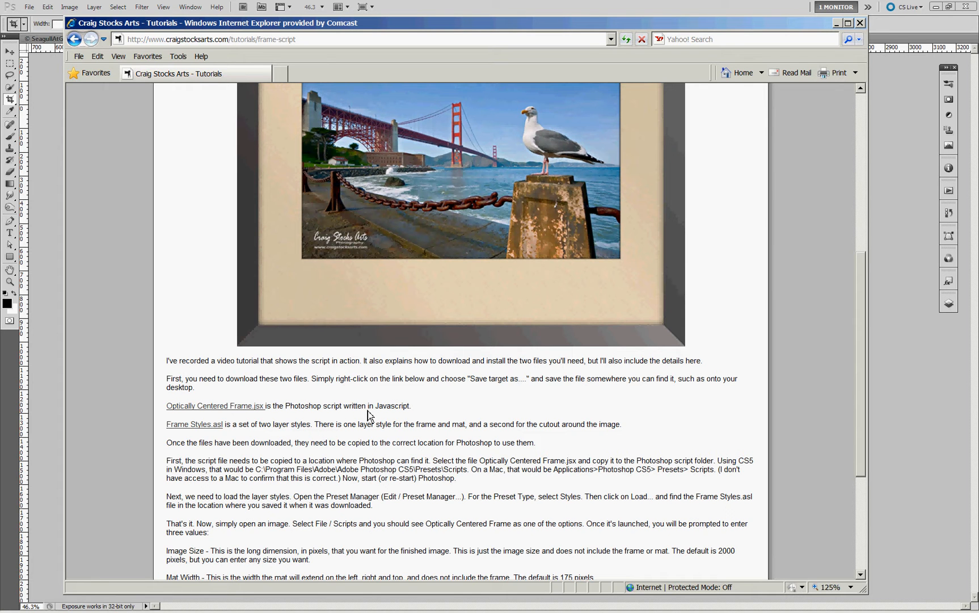
{"action": "mouse_move", "coordinate": [198, 420]}
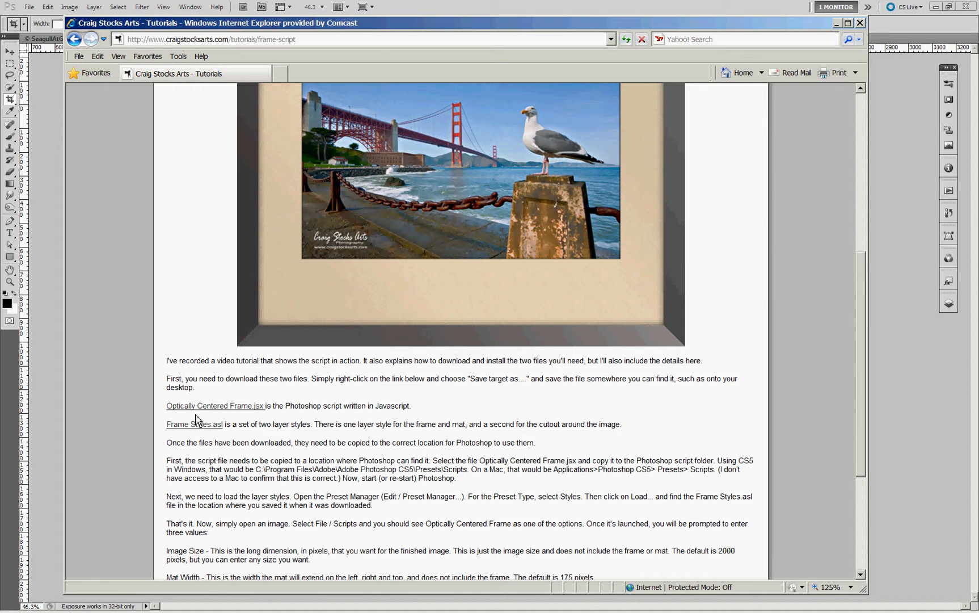
{"action": "mouse_move", "coordinate": [219, 416]}
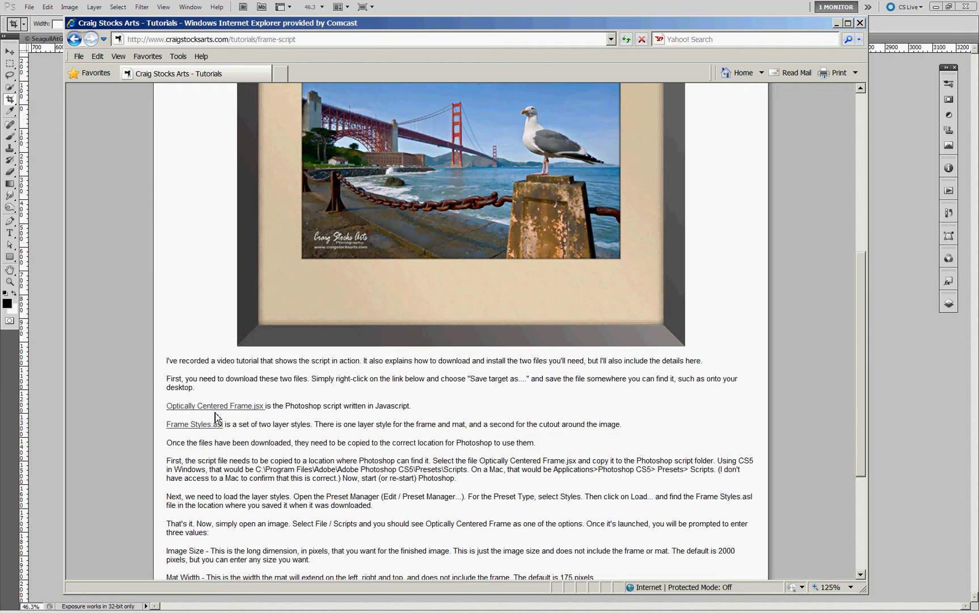
{"action": "mouse_move", "coordinate": [215, 406]}
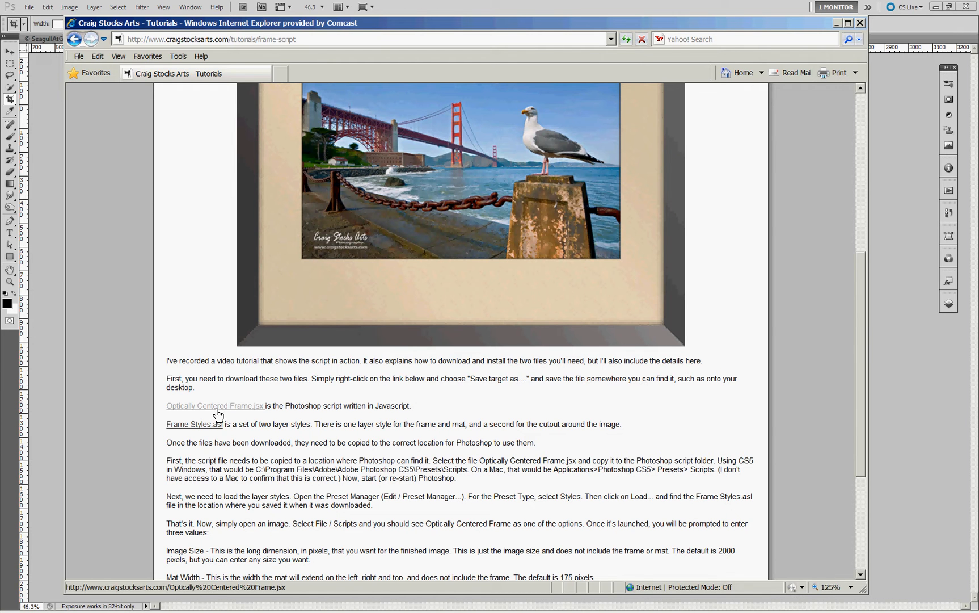
{"action": "mouse_move", "coordinate": [244, 419]}
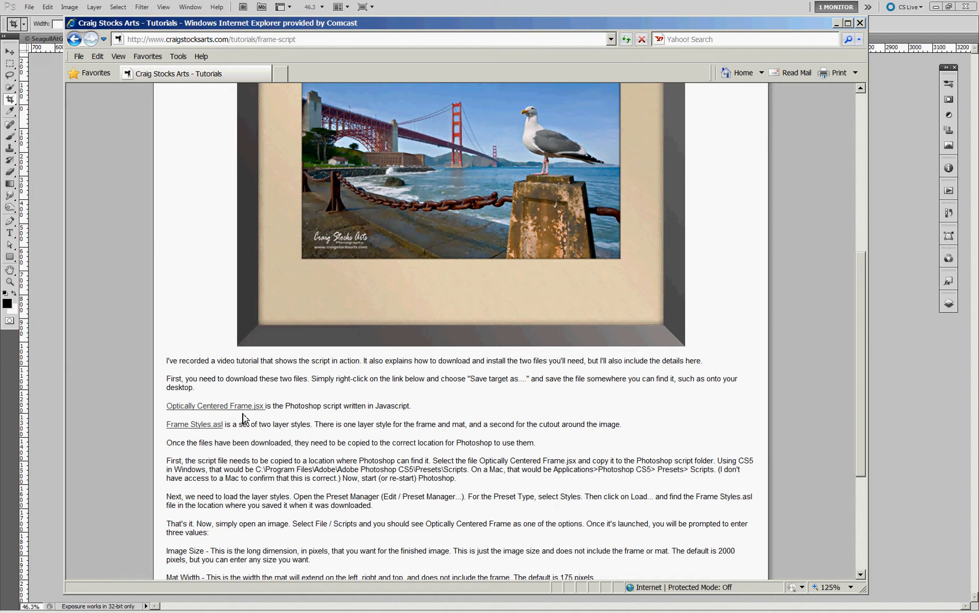
{"action": "mouse_move", "coordinate": [210, 437]}
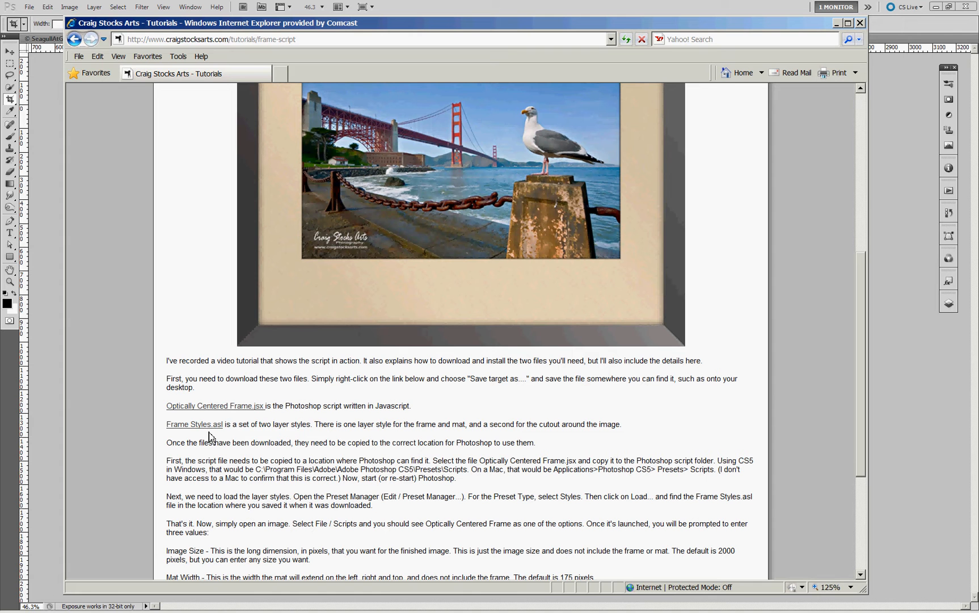
{"action": "mouse_move", "coordinate": [250, 439]}
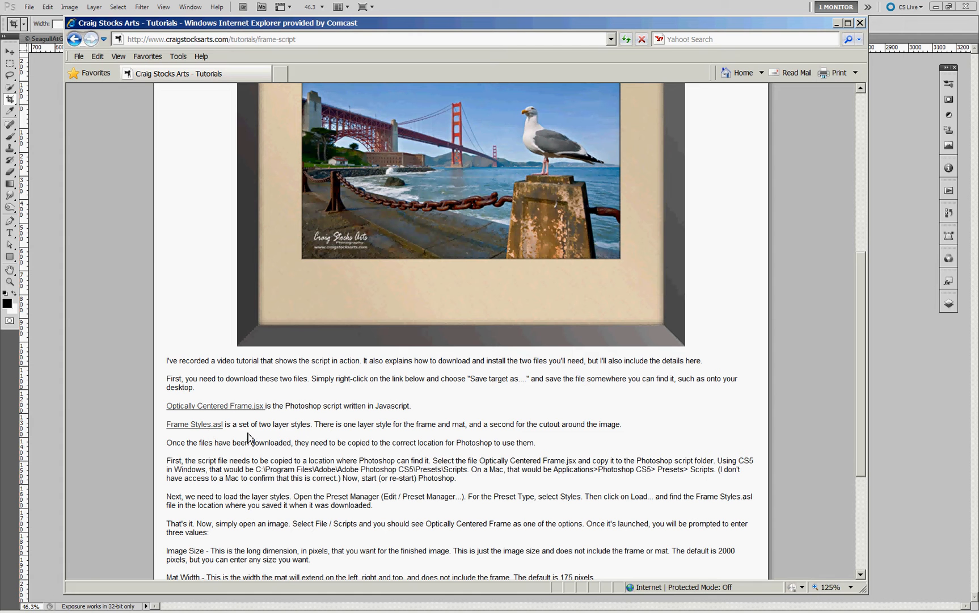
{"action": "mouse_move", "coordinate": [215, 411]}
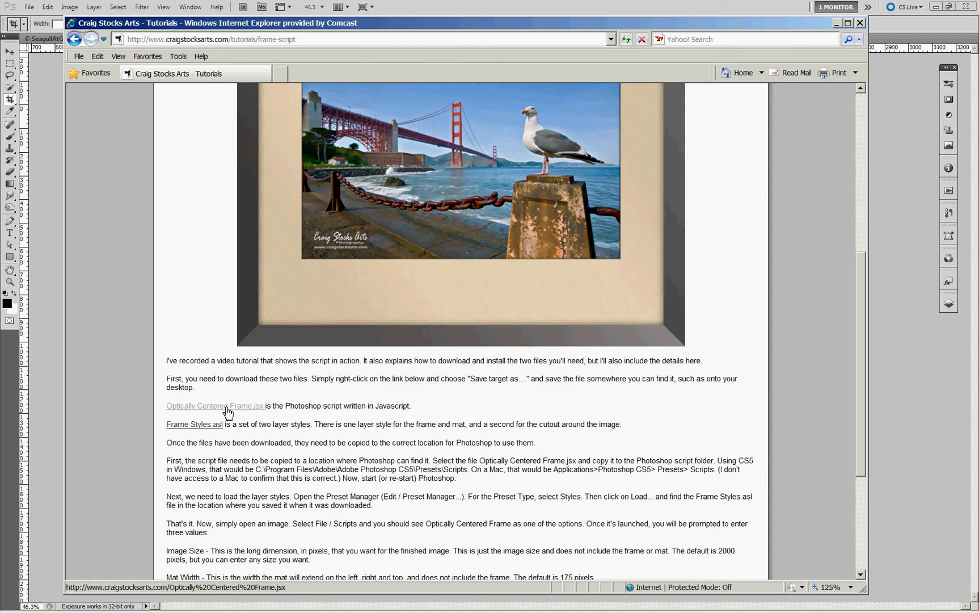
Step: Save the Optically Centered Frame.jsx link to disk under its original name
{"action": "right_click", "coordinate": [214, 405]}
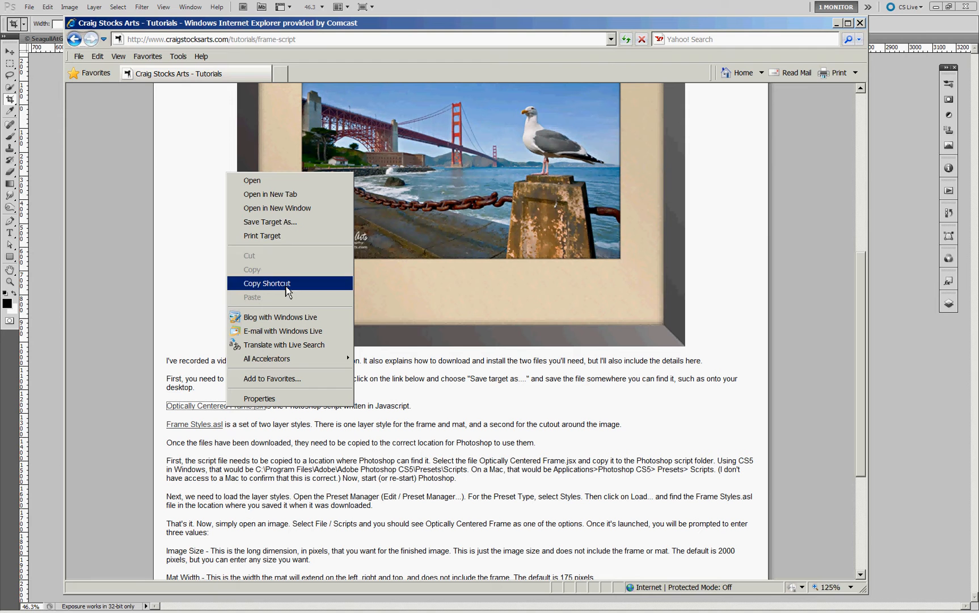
{"action": "mouse_move", "coordinate": [294, 226]}
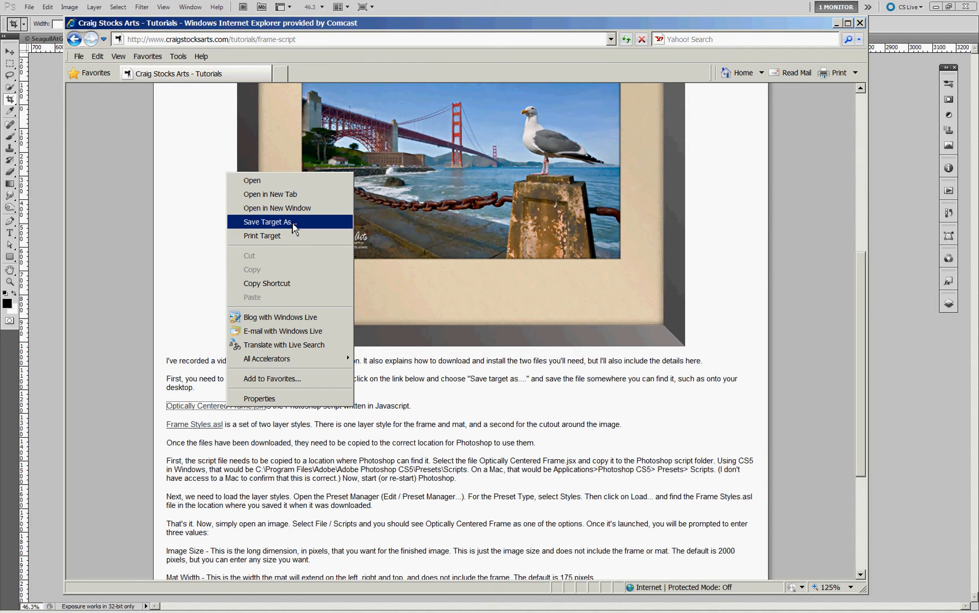
{"action": "left_click", "coordinate": [267, 221]}
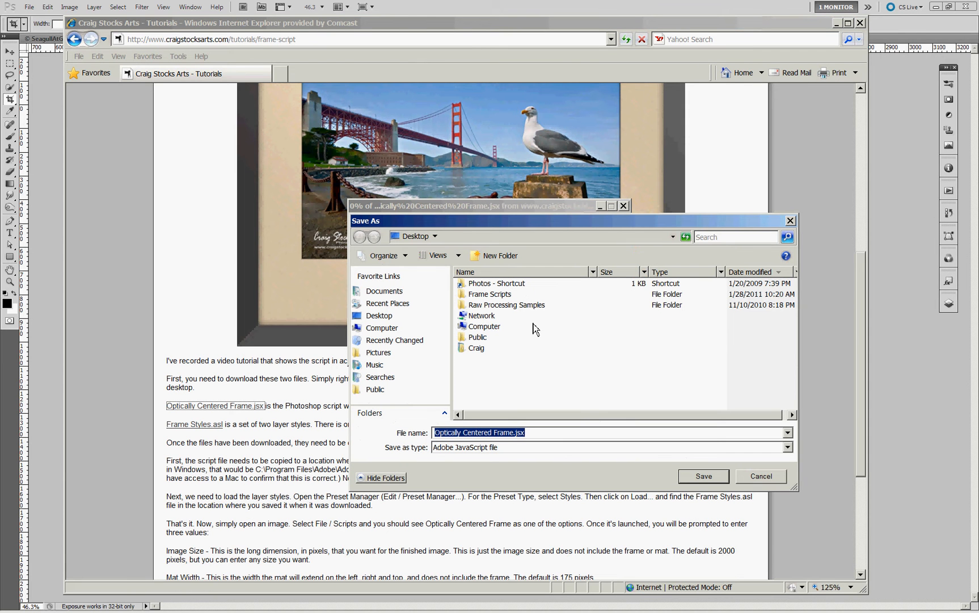
{"action": "mouse_move", "coordinate": [400, 250]}
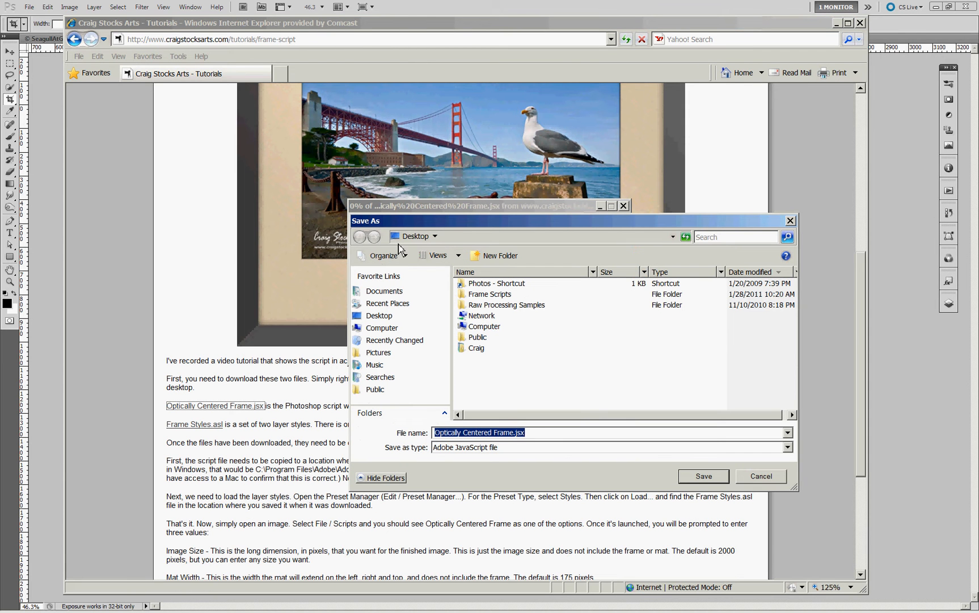
{"action": "mouse_move", "coordinate": [776, 498]}
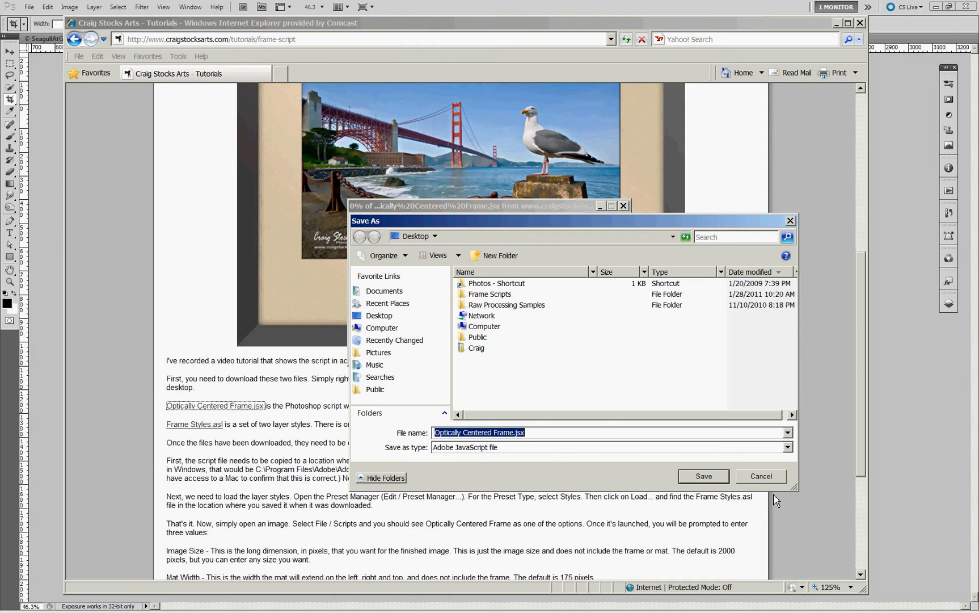
{"action": "left_click", "coordinate": [759, 476]}
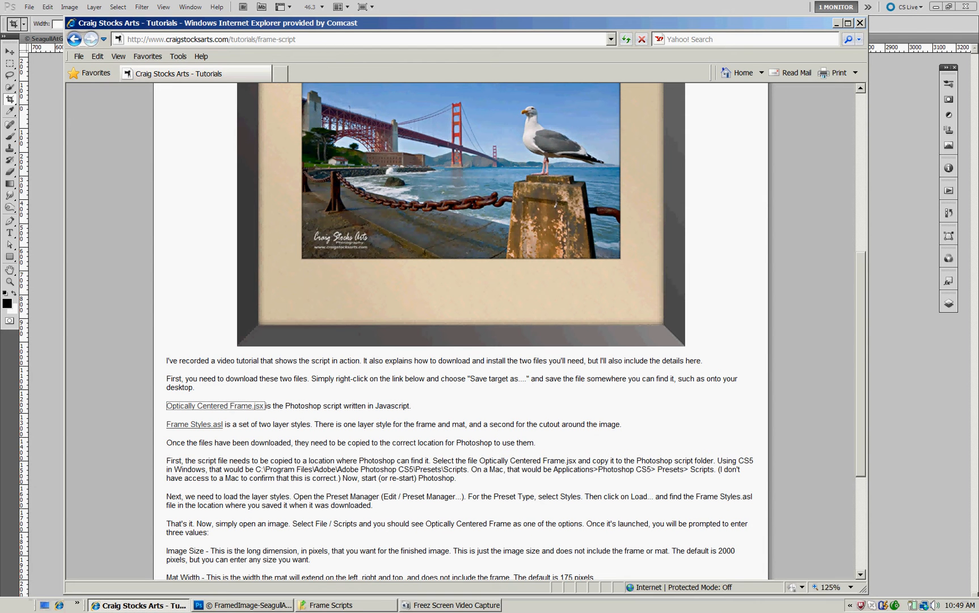
Step: Review Frame Styles.asl and Optically Centered Frame.jsx in the Frame Scripts folder
{"action": "left_click", "coordinate": [331, 610]}
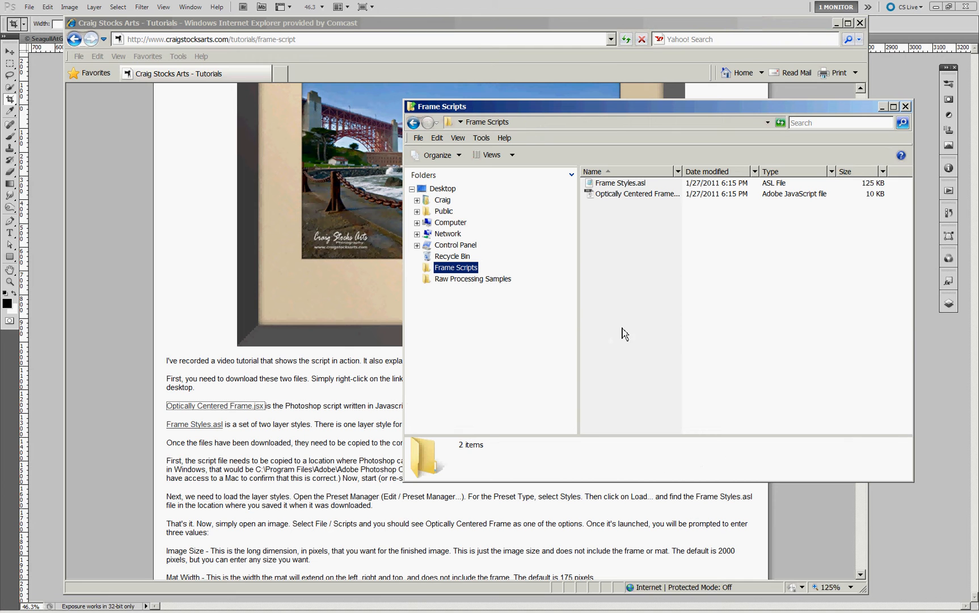
{"action": "mouse_move", "coordinate": [611, 244]}
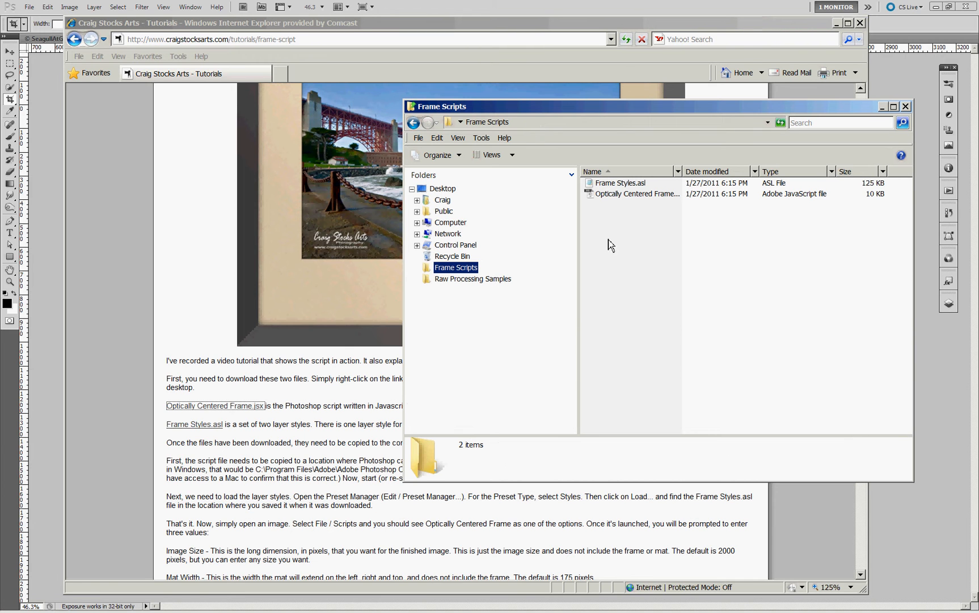
{"action": "mouse_move", "coordinate": [628, 203]}
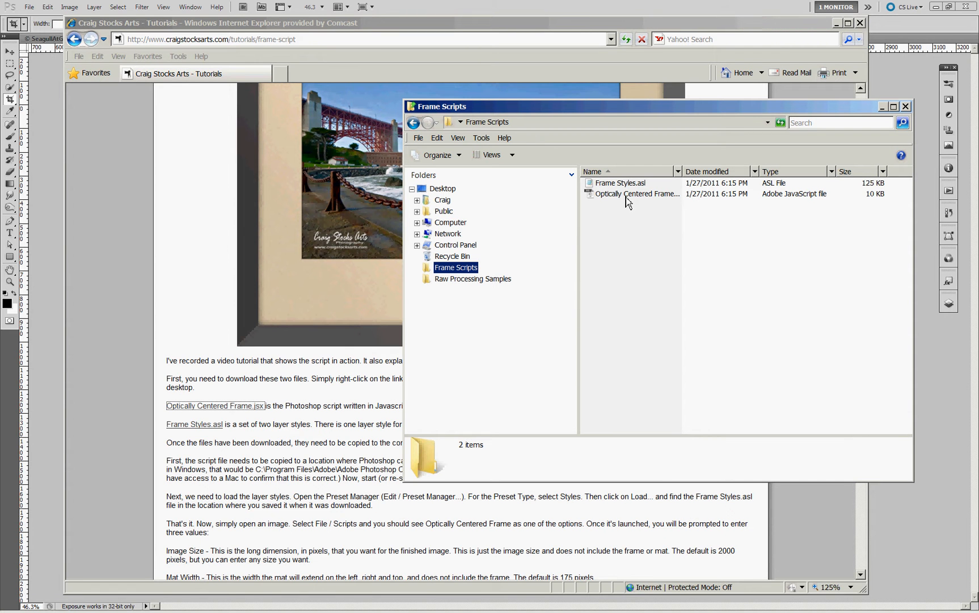
{"action": "mouse_move", "coordinate": [686, 189]}
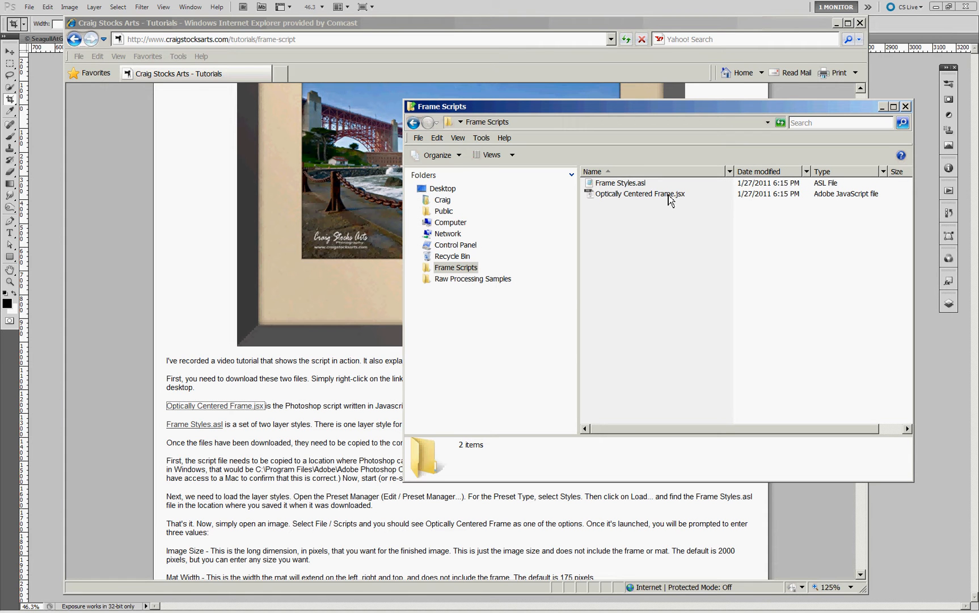
{"action": "mouse_move", "coordinate": [639, 253]}
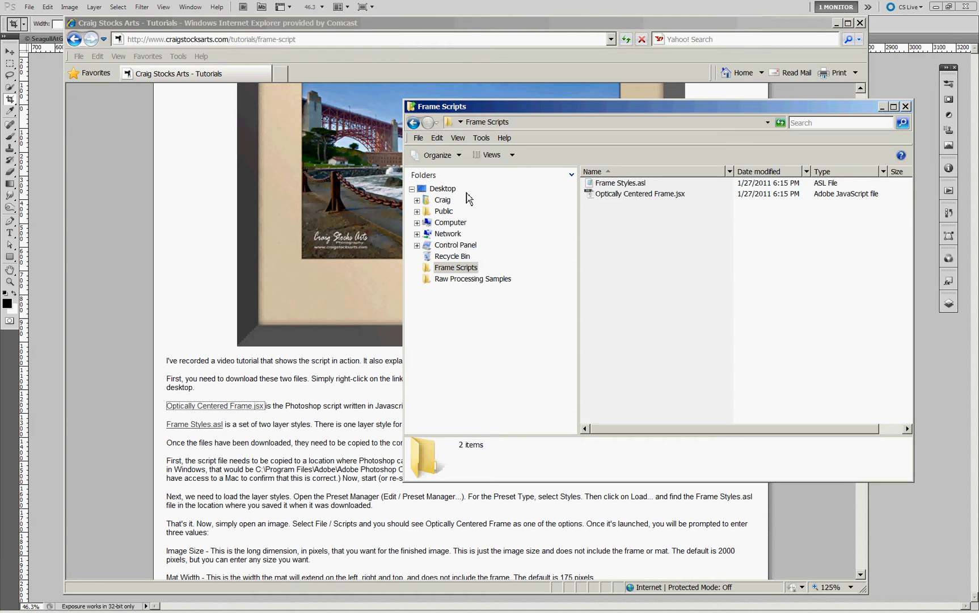
{"action": "mouse_move", "coordinate": [418, 220]}
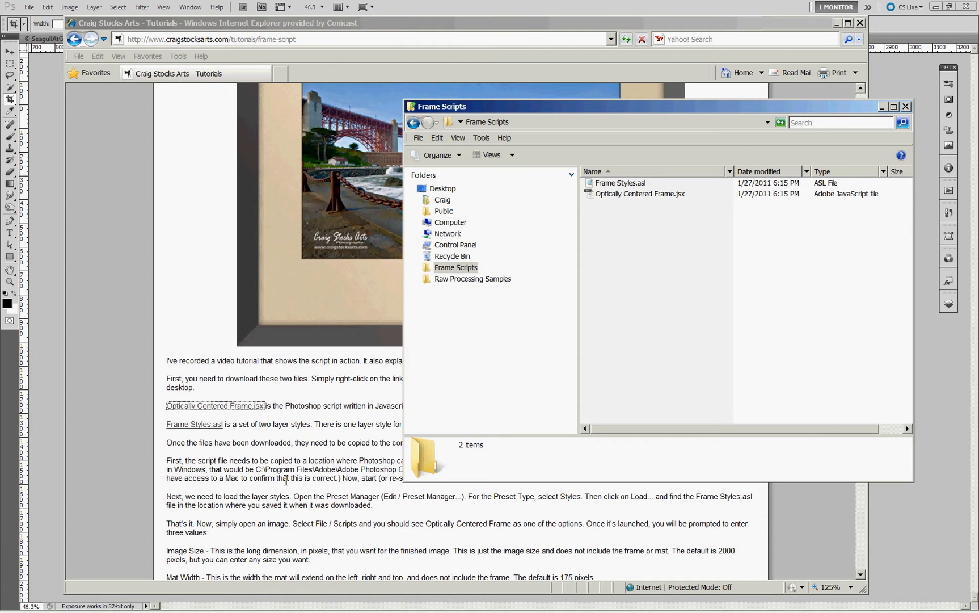
{"action": "left_click", "coordinate": [412, 188]}
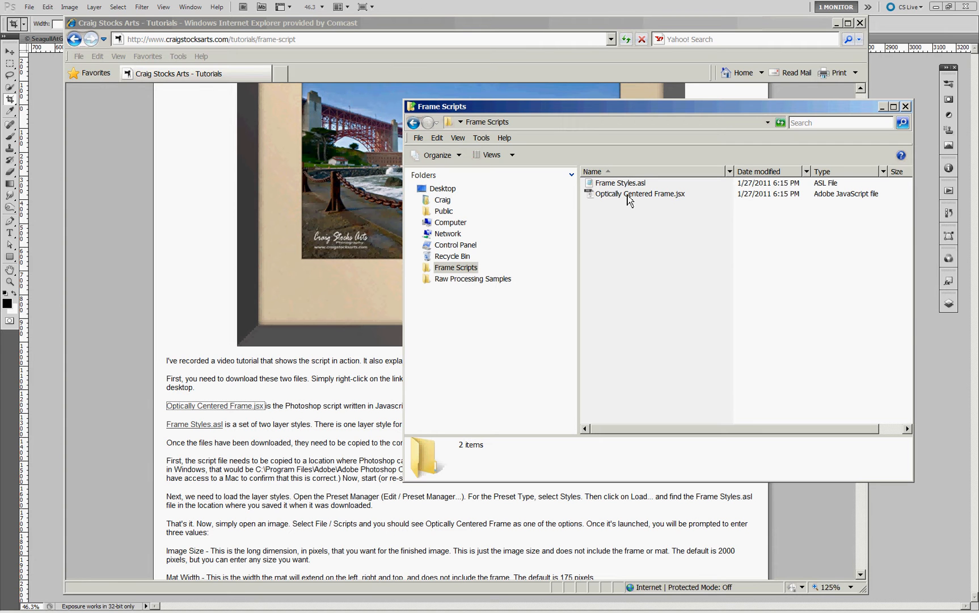
{"action": "mouse_move", "coordinate": [634, 203]}
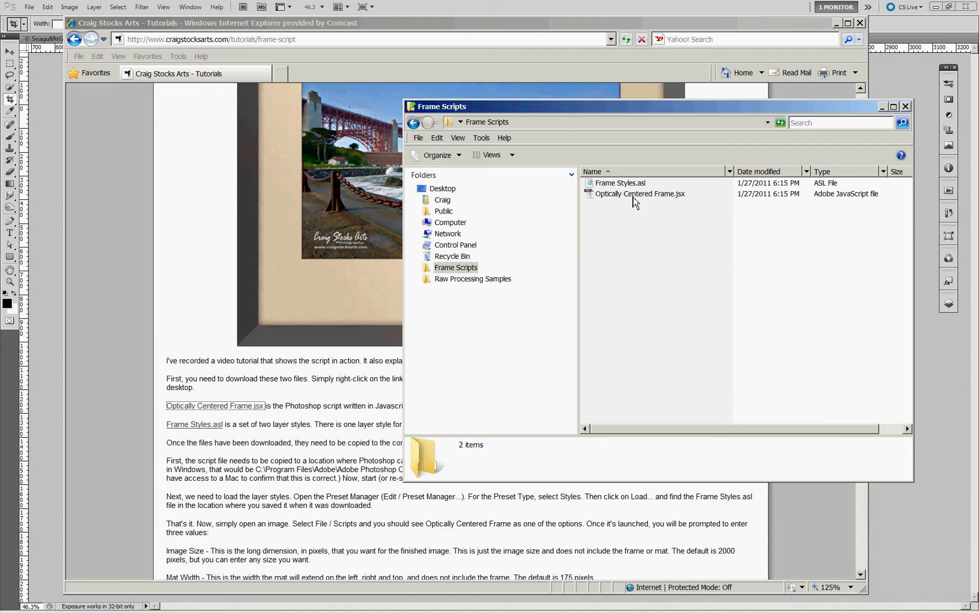
{"action": "mouse_move", "coordinate": [697, 215]}
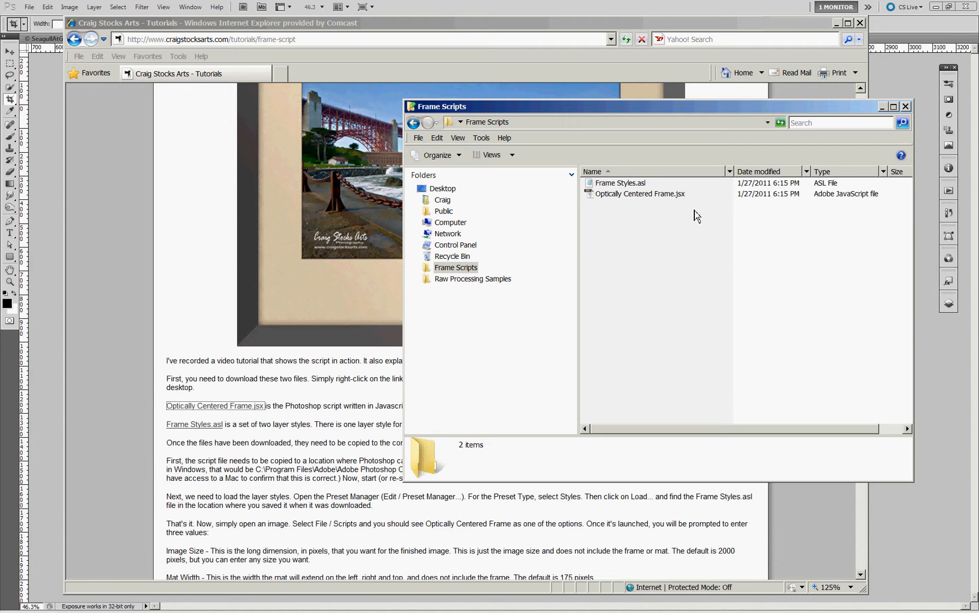
{"action": "mouse_move", "coordinate": [659, 219]}
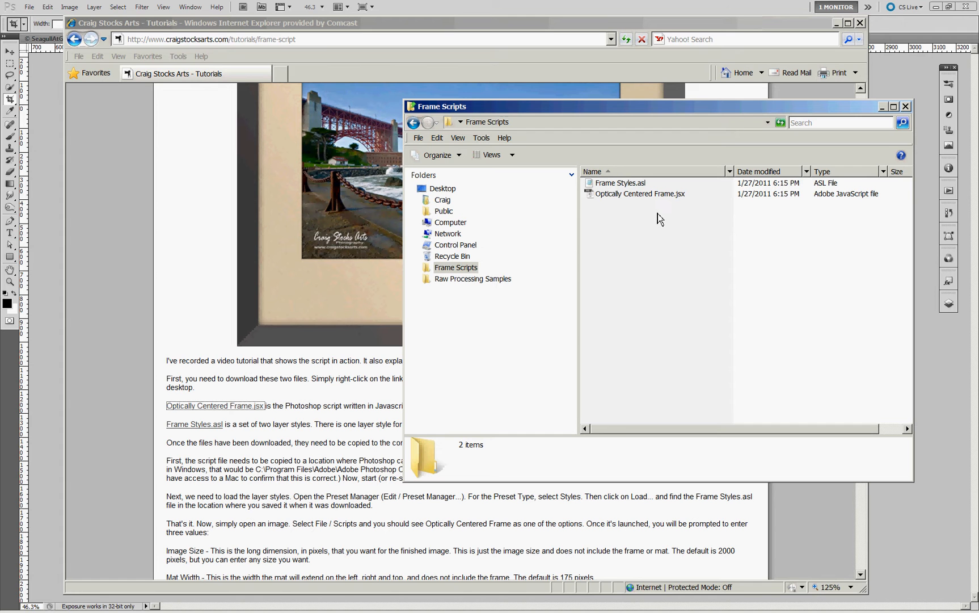
{"action": "mouse_move", "coordinate": [850, 188]}
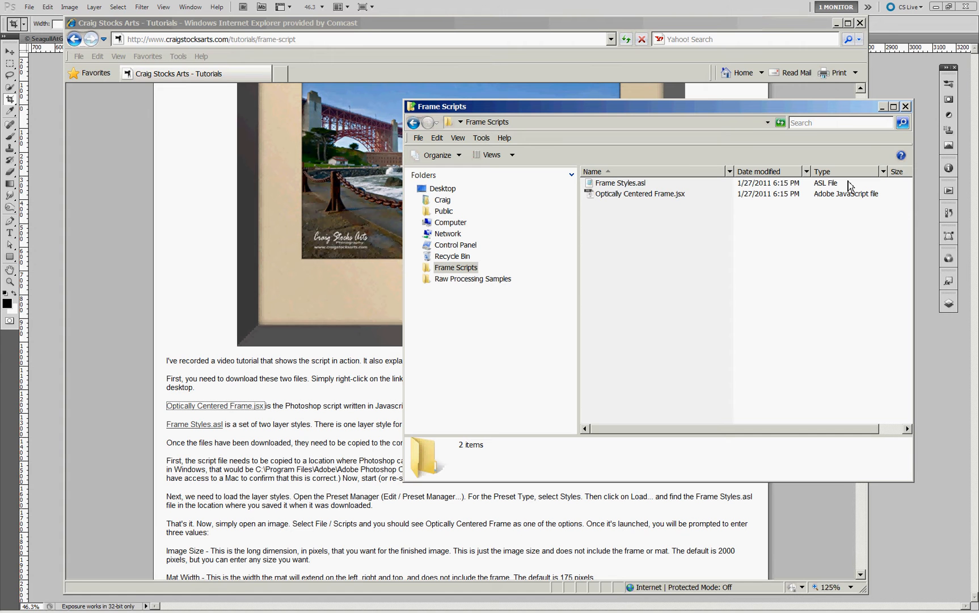
{"action": "mouse_move", "coordinate": [909, 115]}
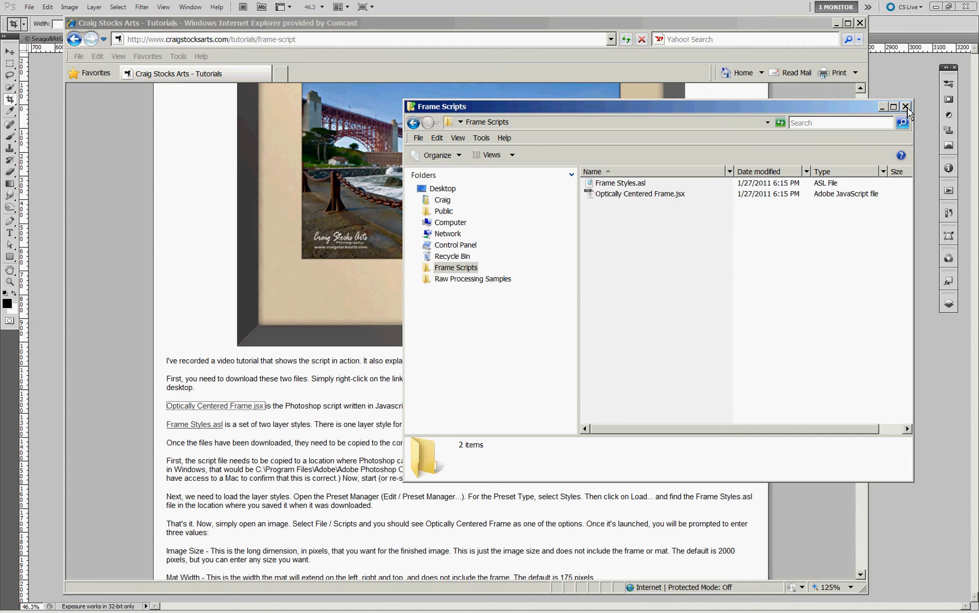
Step: Close the folder and confirm Optically Centered Frame is listed under File > Scripts
{"action": "left_click", "coordinate": [907, 107]}
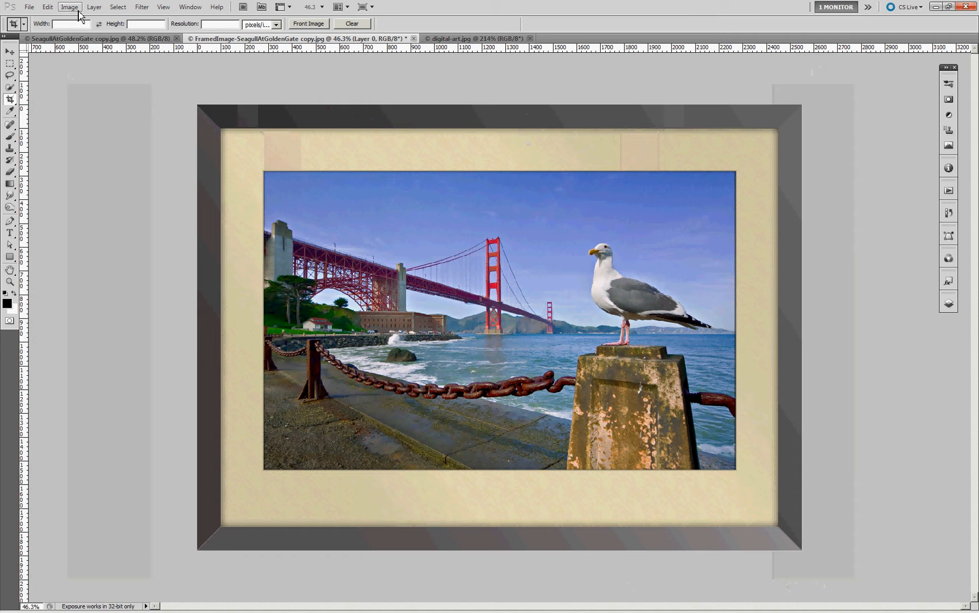
{"action": "left_click", "coordinate": [29, 7]}
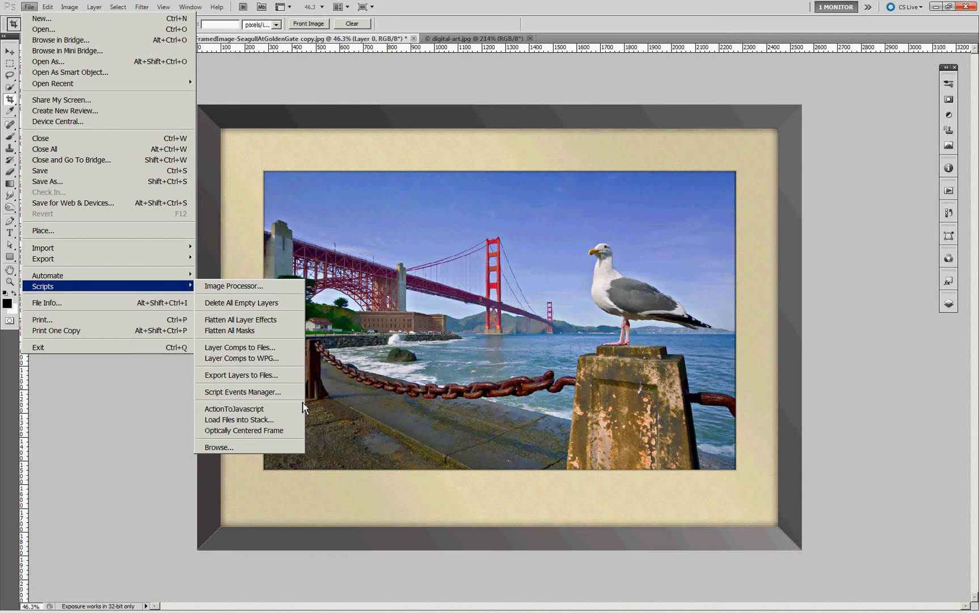
{"action": "mouse_move", "coordinate": [244, 430]}
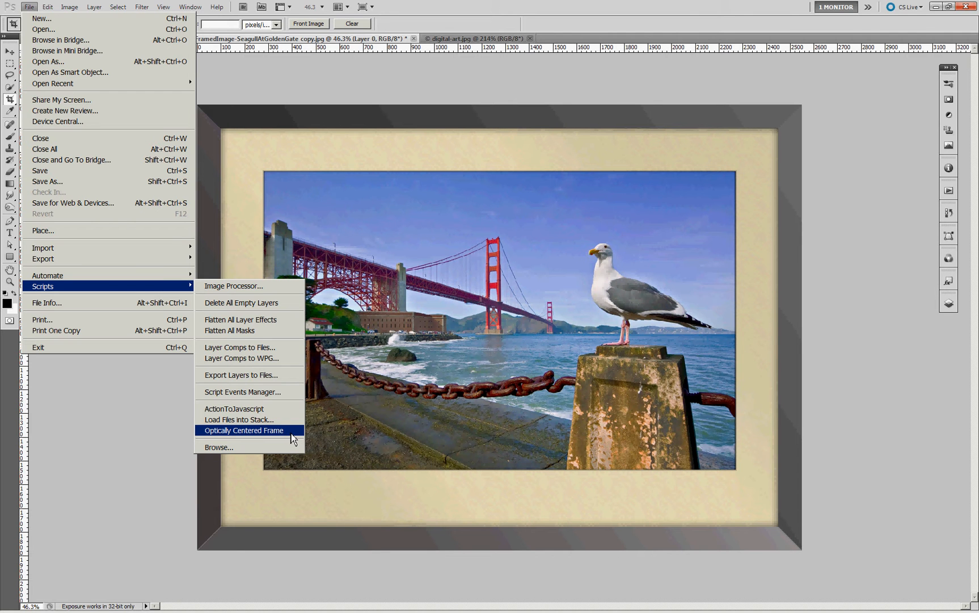
{"action": "left_click", "coordinate": [244, 430]}
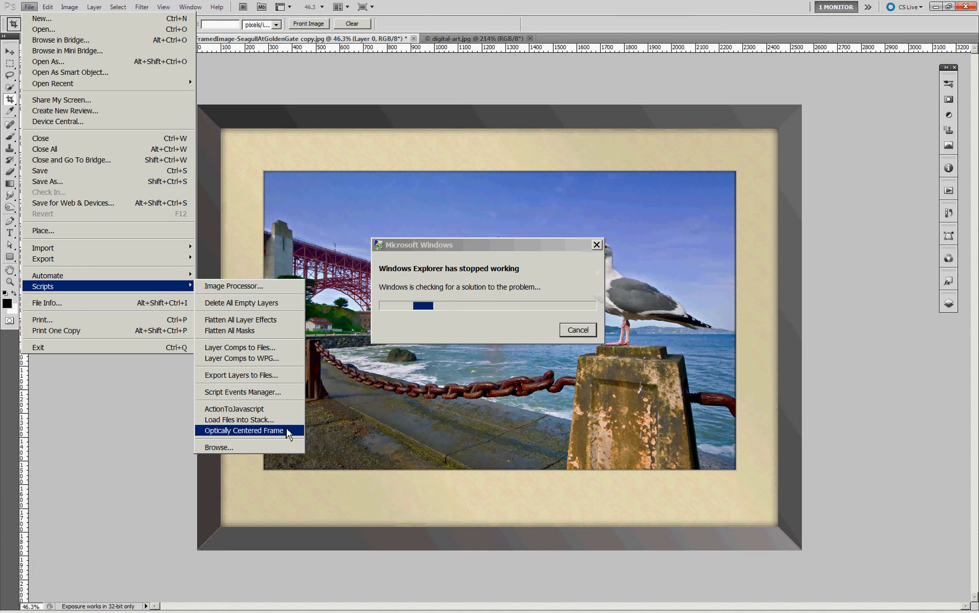
{"action": "mouse_move", "coordinate": [442, 67]}
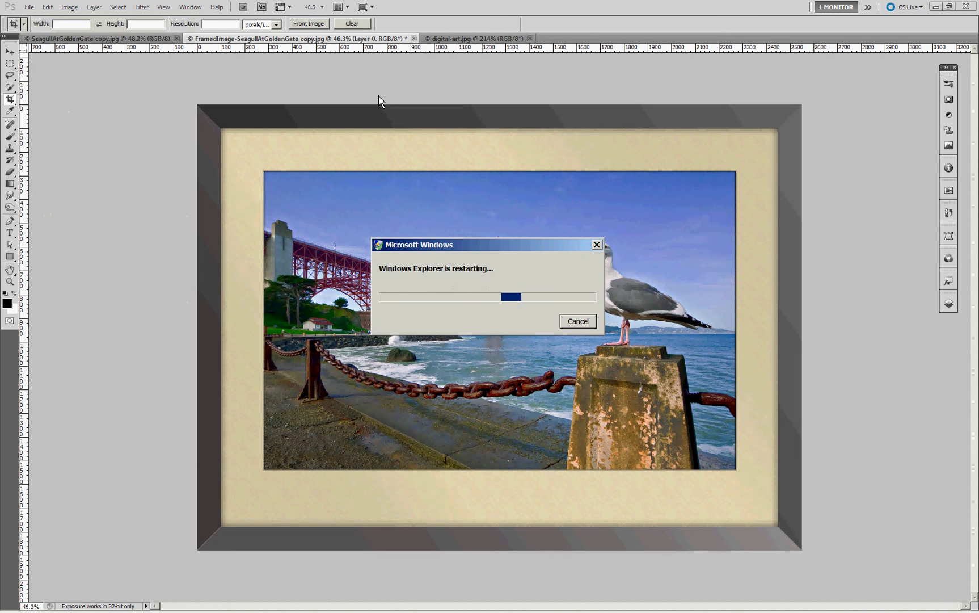
{"action": "left_click", "coordinate": [576, 321]}
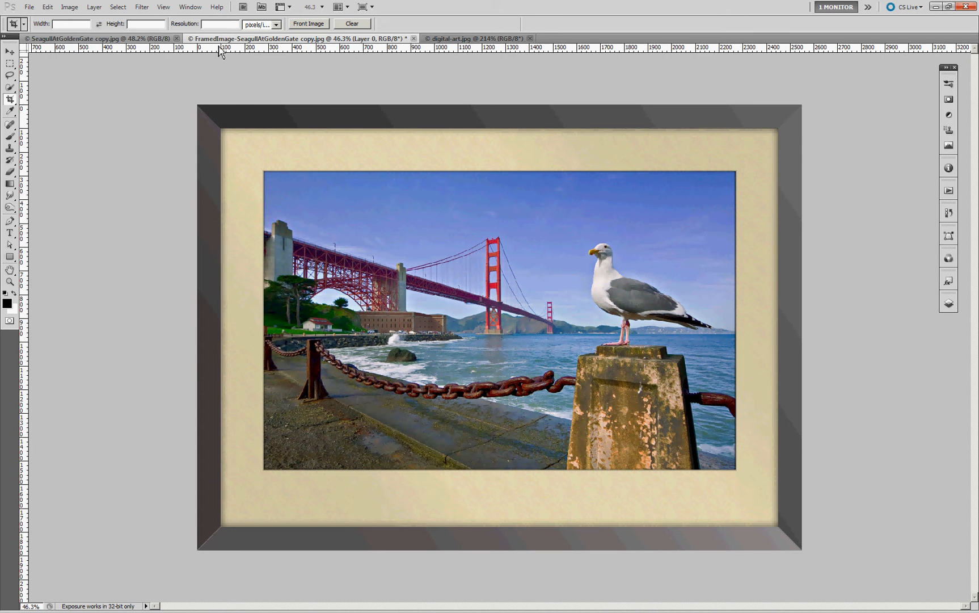
{"action": "mouse_move", "coordinate": [47, 7]}
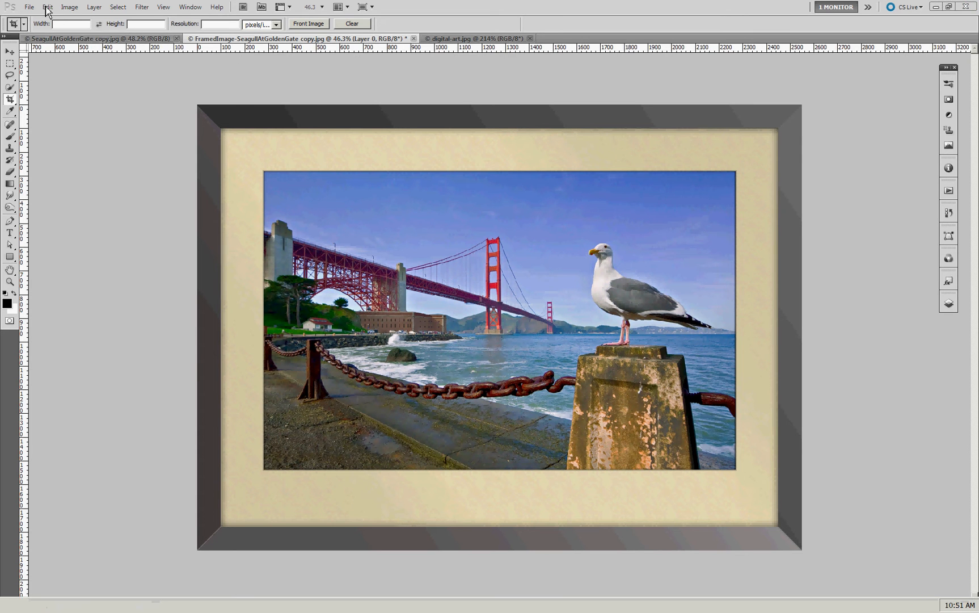
Step: Check the saved frame style in the Preset Manager's Styles list, cancelling any load, and close it
{"action": "left_click", "coordinate": [46, 7]}
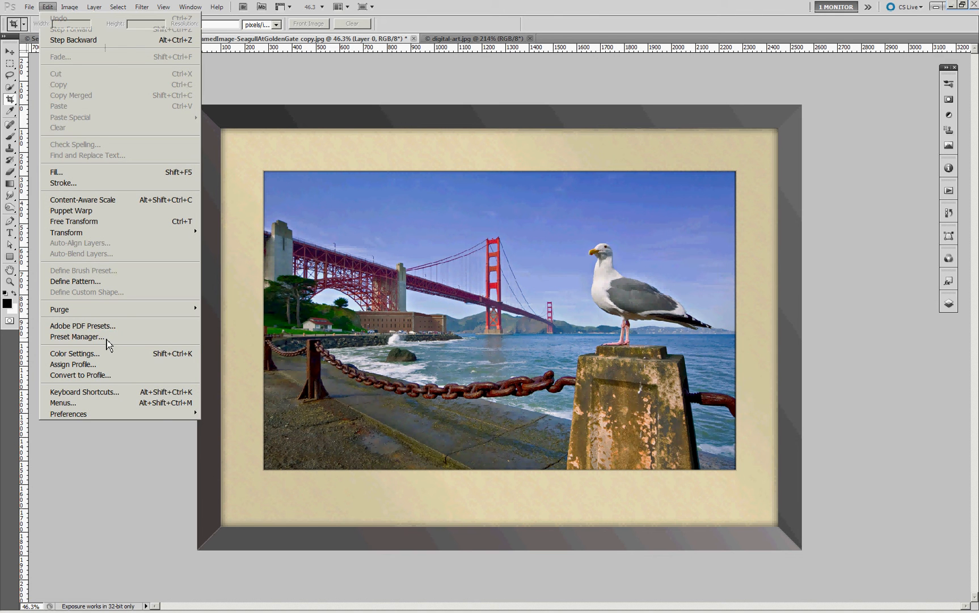
{"action": "left_click", "coordinate": [78, 335]}
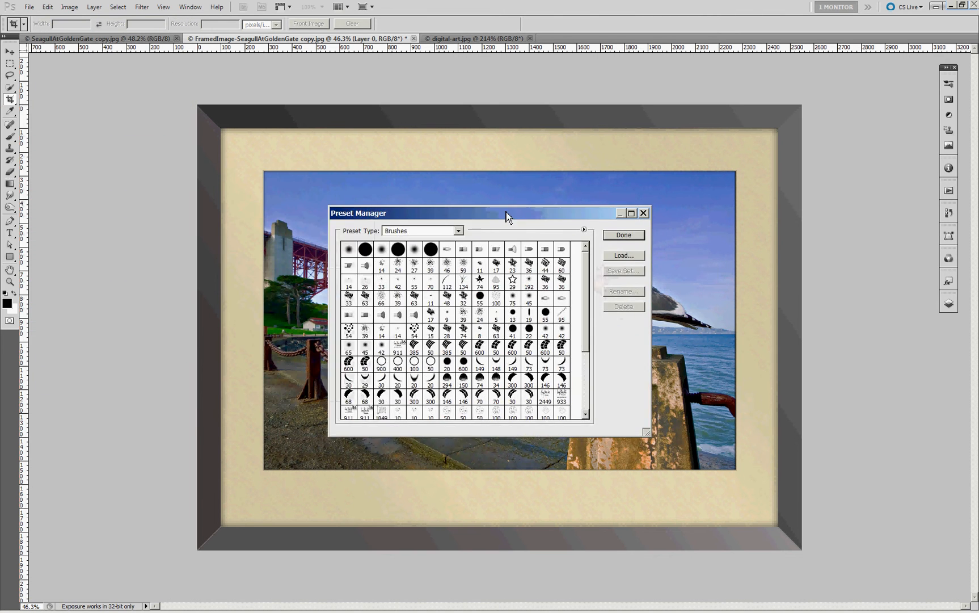
{"action": "left_click", "coordinate": [491, 219]}
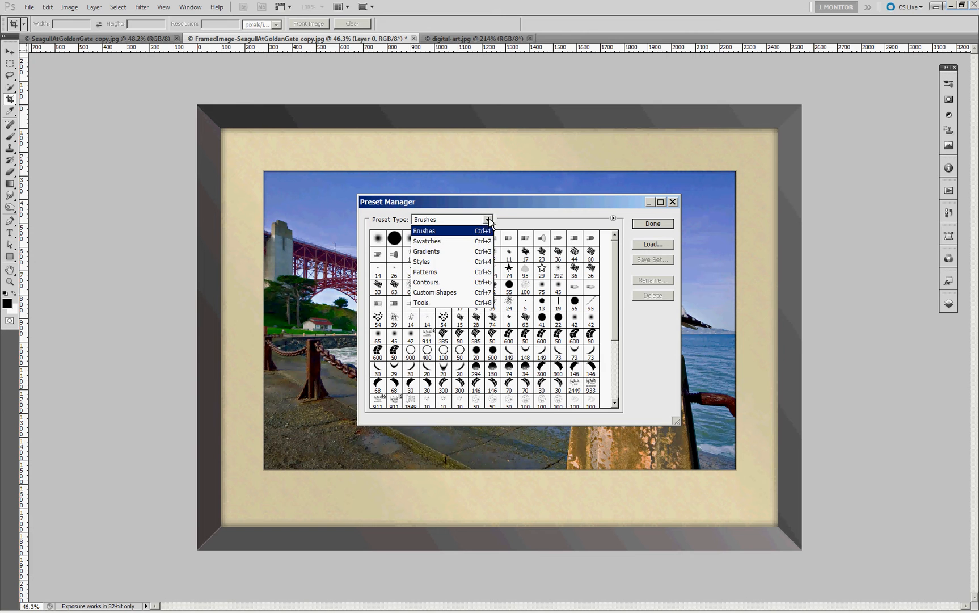
{"action": "mouse_move", "coordinate": [435, 292]}
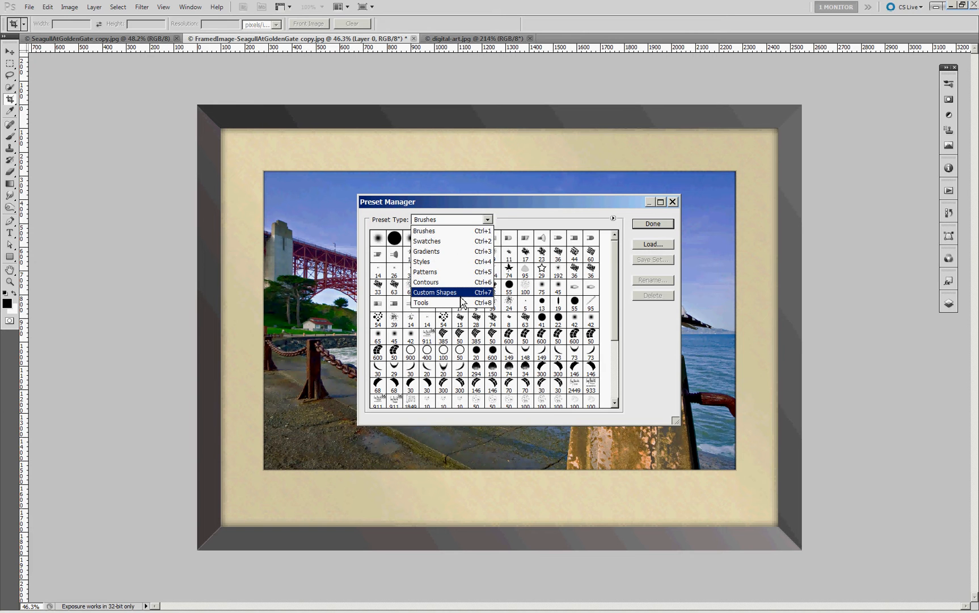
{"action": "left_click", "coordinate": [422, 261]}
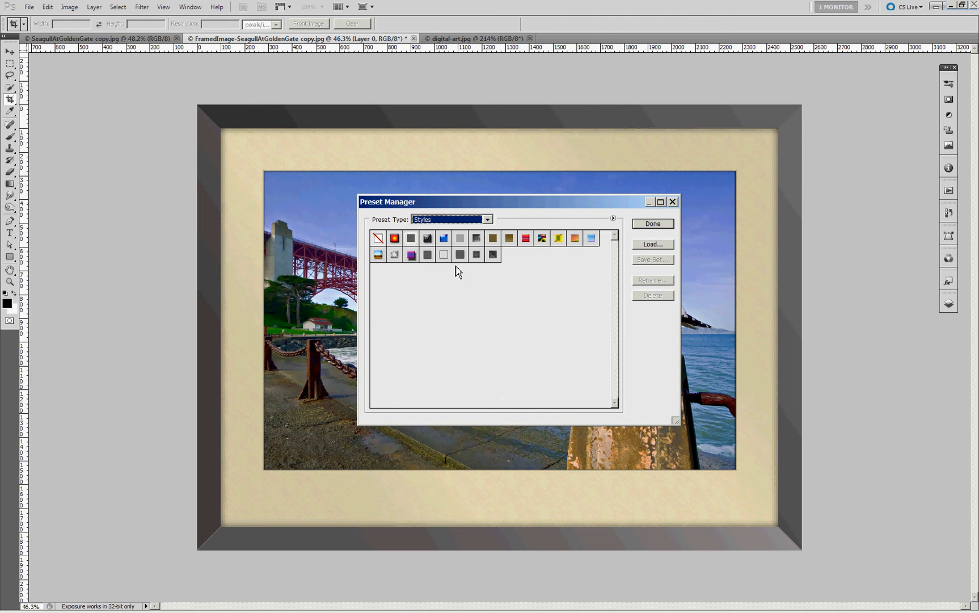
{"action": "mouse_move", "coordinate": [660, 252]}
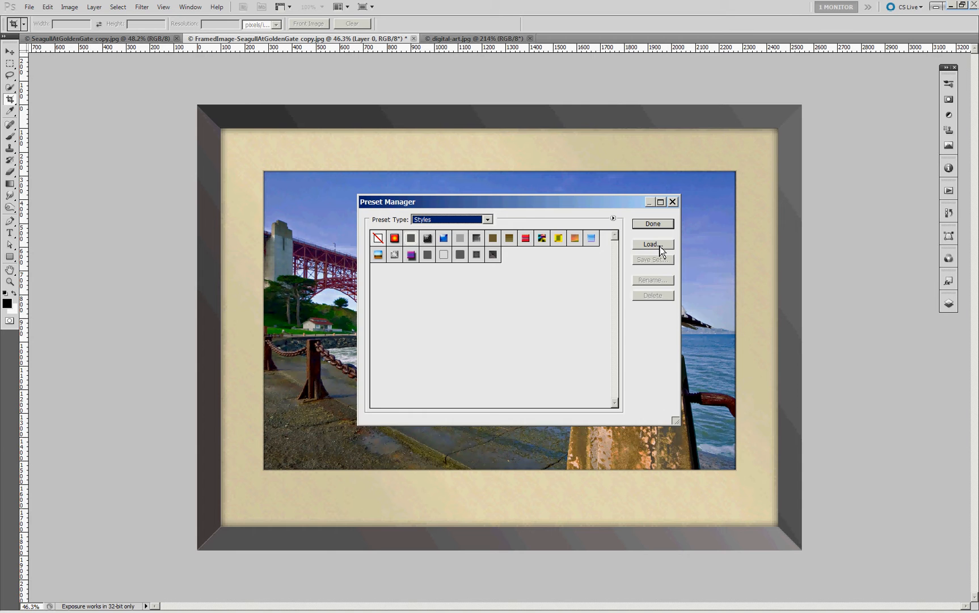
{"action": "left_click", "coordinate": [651, 244]}
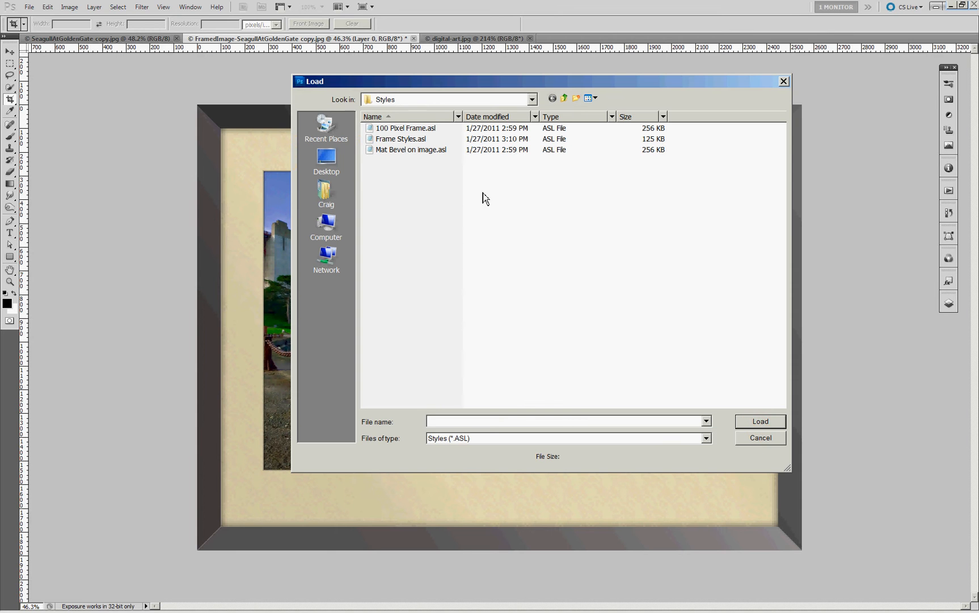
{"action": "mouse_move", "coordinate": [611, 234]}
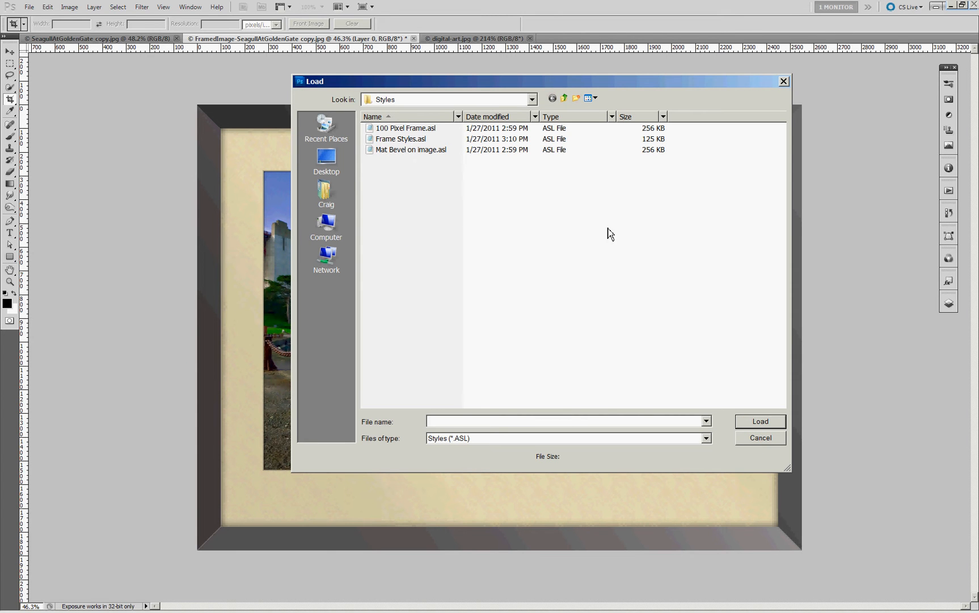
{"action": "mouse_move", "coordinate": [724, 257]}
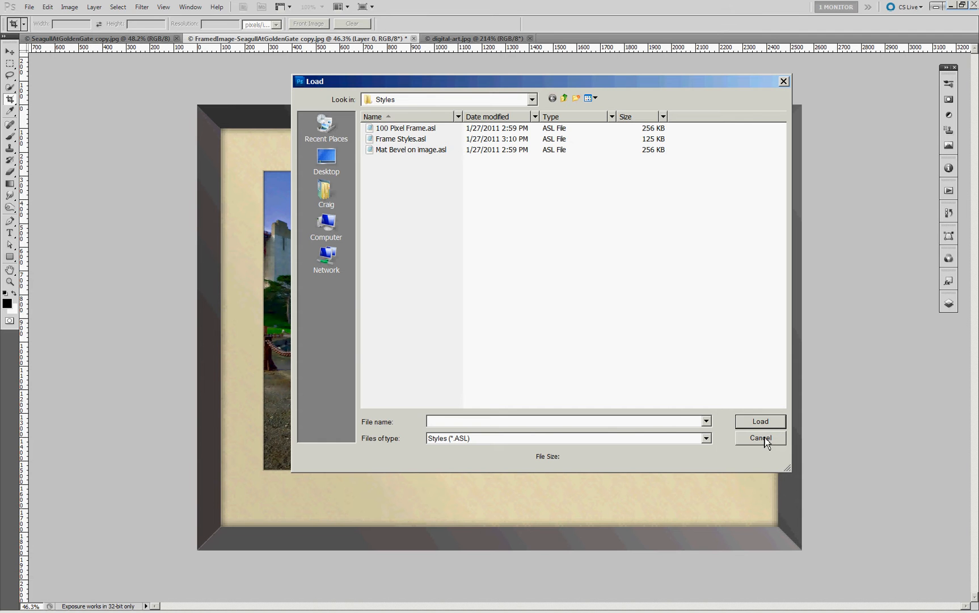
{"action": "left_click", "coordinate": [760, 438]}
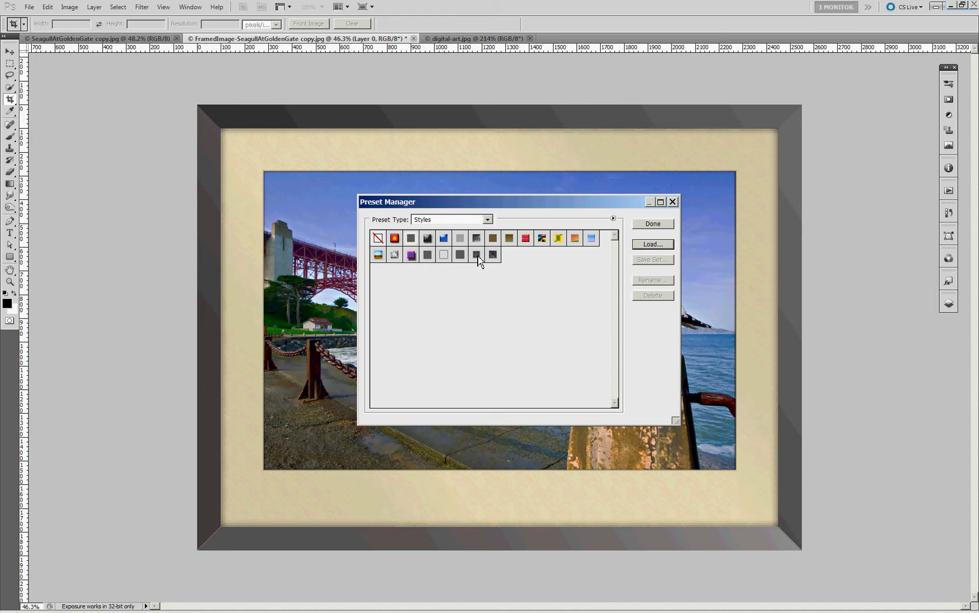
{"action": "mouse_move", "coordinate": [640, 278]}
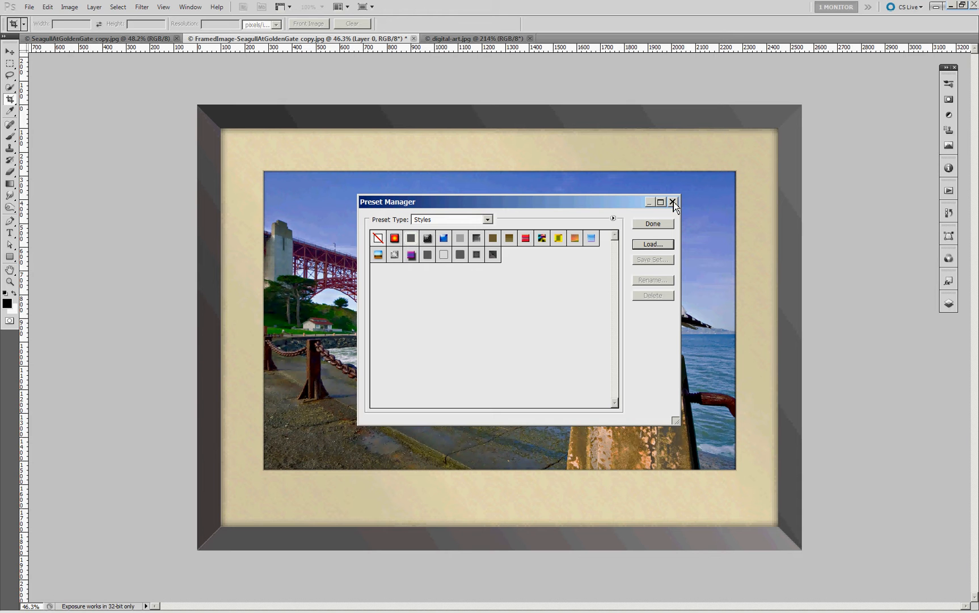
{"action": "left_click", "coordinate": [673, 202]}
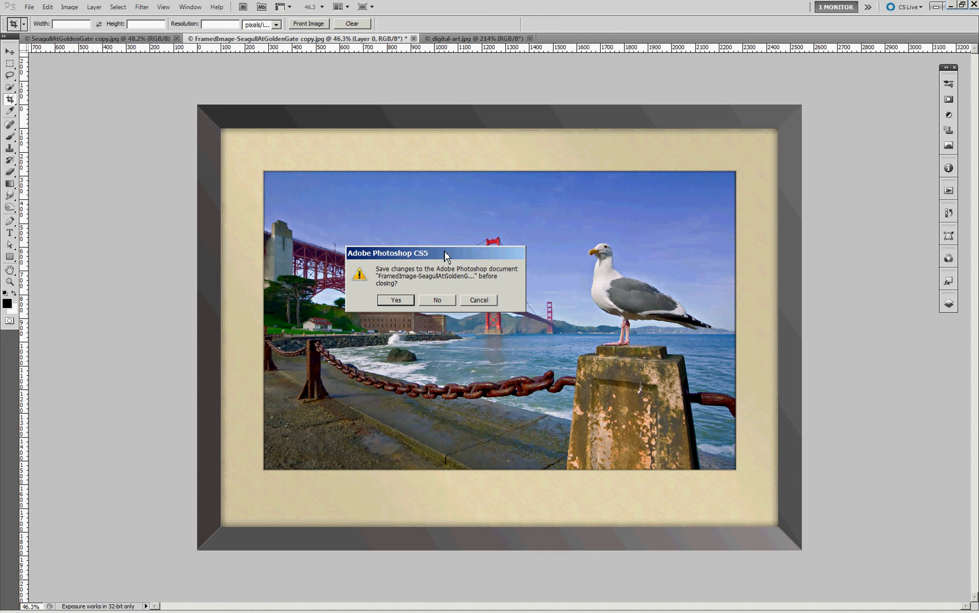
Step: Discard the framed copy without saving and close the digital-art.jpg living-room mockup
{"action": "left_click", "coordinate": [437, 302]}
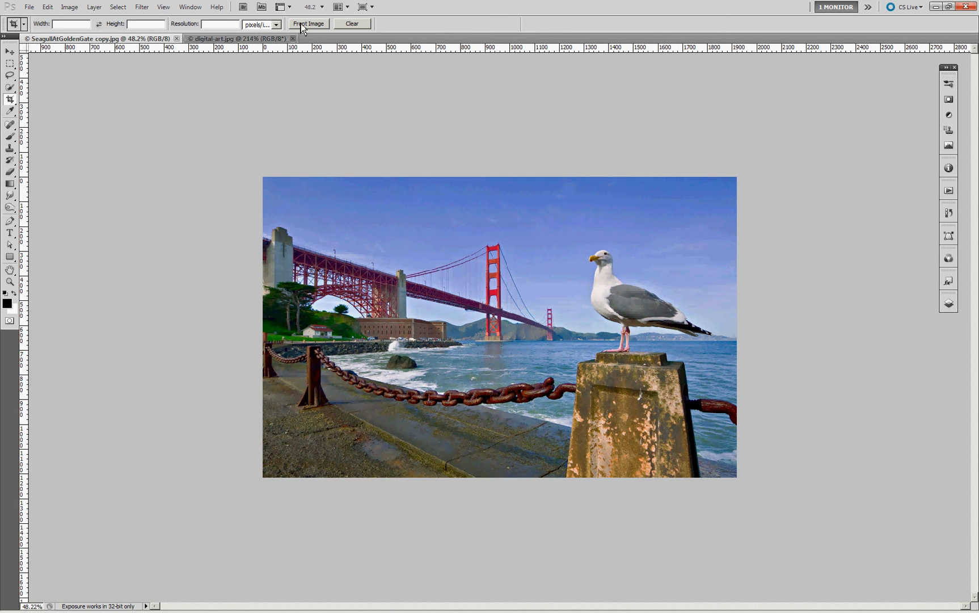
{"action": "left_click", "coordinate": [219, 38]}
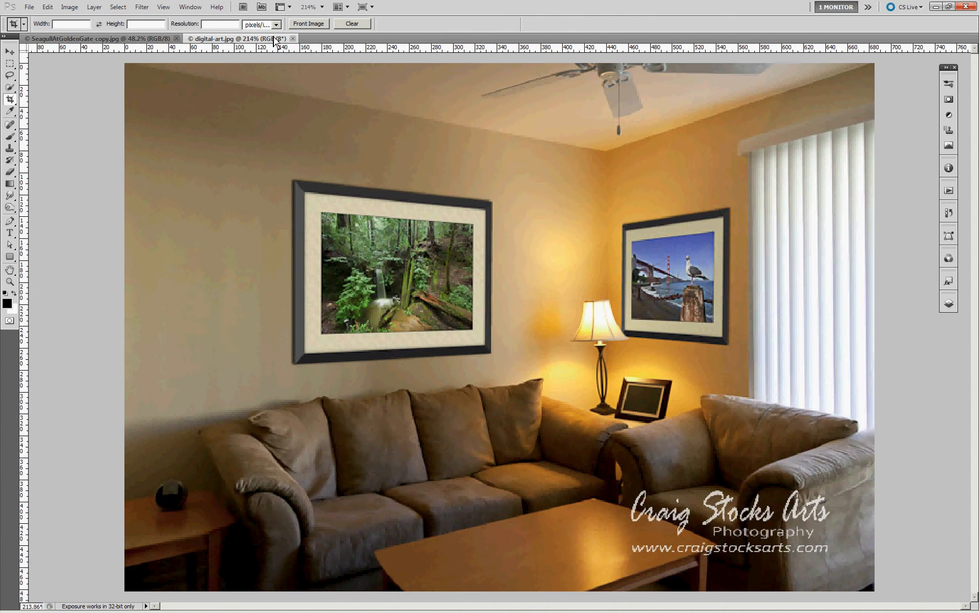
{"action": "left_click", "coordinate": [94, 38]}
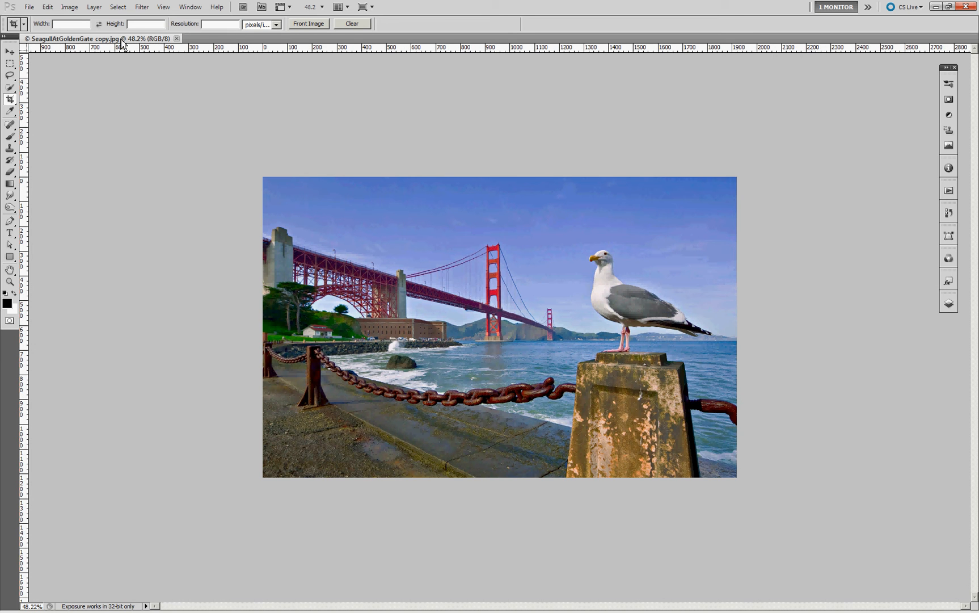
{"action": "mouse_move", "coordinate": [749, 86]}
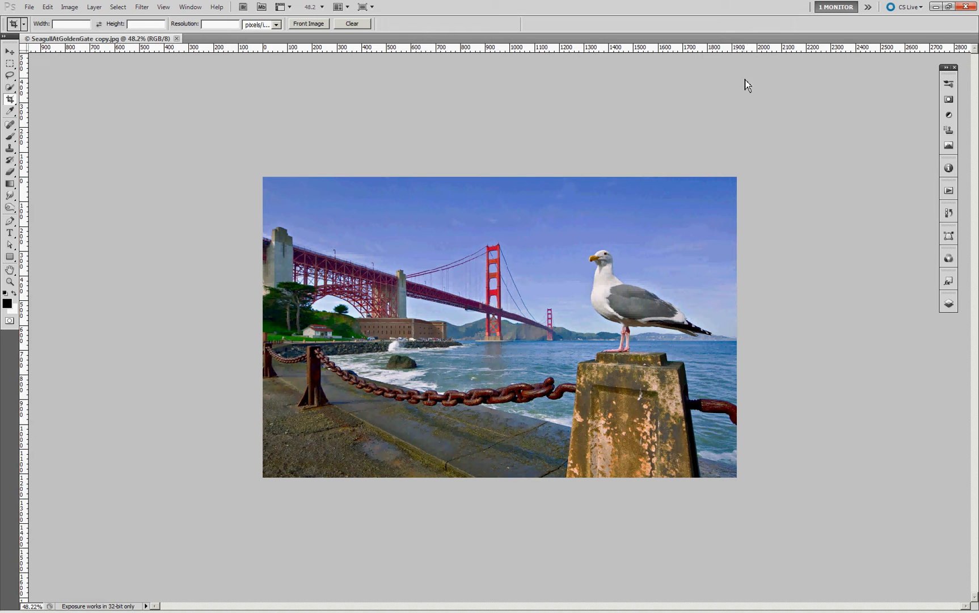
{"action": "mouse_move", "coordinate": [155, 55]}
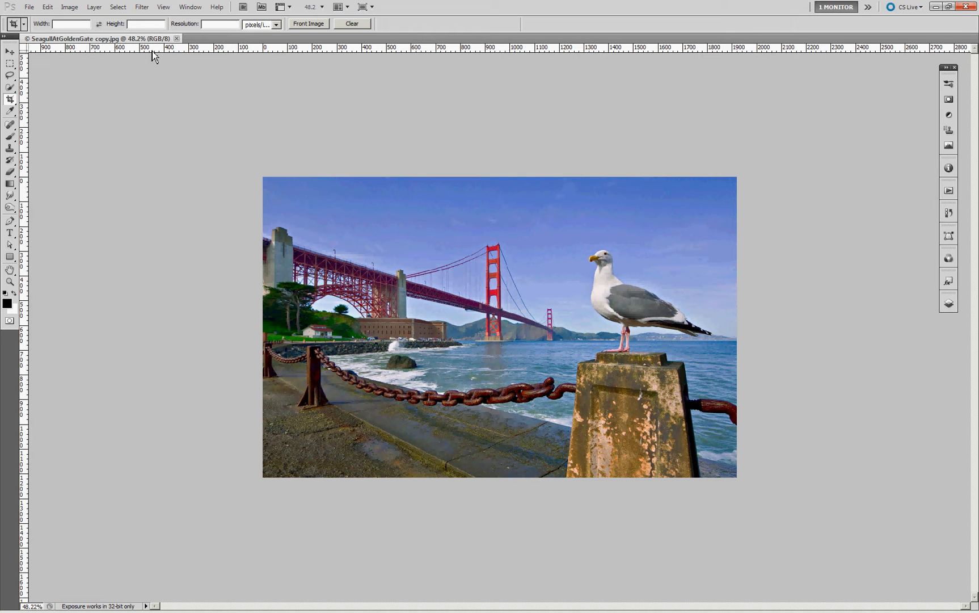
{"action": "mouse_move", "coordinate": [28, 7]}
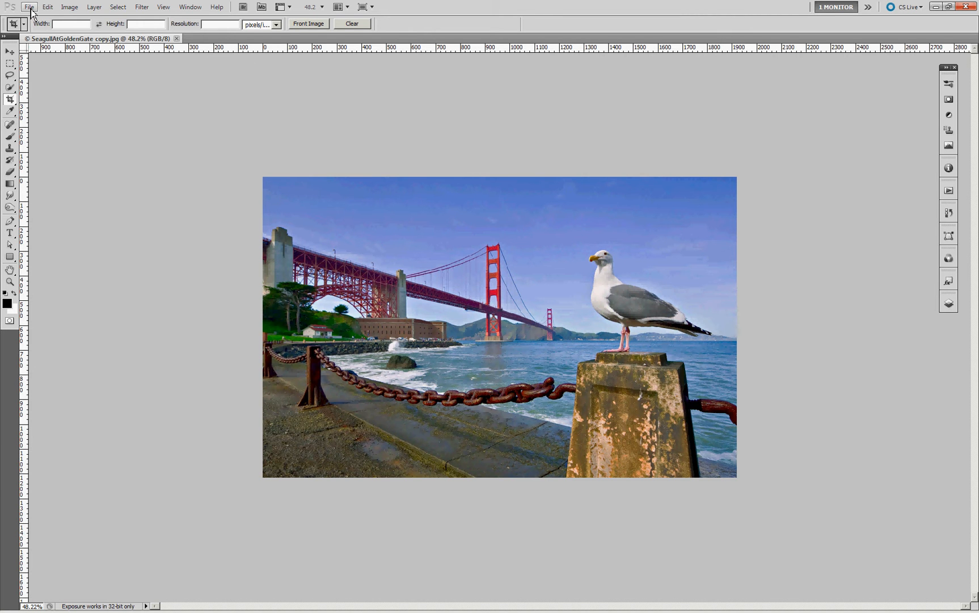
Step: Run Optically Centered Frame on the seagull photo with a 1500-pixel long side
{"action": "left_click", "coordinate": [28, 6]}
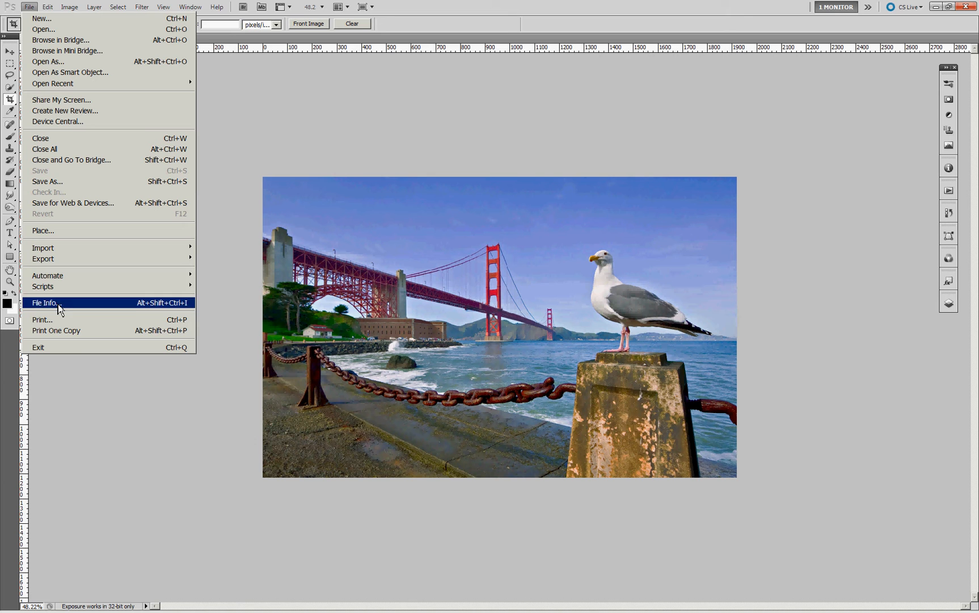
{"action": "mouse_move", "coordinate": [42, 286]}
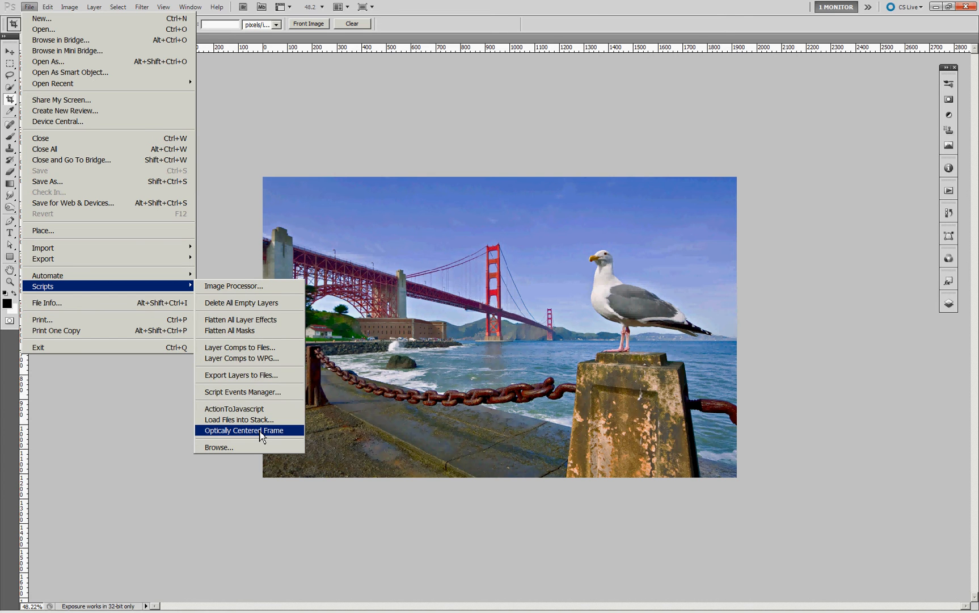
{"action": "left_click", "coordinate": [244, 430]}
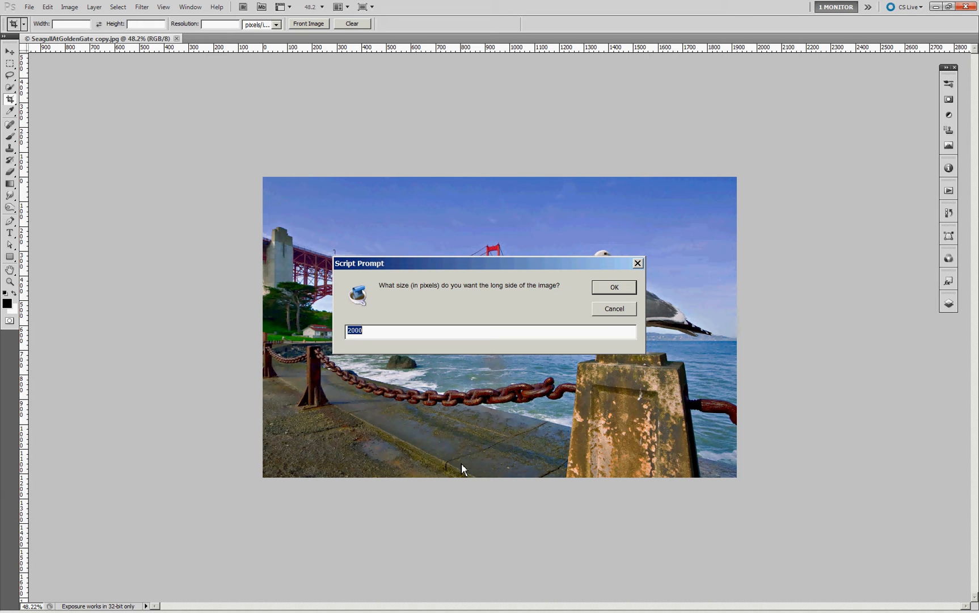
{"action": "mouse_move", "coordinate": [394, 355]}
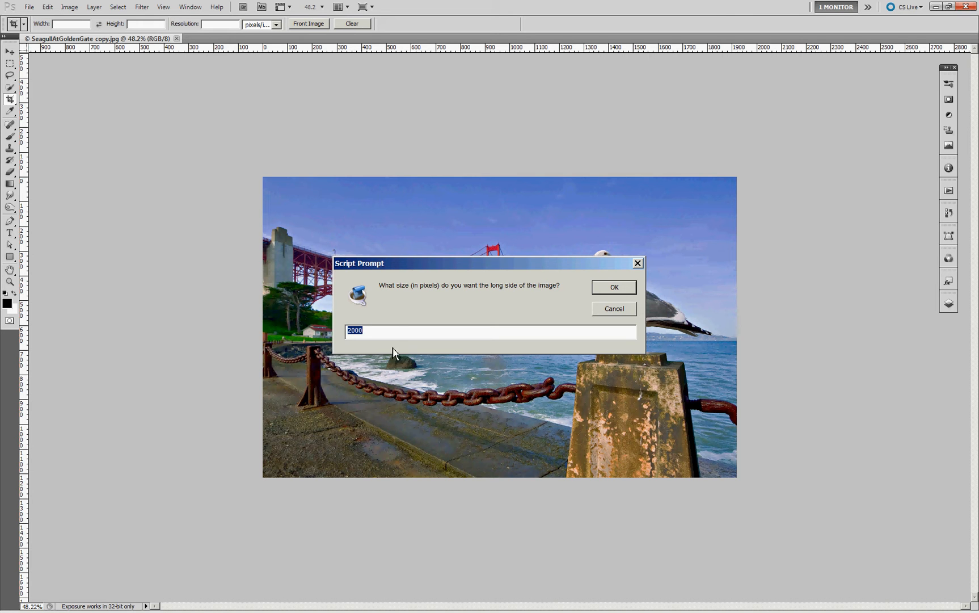
{"action": "mouse_move", "coordinate": [376, 345]}
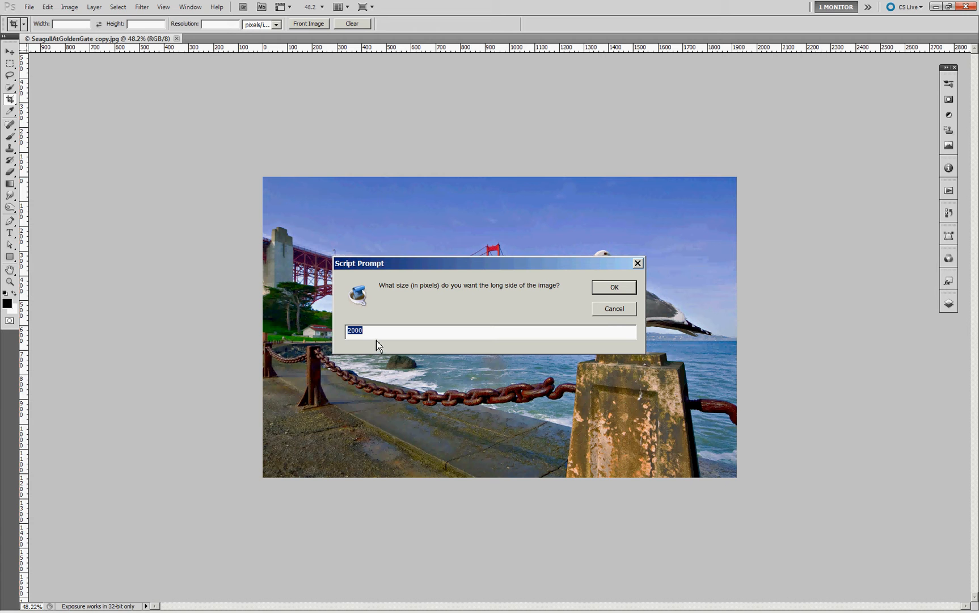
{"action": "mouse_move", "coordinate": [361, 461]}
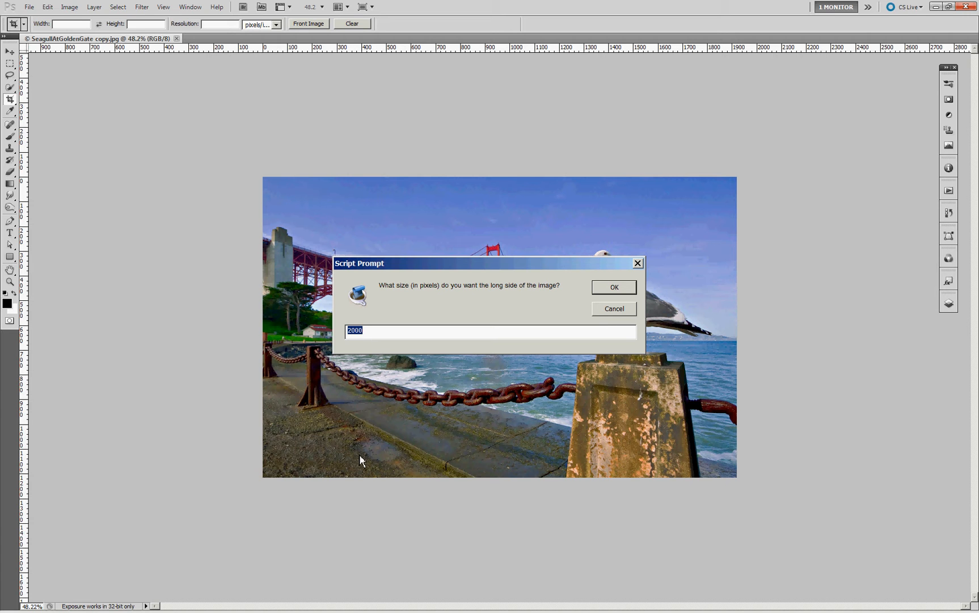
{"action": "mouse_move", "coordinate": [474, 401]}
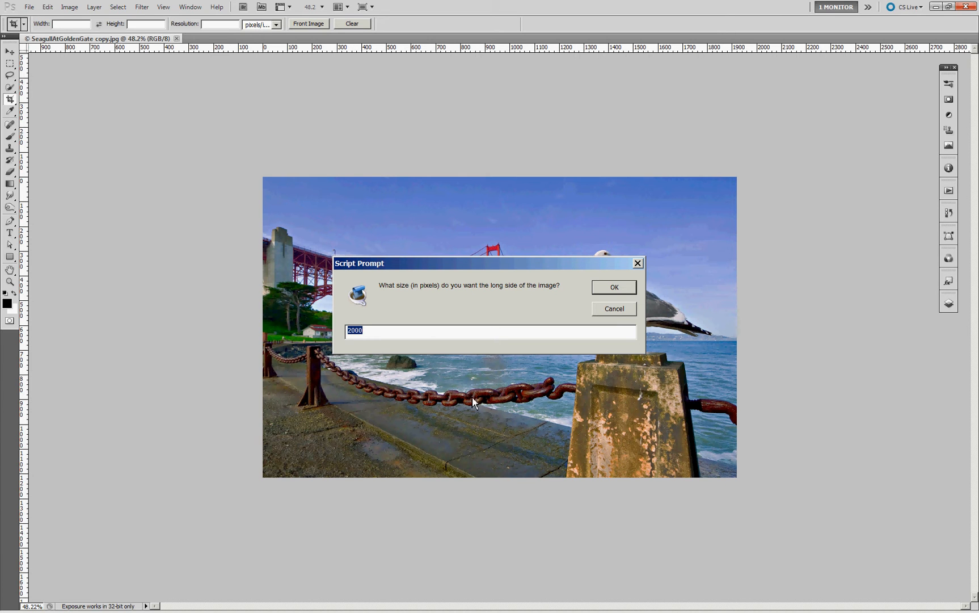
{"action": "mouse_move", "coordinate": [418, 355]}
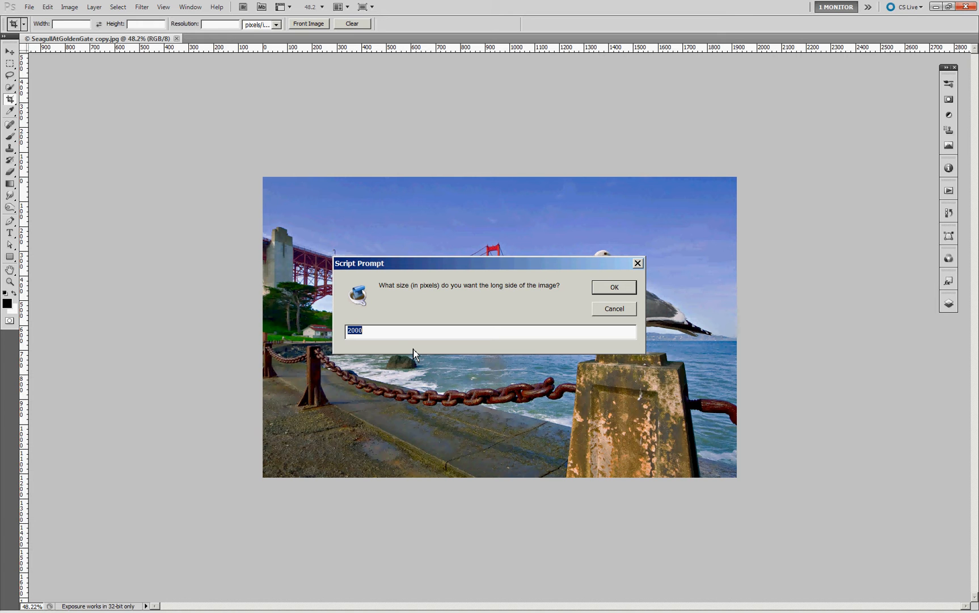
{"action": "type", "text": "150"}
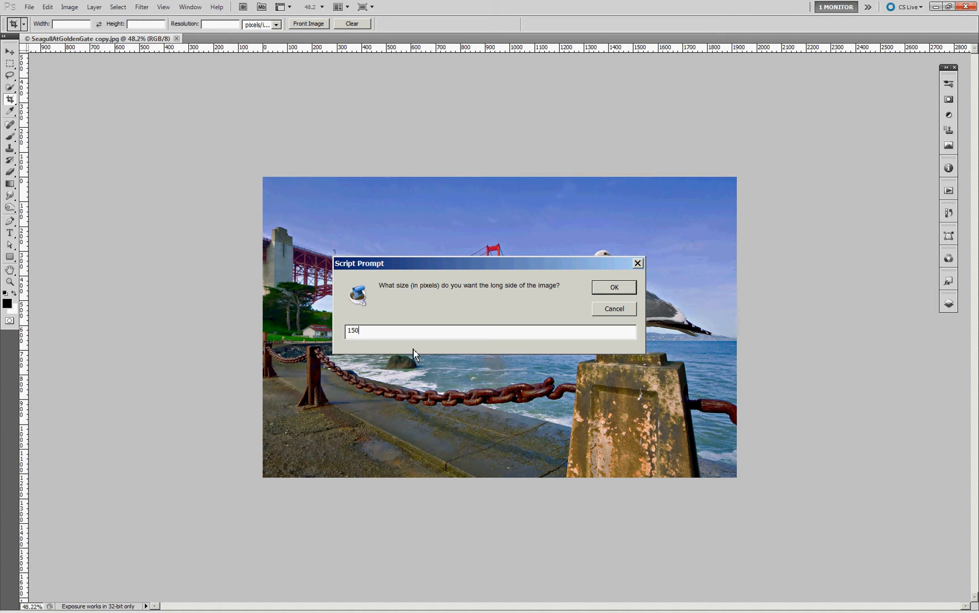
{"action": "type", "text": "0"}
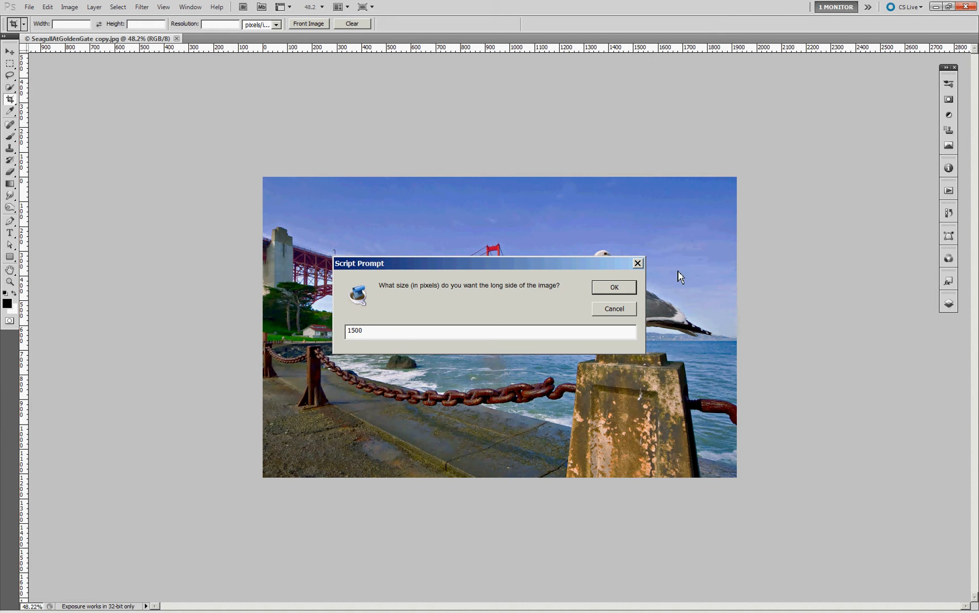
{"action": "left_click", "coordinate": [612, 287]}
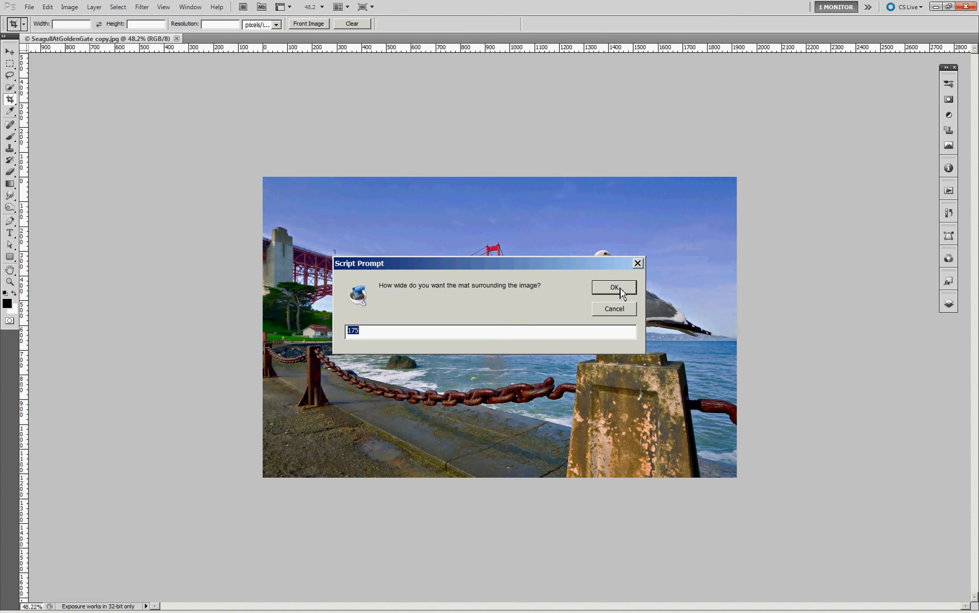
{"action": "mouse_move", "coordinate": [450, 278]}
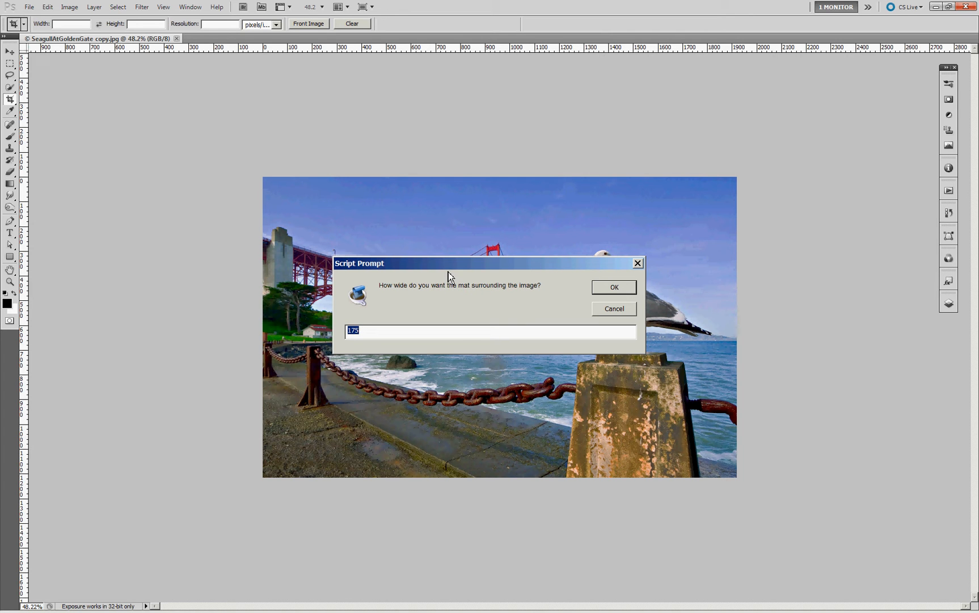
{"action": "mouse_move", "coordinate": [234, 423]}
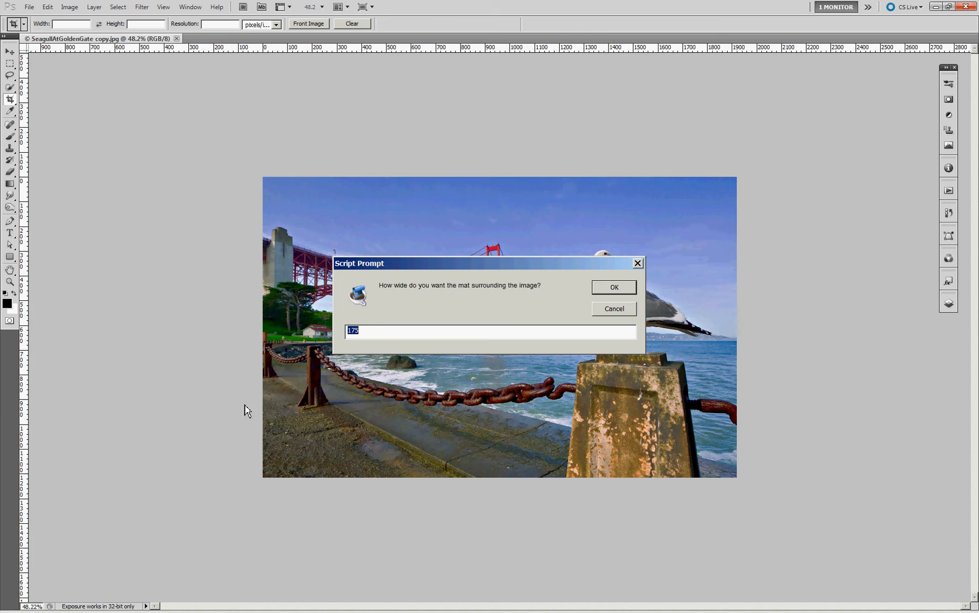
{"action": "mouse_move", "coordinate": [419, 400]}
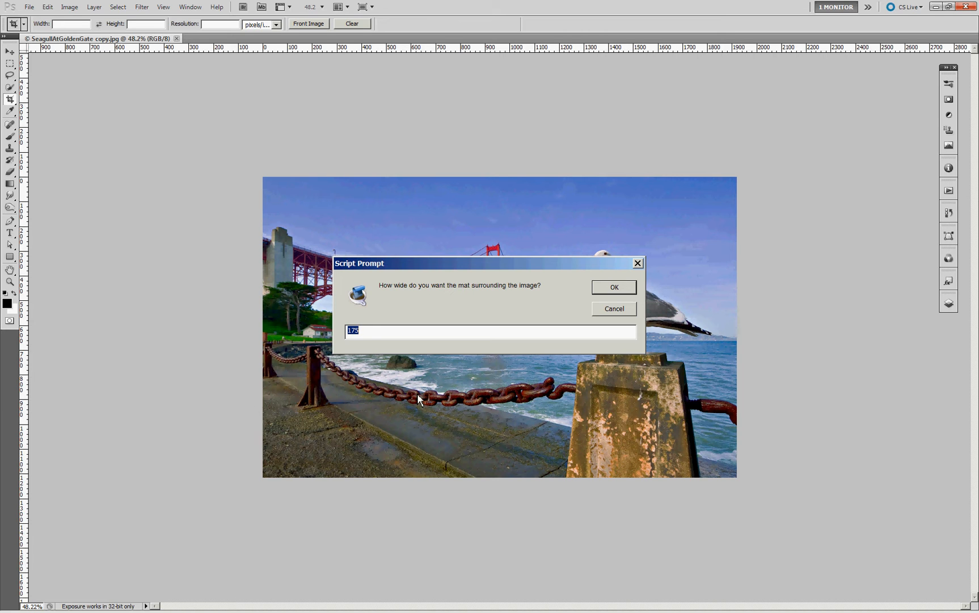
{"action": "mouse_move", "coordinate": [633, 320]}
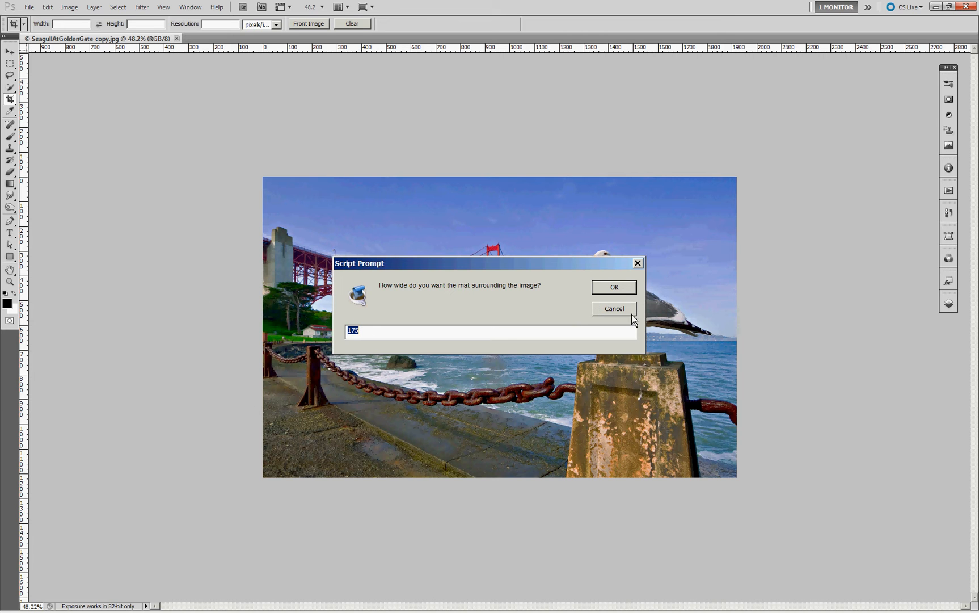
{"action": "mouse_move", "coordinate": [614, 287]}
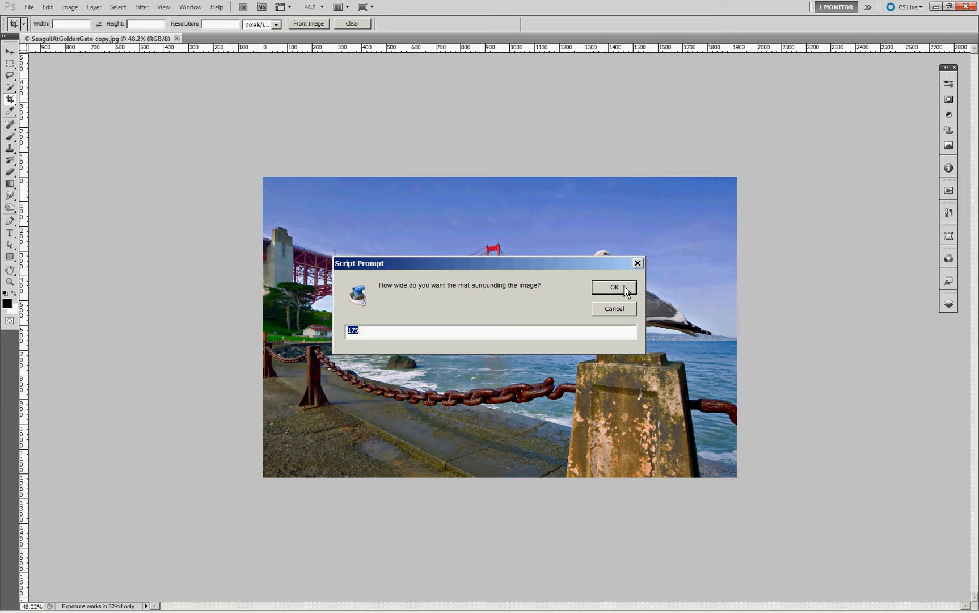
Step: Accept the default 175-pixel mat width and 100-pixel frame thickness
{"action": "left_click", "coordinate": [613, 287]}
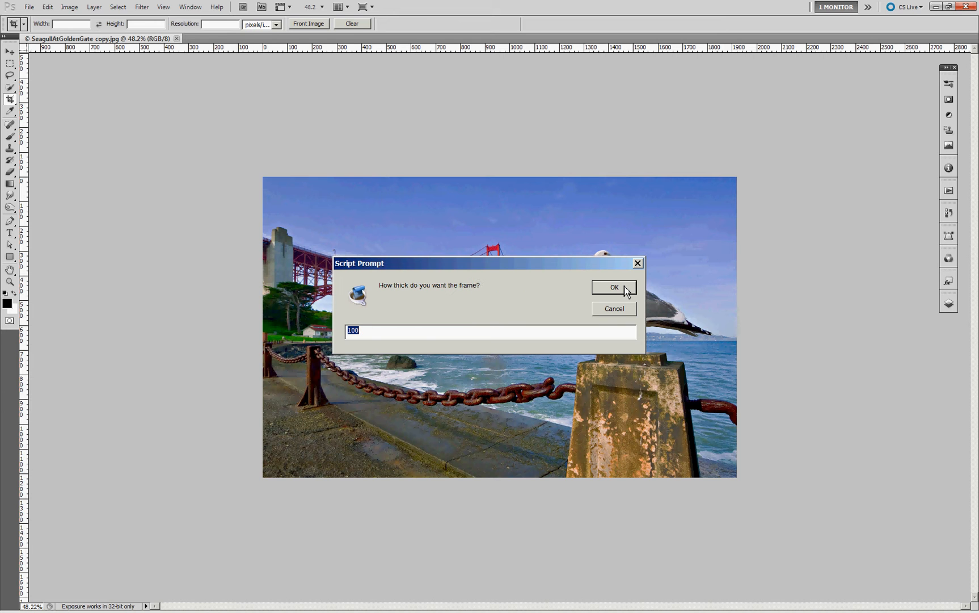
{"action": "mouse_move", "coordinate": [394, 343]}
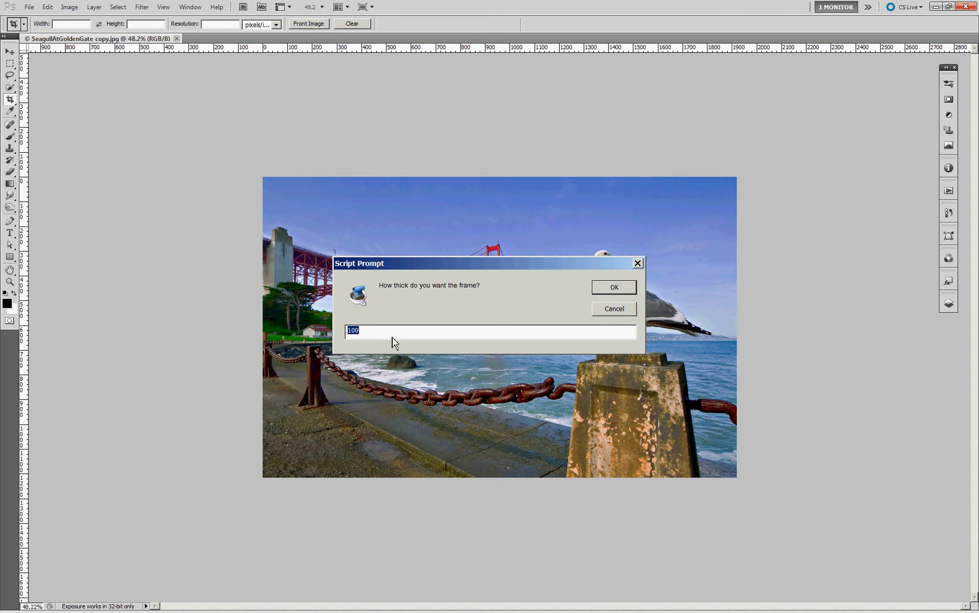
{"action": "mouse_move", "coordinate": [628, 291]}
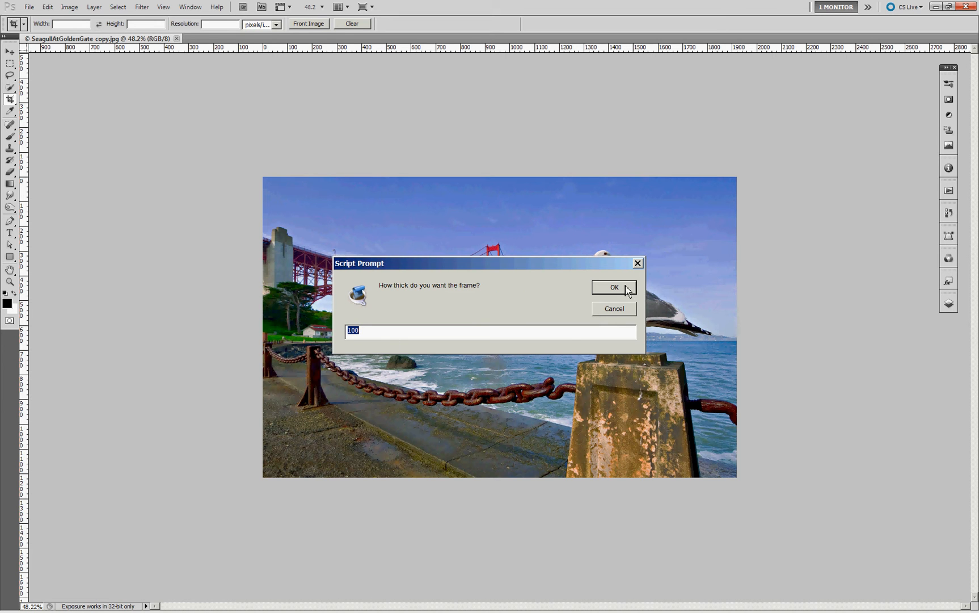
{"action": "left_click", "coordinate": [615, 287]}
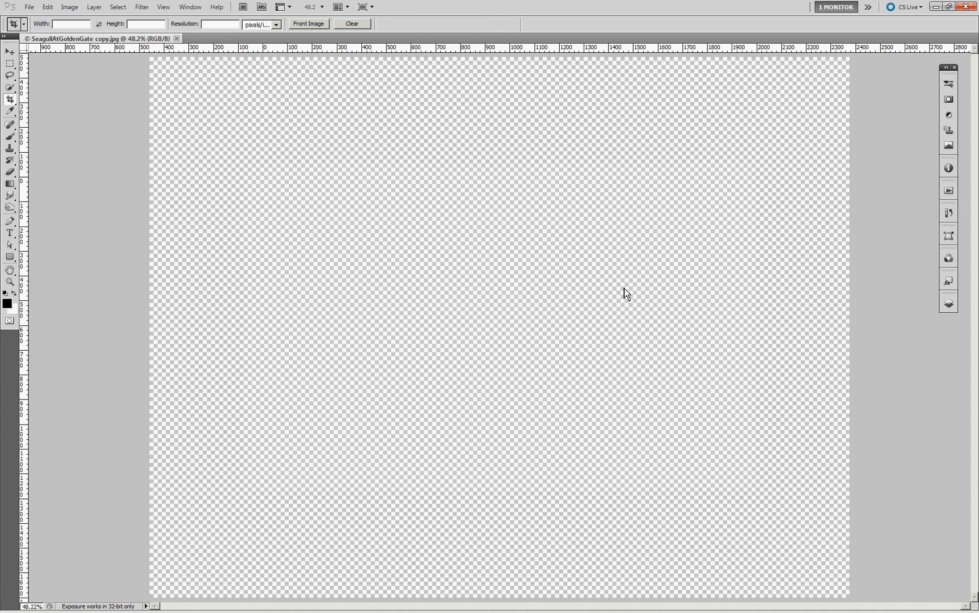
{"action": "left_click", "coordinate": [307, 39]}
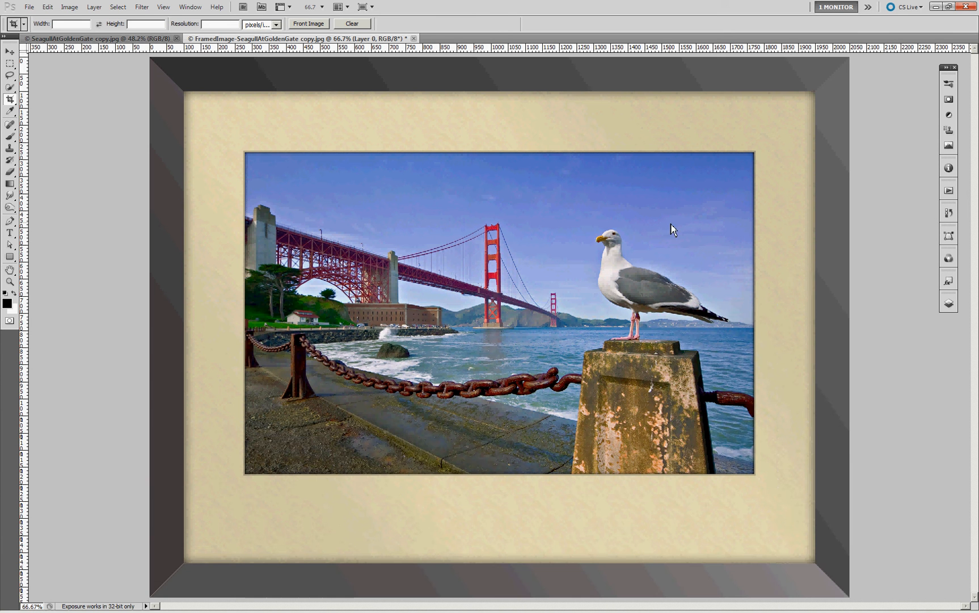
{"action": "mouse_move", "coordinate": [264, 45]}
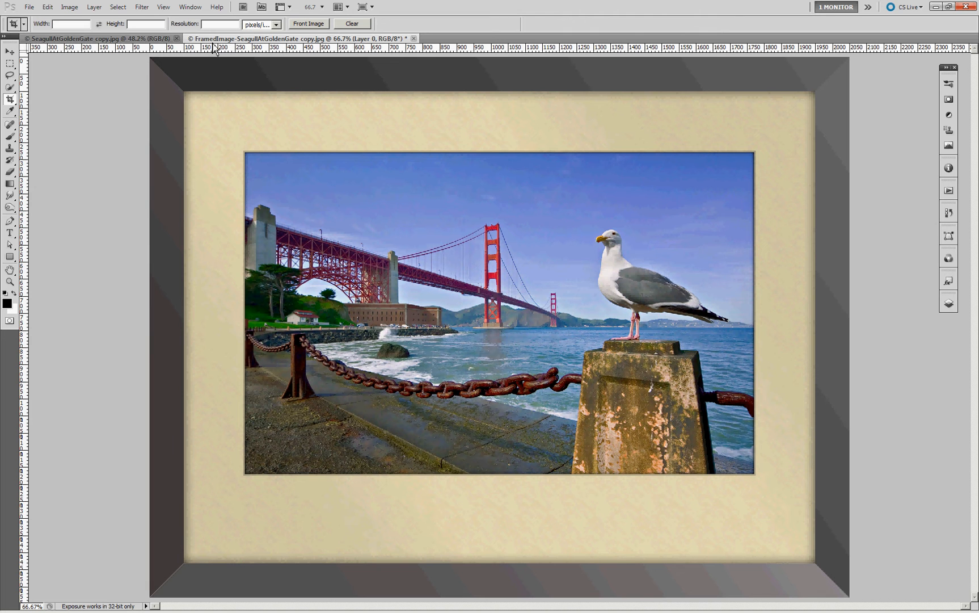
{"action": "mouse_move", "coordinate": [267, 48]}
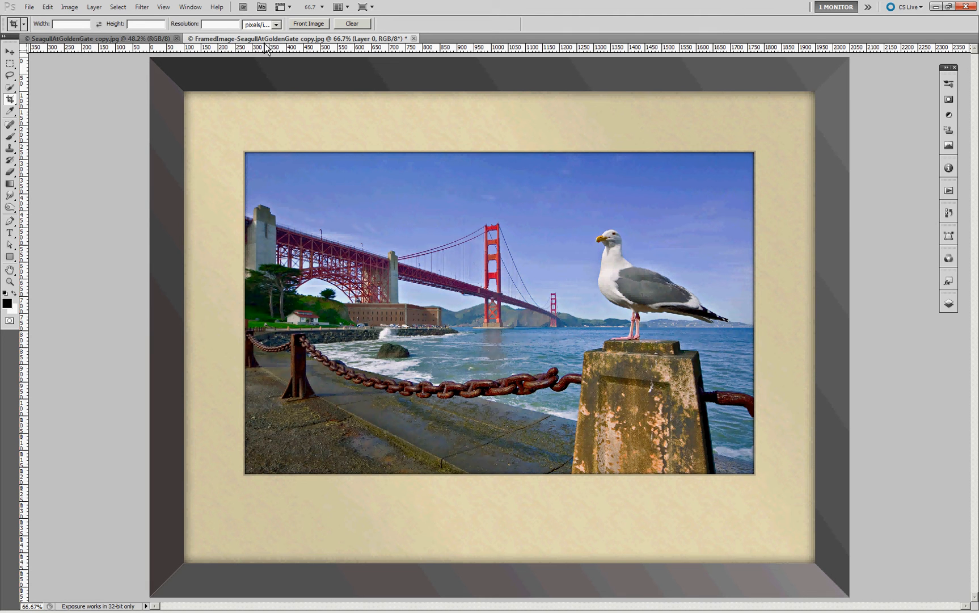
{"action": "mouse_move", "coordinate": [801, 304]}
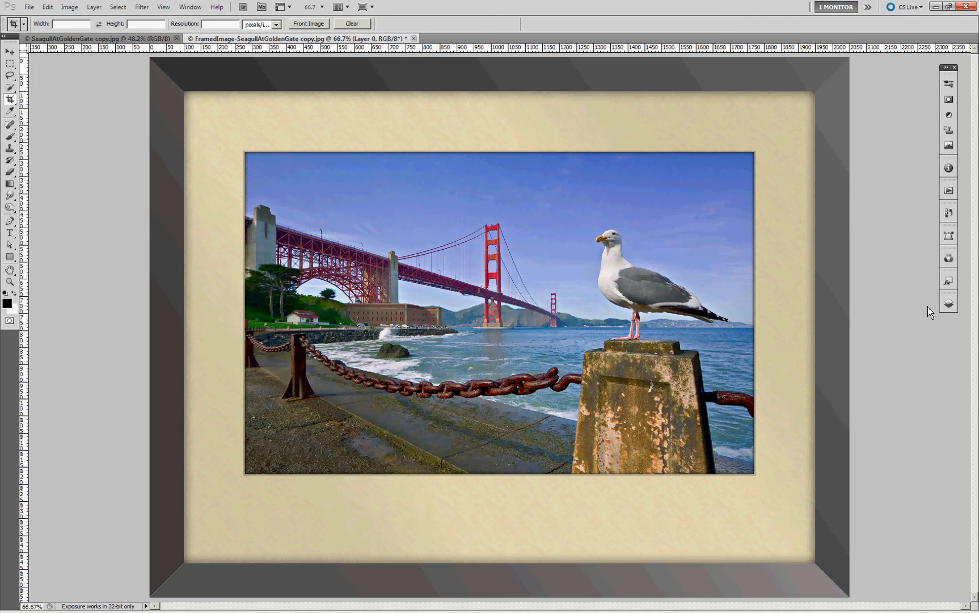
Step: In the Layers panel, toggle Layer 1's visibility off and on, leaving its frame effects hidden
{"action": "left_click", "coordinate": [947, 303]}
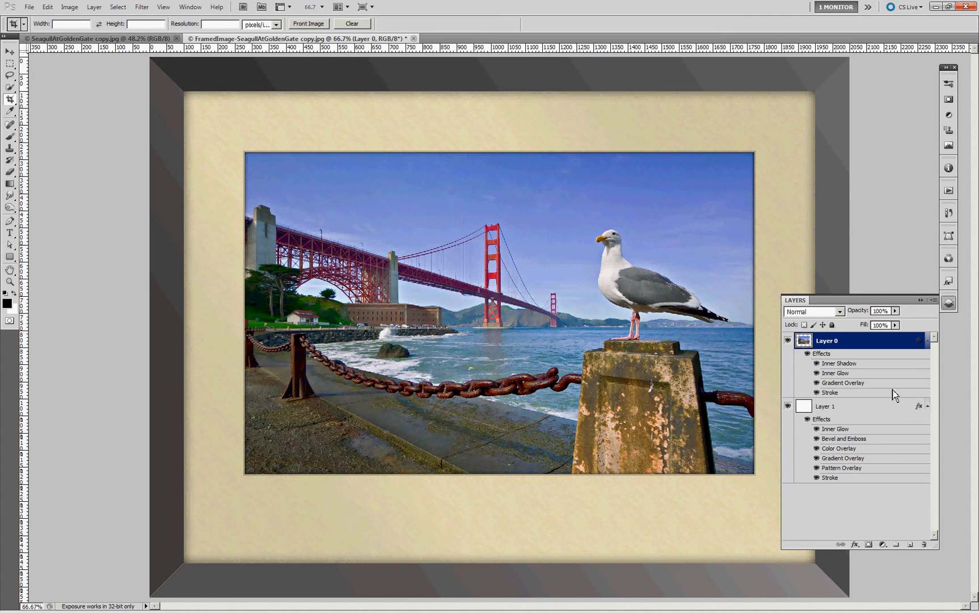
{"action": "mouse_move", "coordinate": [809, 388]}
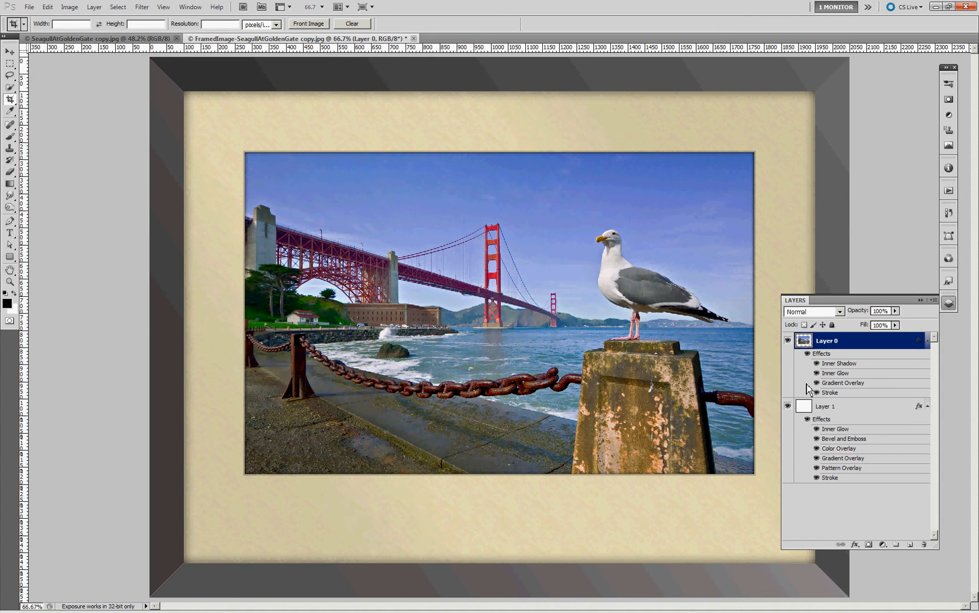
{"action": "left_click", "coordinate": [788, 406]}
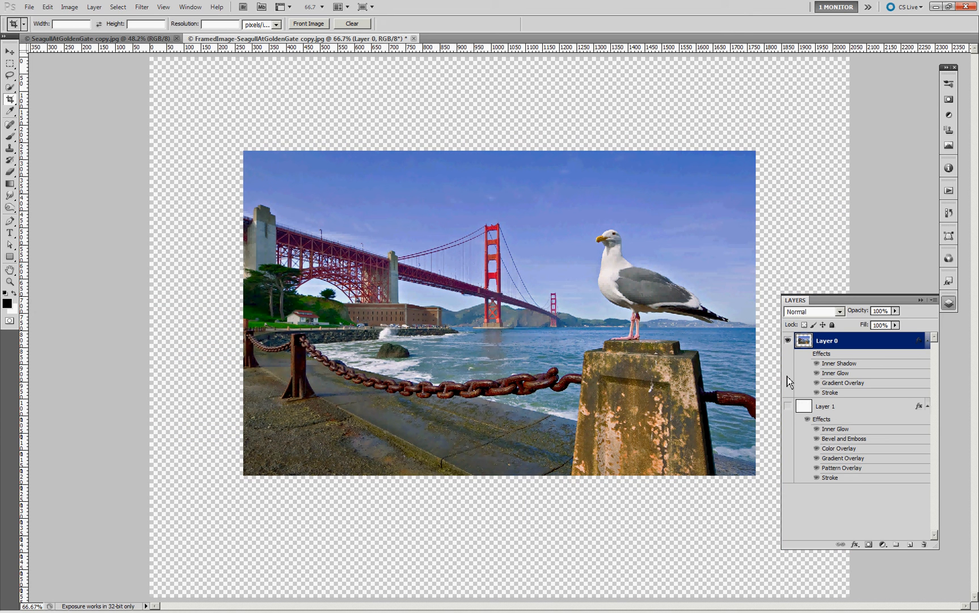
{"action": "mouse_move", "coordinate": [806, 364]}
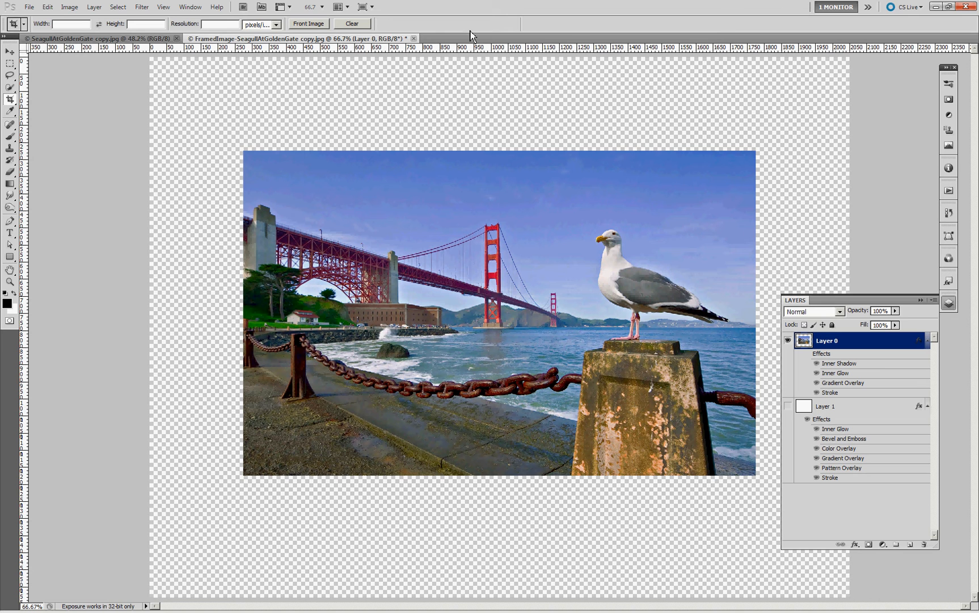
{"action": "mouse_move", "coordinate": [333, 542]}
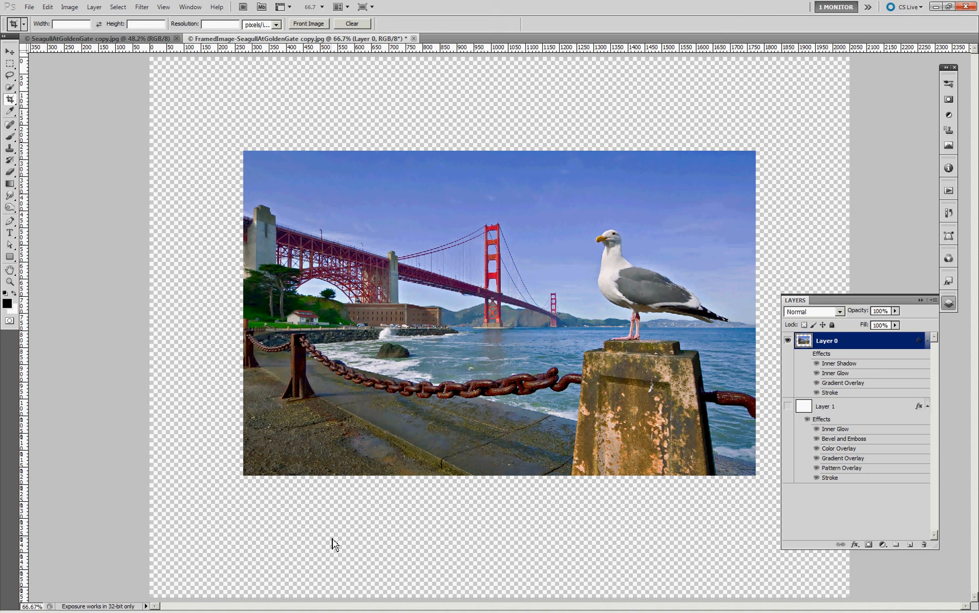
{"action": "mouse_move", "coordinate": [497, 562]}
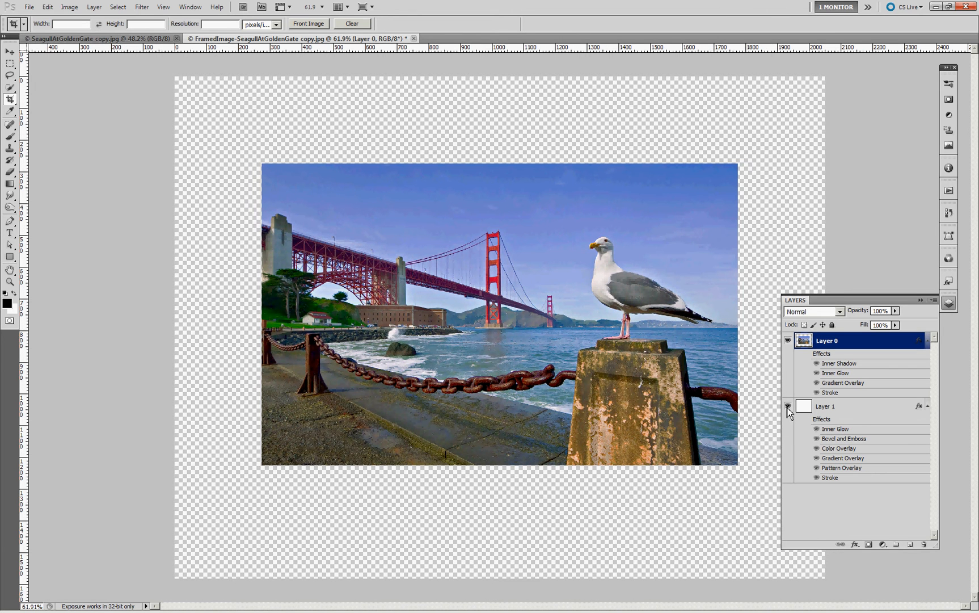
{"action": "left_click", "coordinate": [788, 405]}
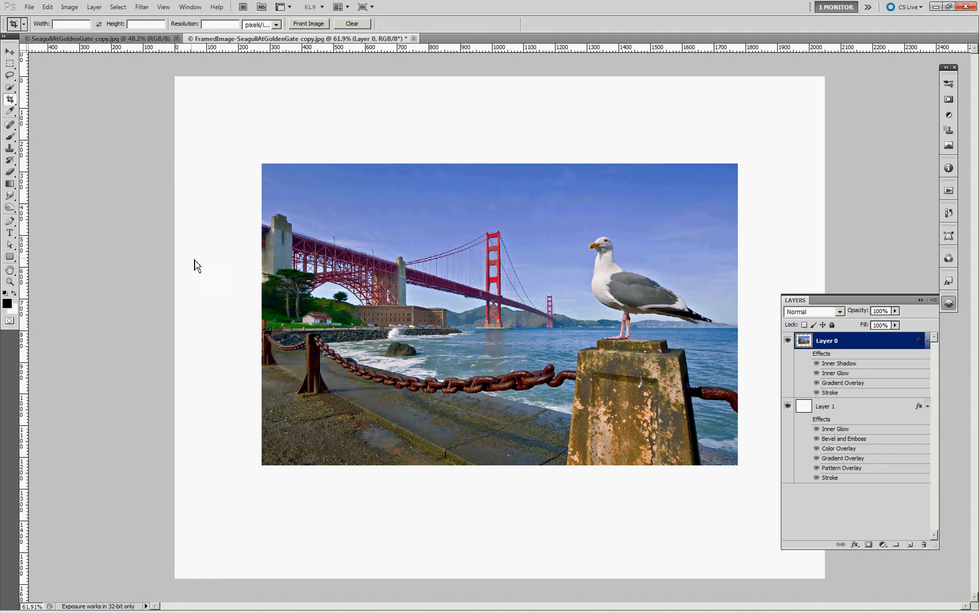
{"action": "mouse_move", "coordinate": [724, 499]}
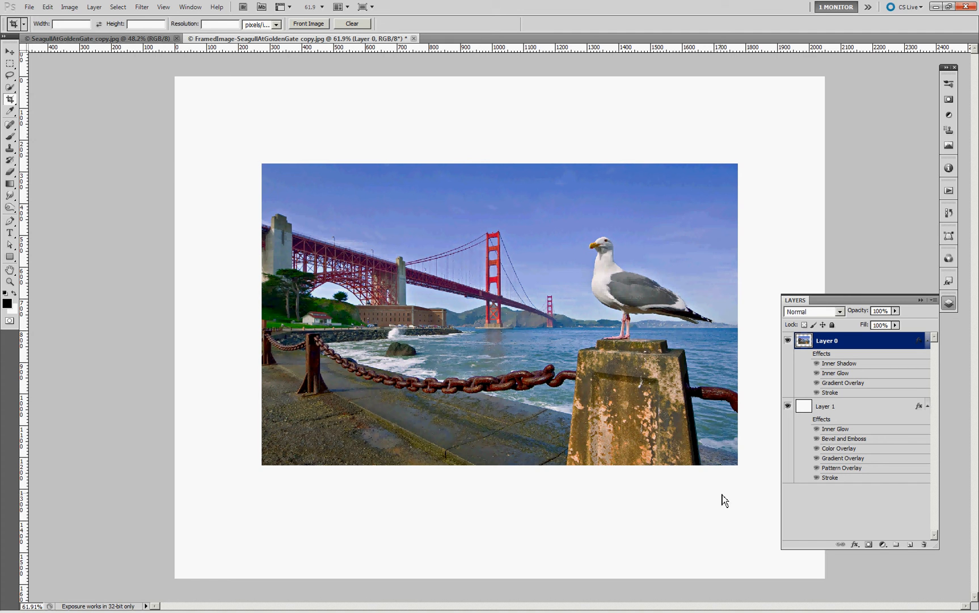
{"action": "mouse_move", "coordinate": [809, 426]}
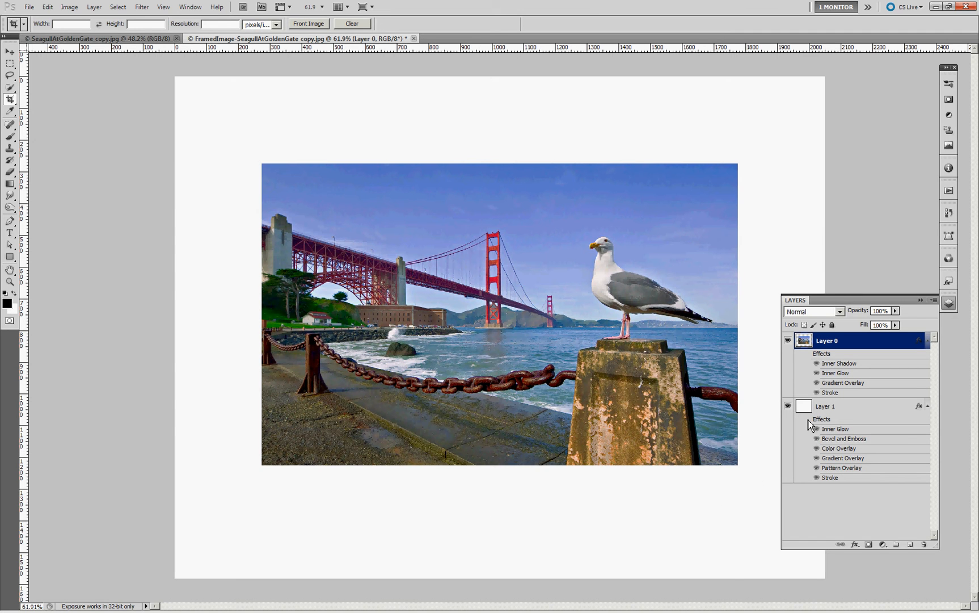
{"action": "mouse_move", "coordinate": [815, 429]}
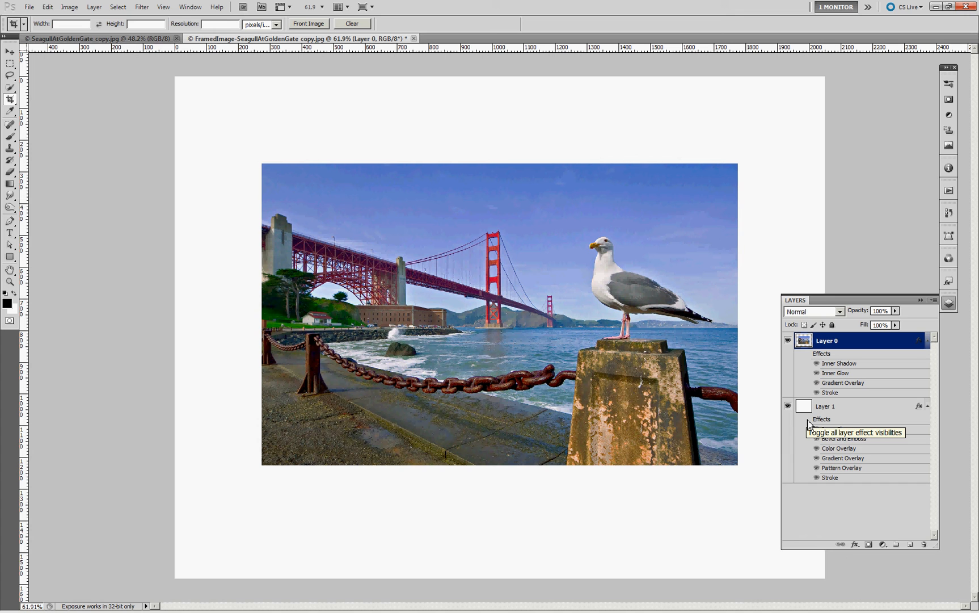
Step: Switch Layer 1's frame and mat effects back on in the Layers panel
{"action": "left_click", "coordinate": [816, 419]}
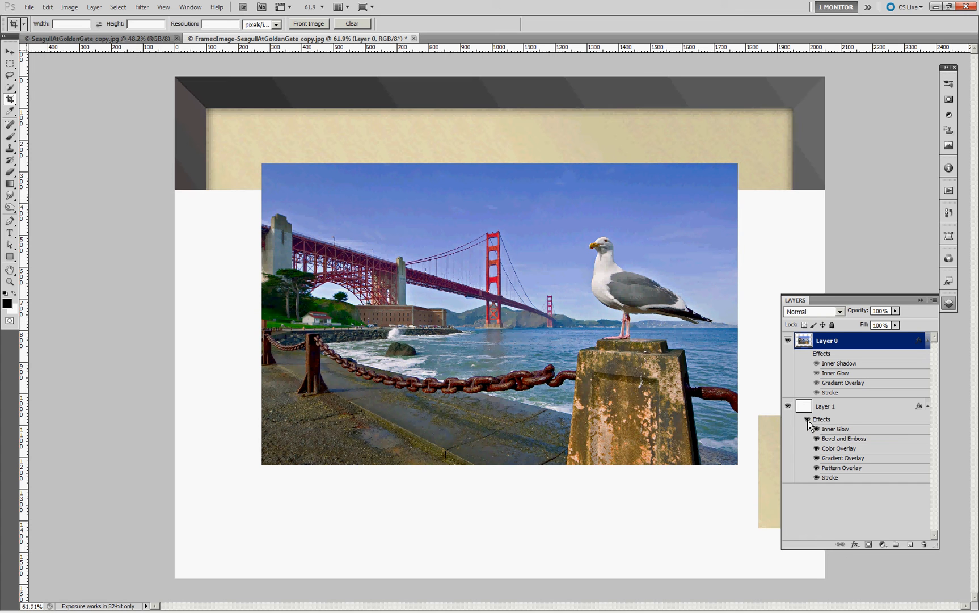
{"action": "left_click", "coordinate": [789, 407]}
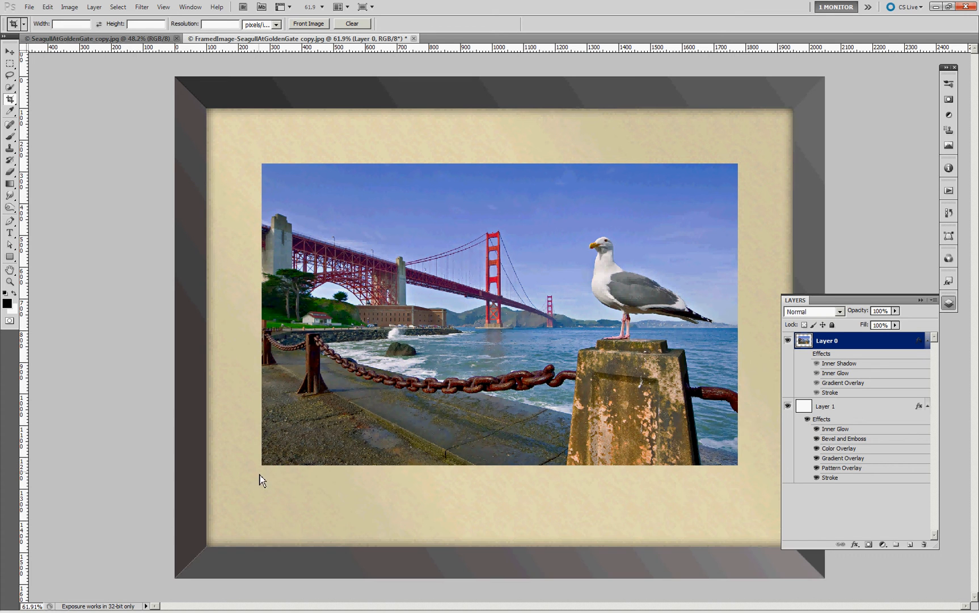
{"action": "mouse_move", "coordinate": [282, 130]}
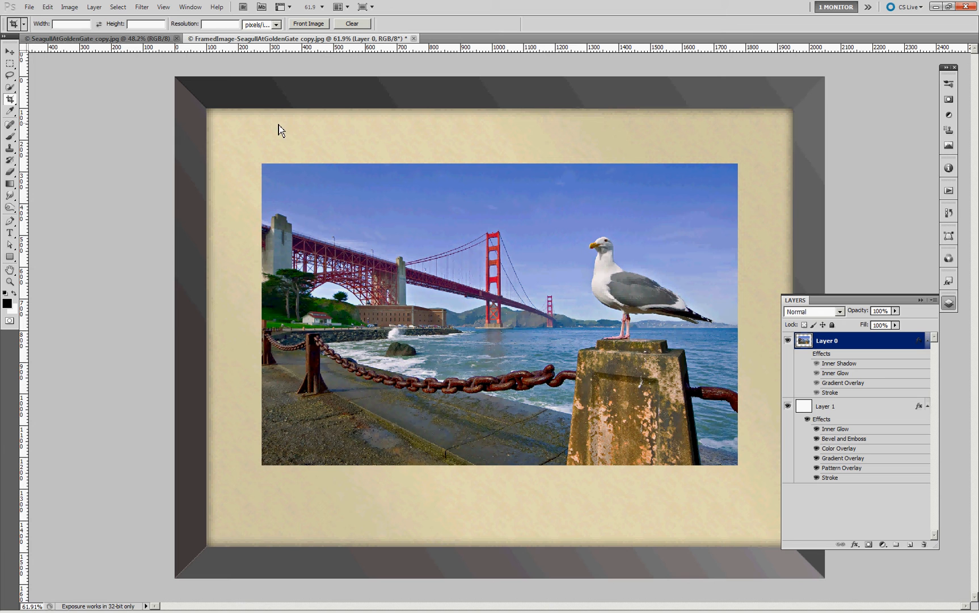
{"action": "mouse_move", "coordinate": [862, 442]}
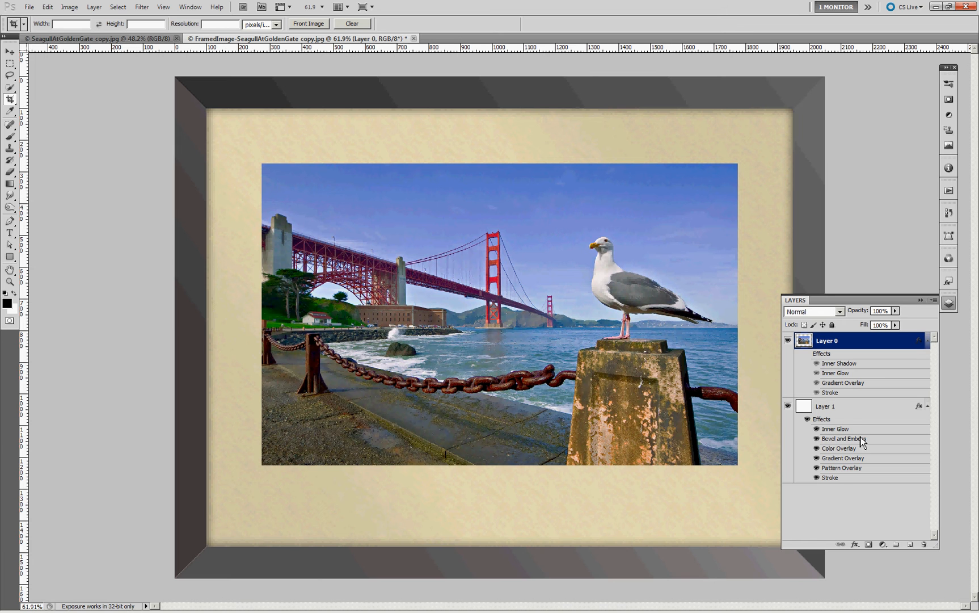
{"action": "mouse_move", "coordinate": [845, 465]}
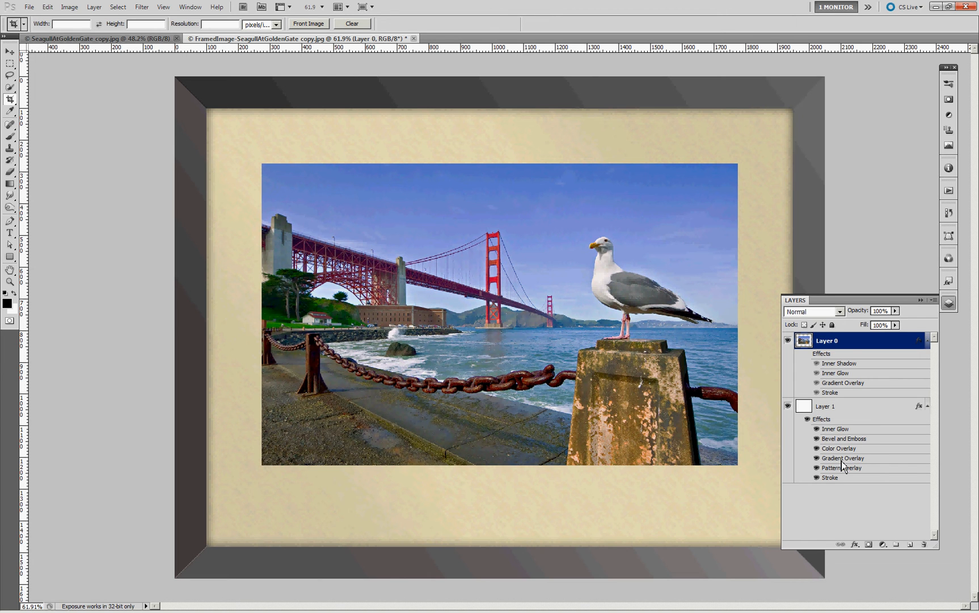
{"action": "mouse_move", "coordinate": [912, 300]}
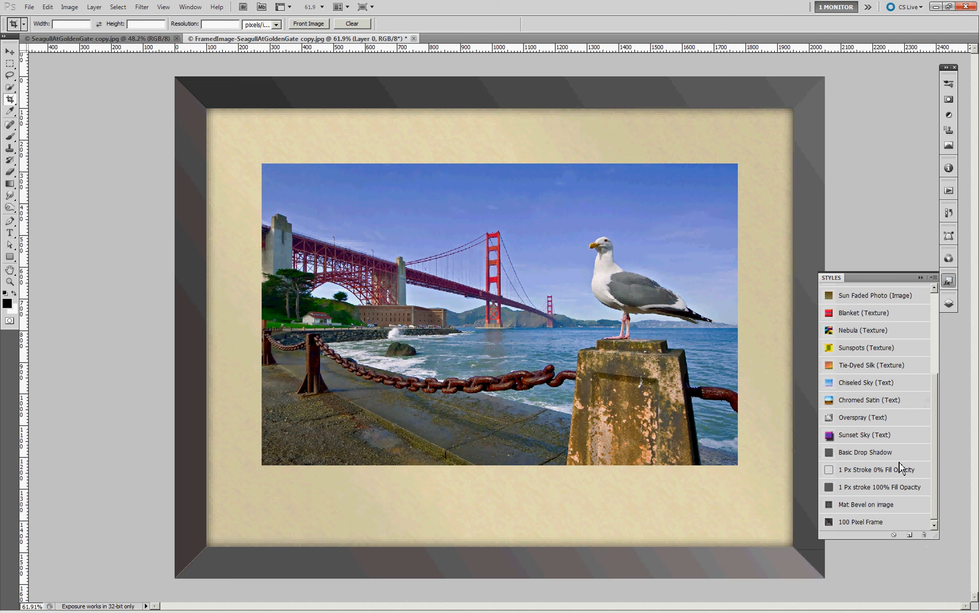
{"action": "mouse_move", "coordinate": [875, 526]}
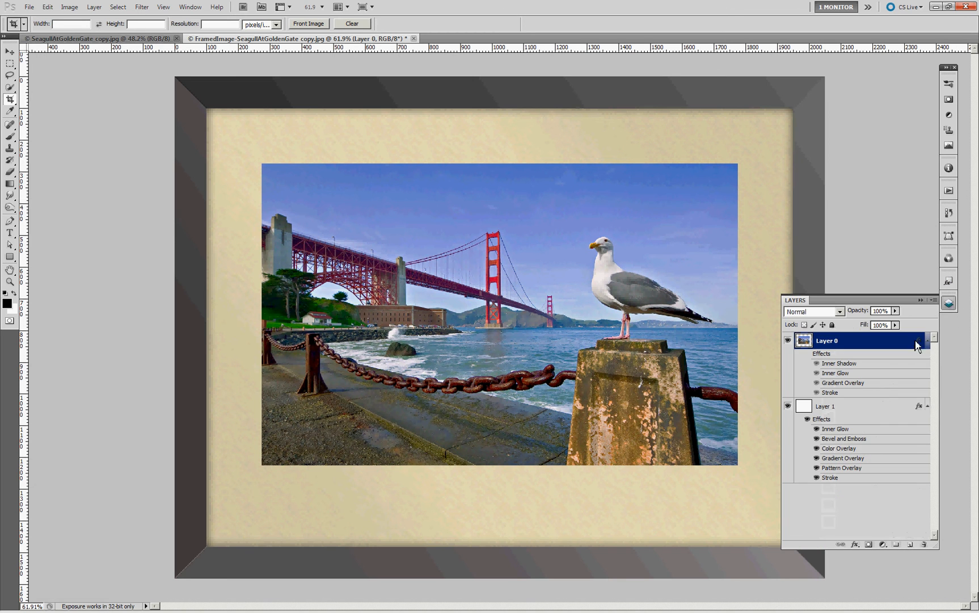
{"action": "mouse_move", "coordinate": [811, 362]}
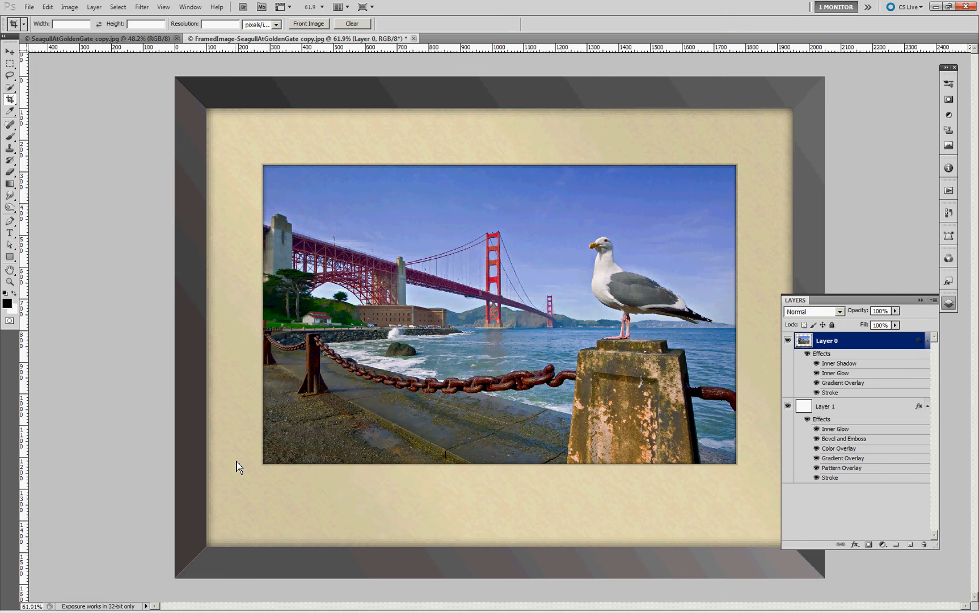
{"action": "mouse_move", "coordinate": [331, 171]}
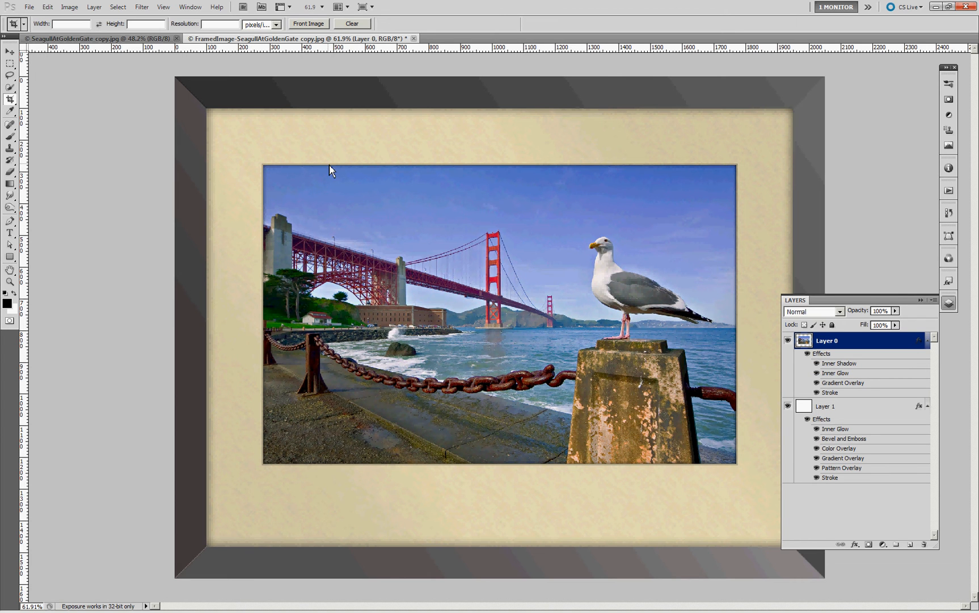
{"action": "mouse_move", "coordinate": [276, 205]}
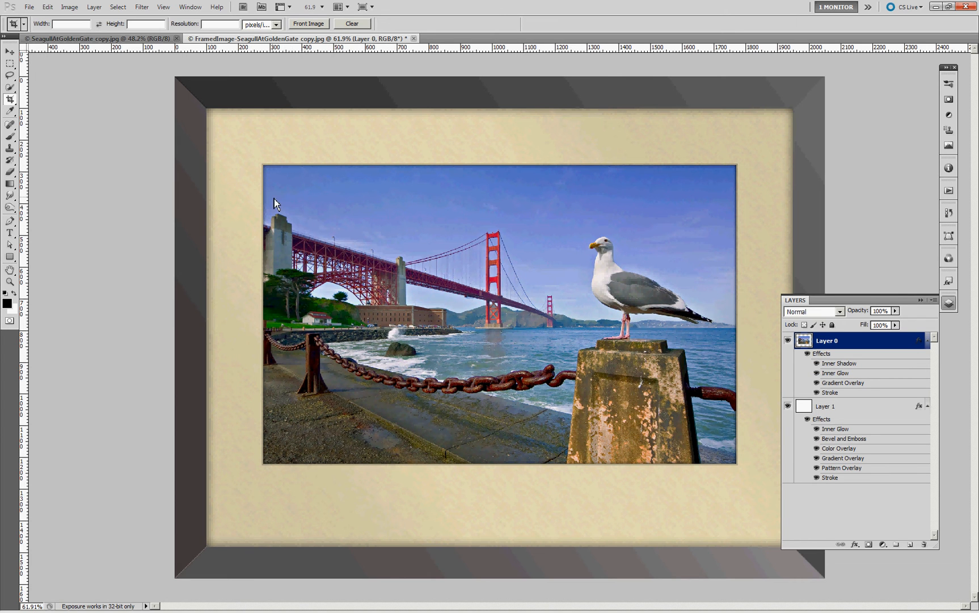
{"action": "mouse_move", "coordinate": [865, 405]}
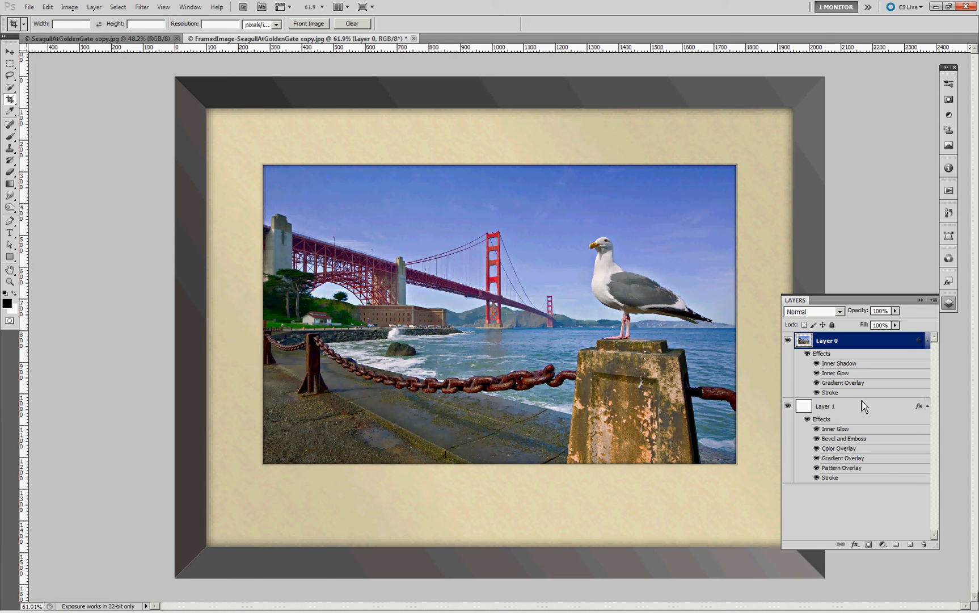
{"action": "left_click", "coordinate": [948, 281]}
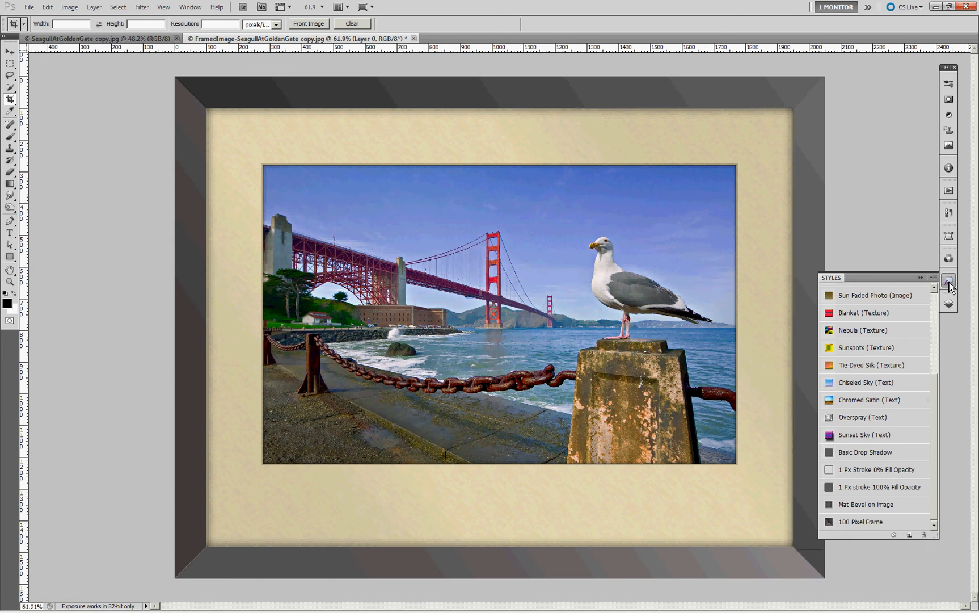
{"action": "mouse_move", "coordinate": [865, 508]}
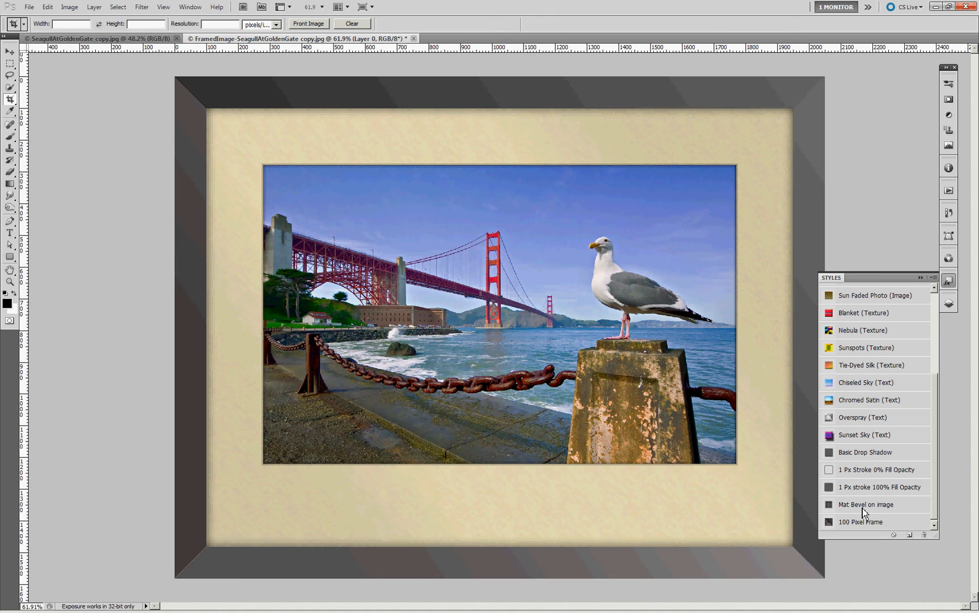
{"action": "mouse_move", "coordinate": [912, 349]}
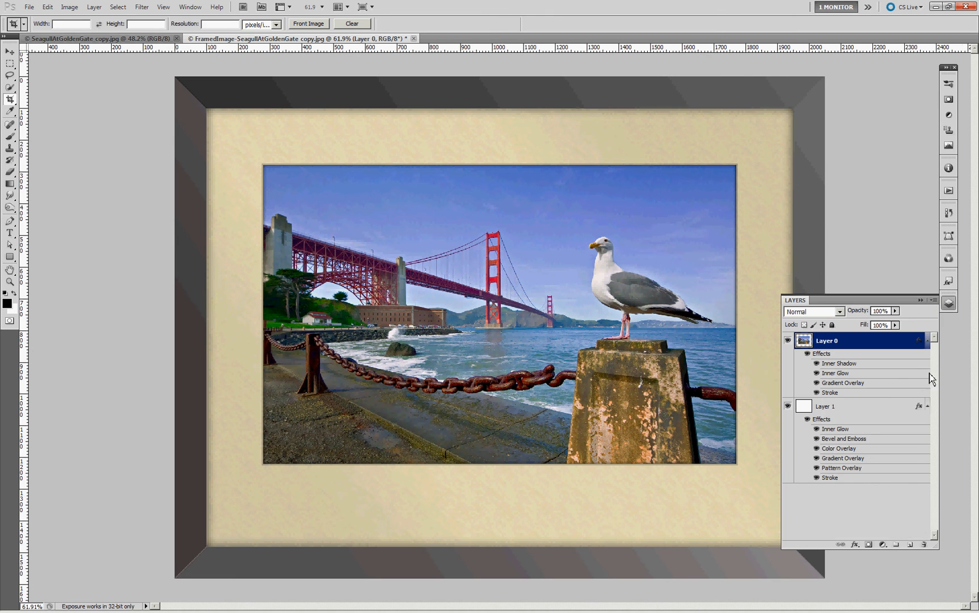
{"action": "mouse_move", "coordinate": [851, 392]}
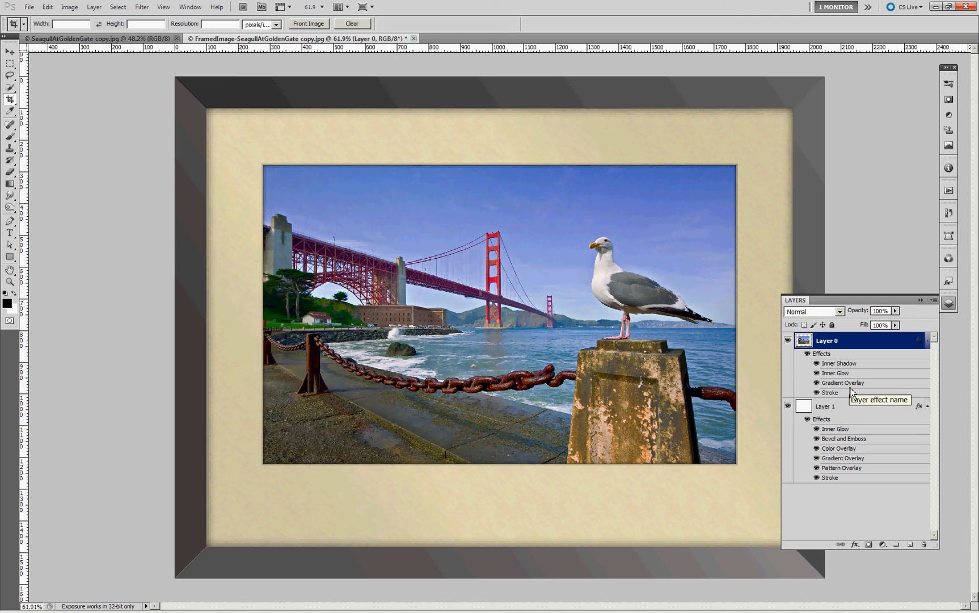
{"action": "mouse_move", "coordinate": [422, 393]}
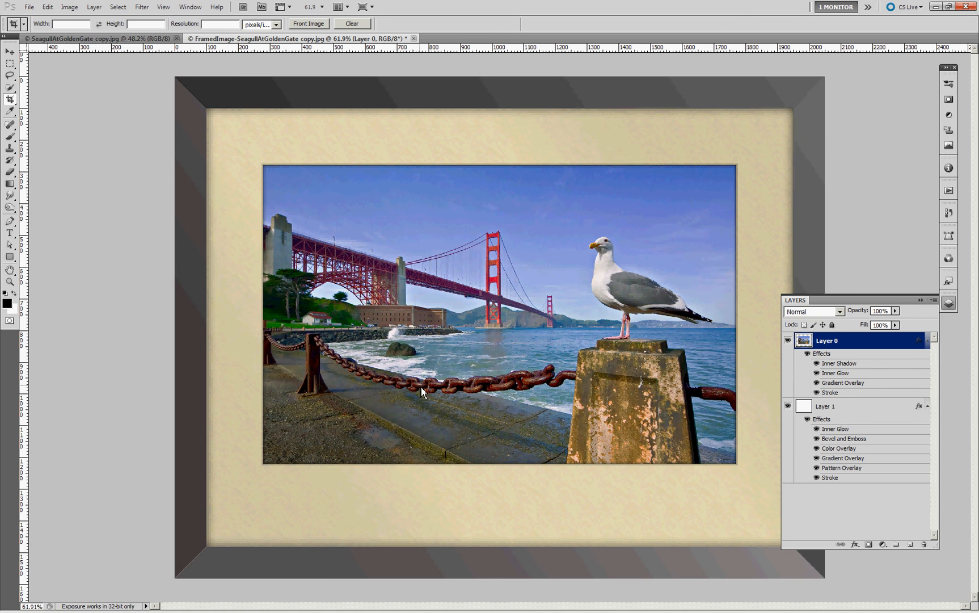
{"action": "mouse_move", "coordinate": [400, 406]}
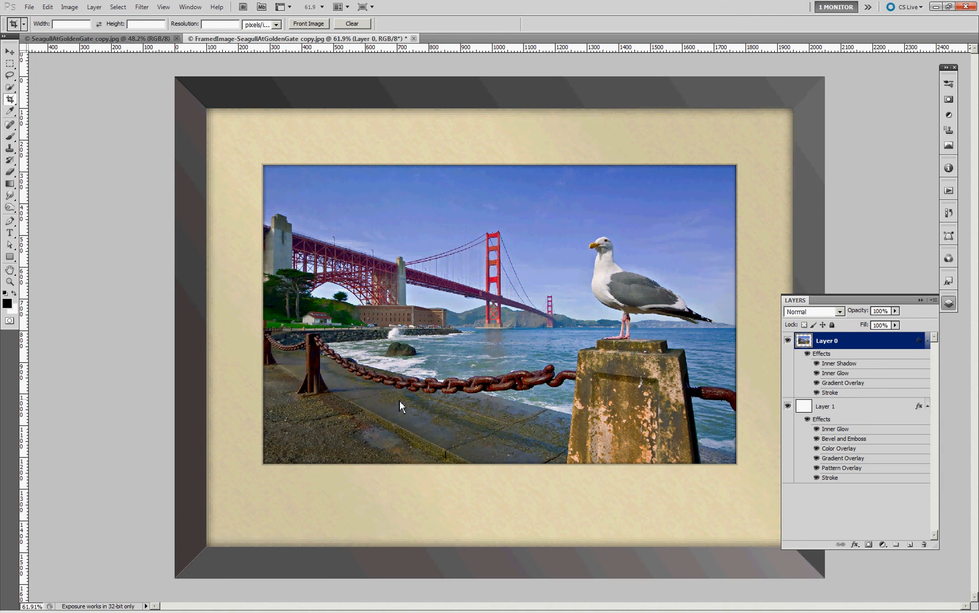
{"action": "mouse_move", "coordinate": [452, 565]}
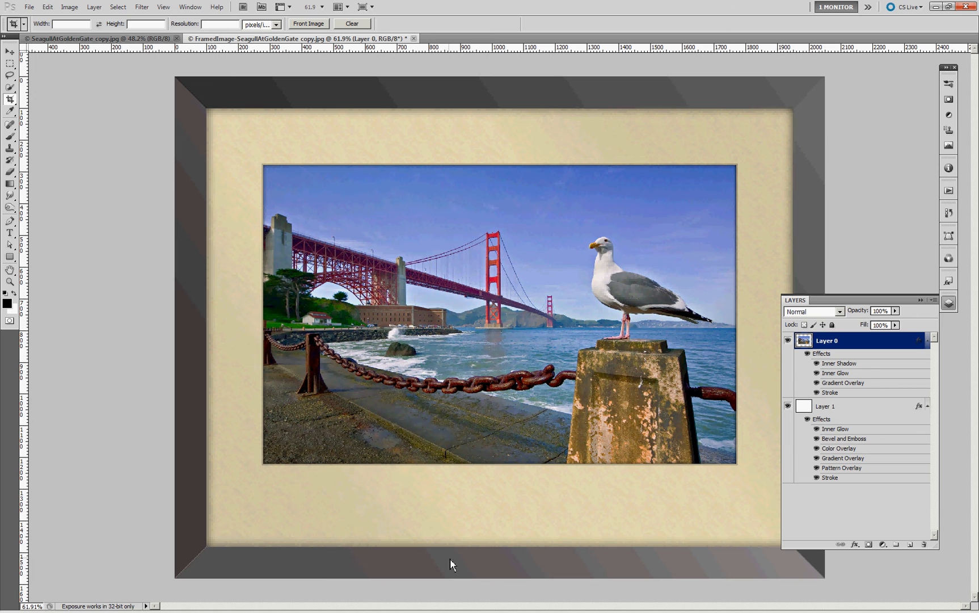
{"action": "mouse_move", "coordinate": [399, 452]}
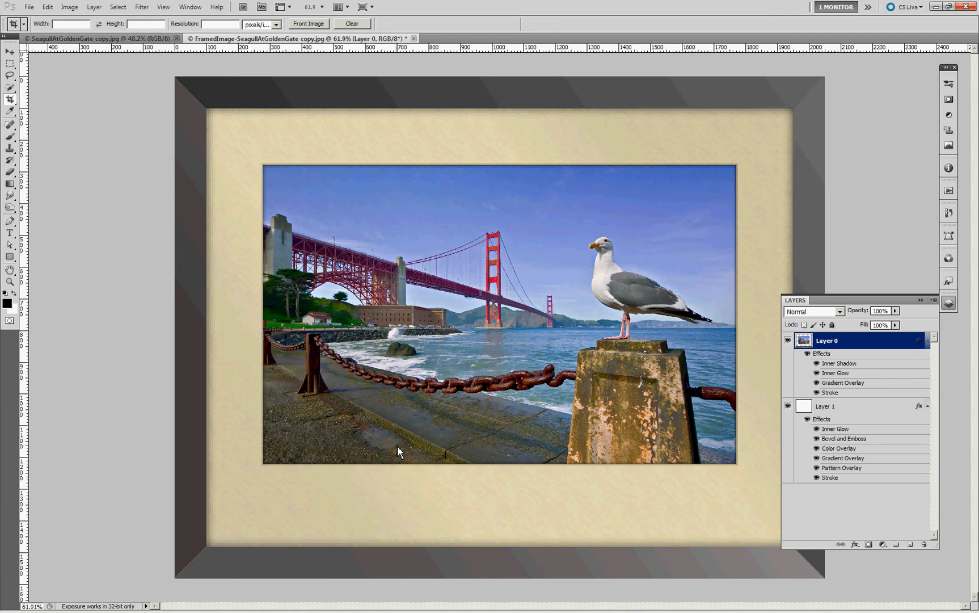
{"action": "mouse_move", "coordinate": [906, 463]}
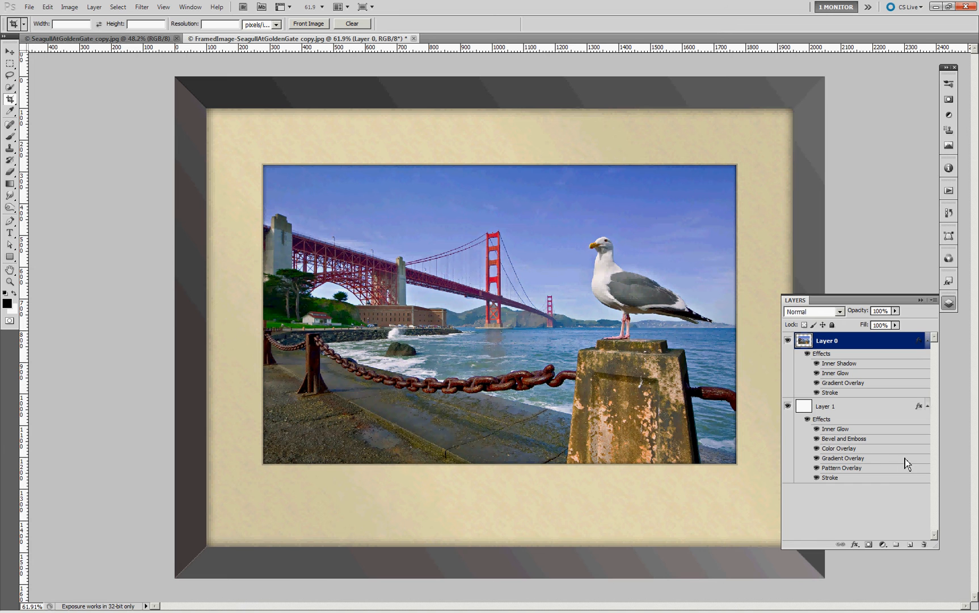
{"action": "mouse_move", "coordinate": [842, 500]}
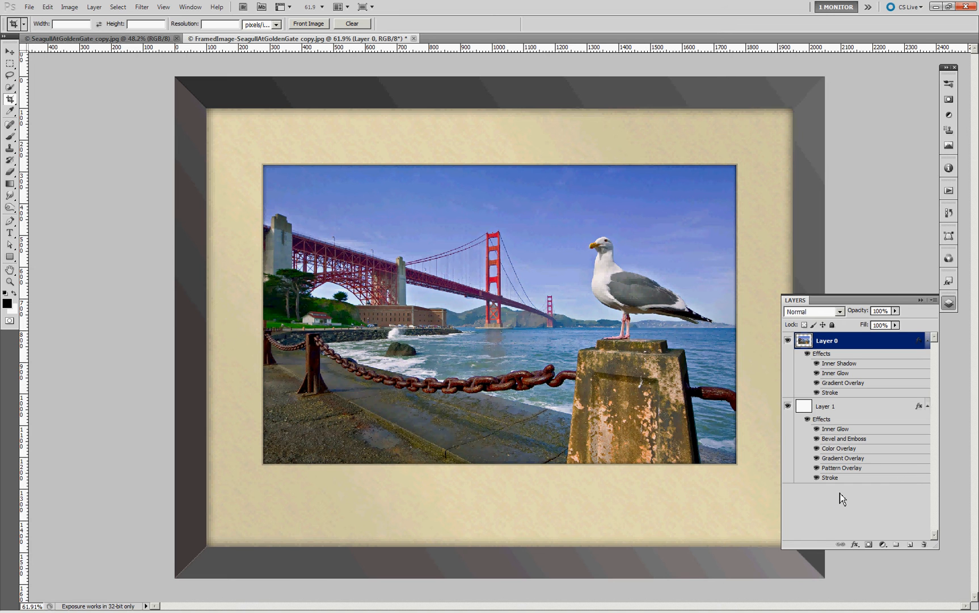
{"action": "mouse_move", "coordinate": [838, 456]}
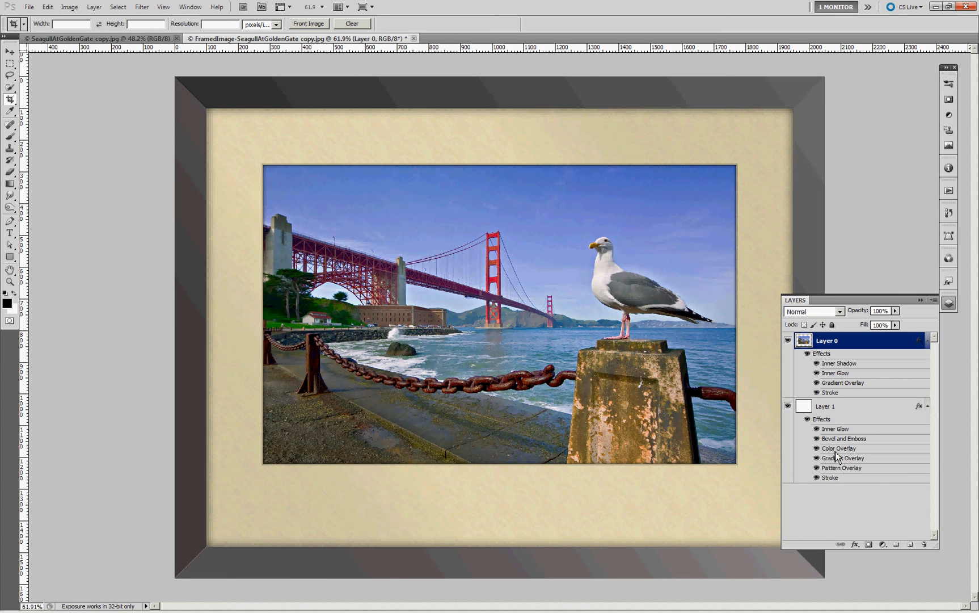
{"action": "mouse_move", "coordinate": [833, 458]}
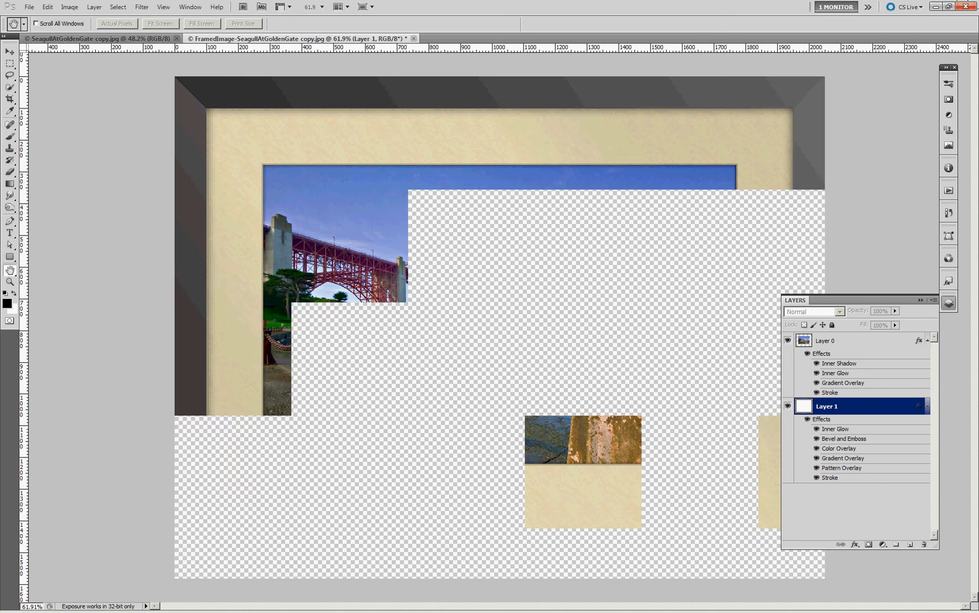
{"action": "double_click", "coordinate": [840, 448]}
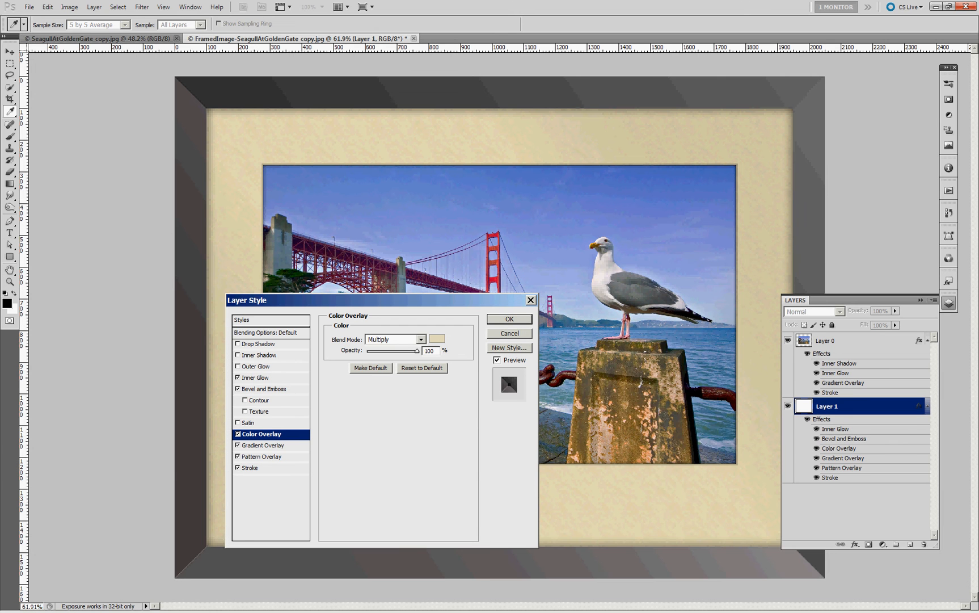
{"action": "left_click", "coordinate": [436, 340]}
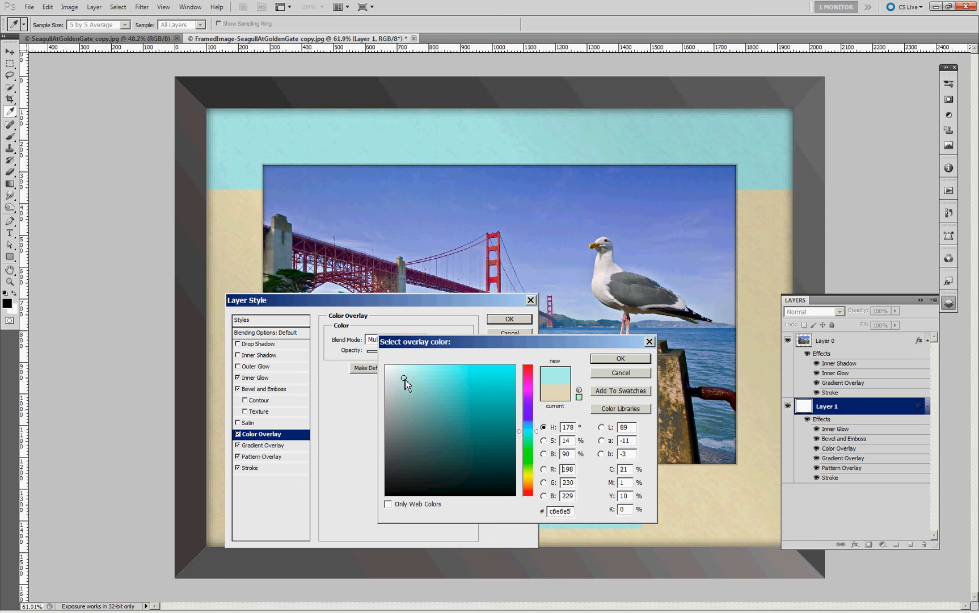
{"action": "left_click", "coordinate": [400, 378]}
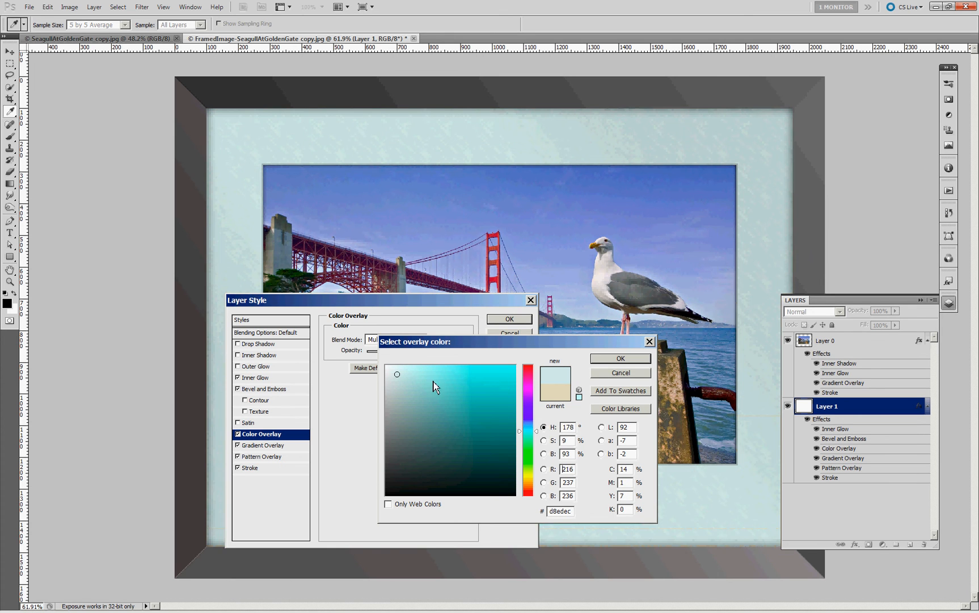
{"action": "left_click", "coordinate": [402, 442]}
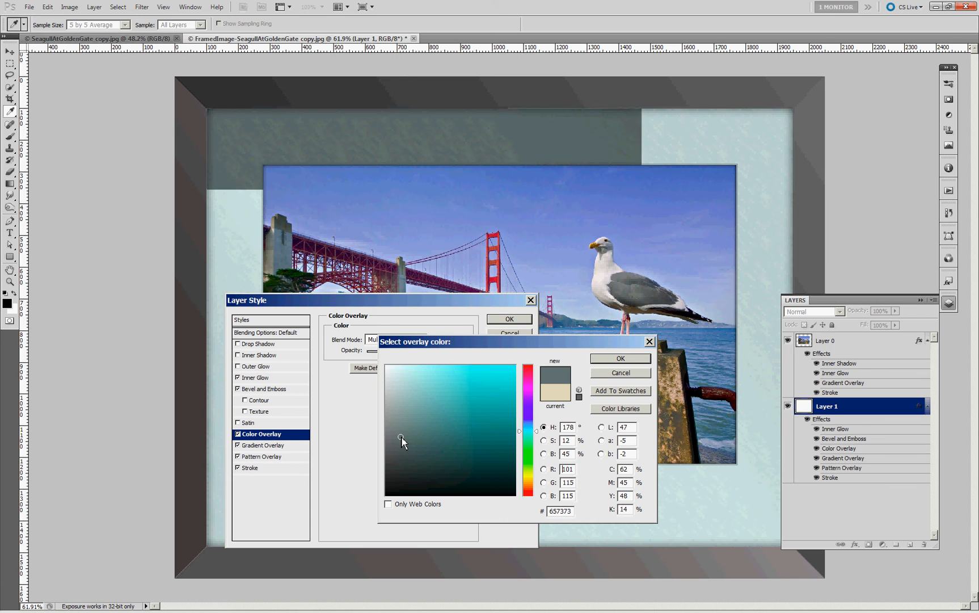
{"action": "left_click", "coordinate": [405, 419]}
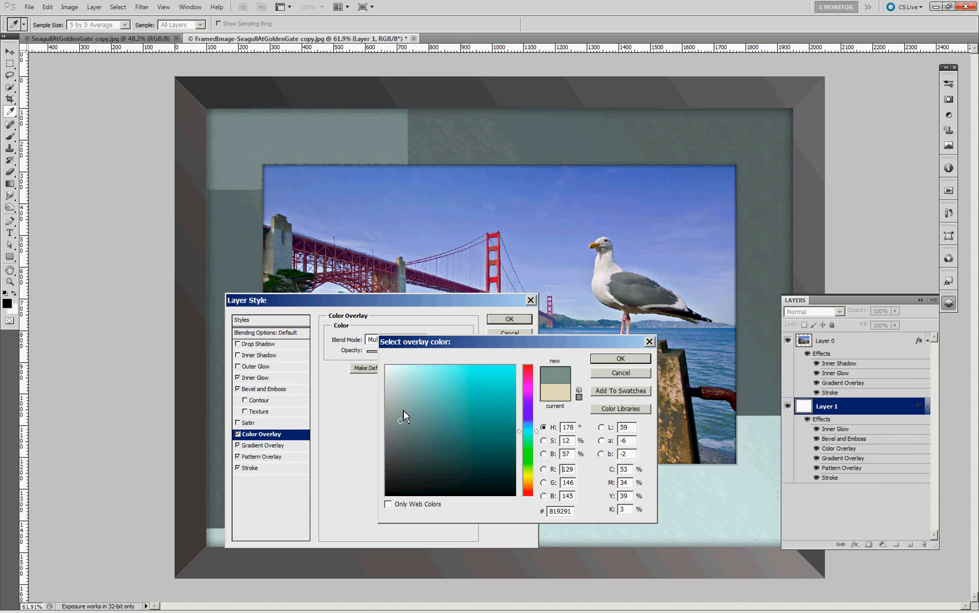
{"action": "left_click", "coordinate": [403, 403]}
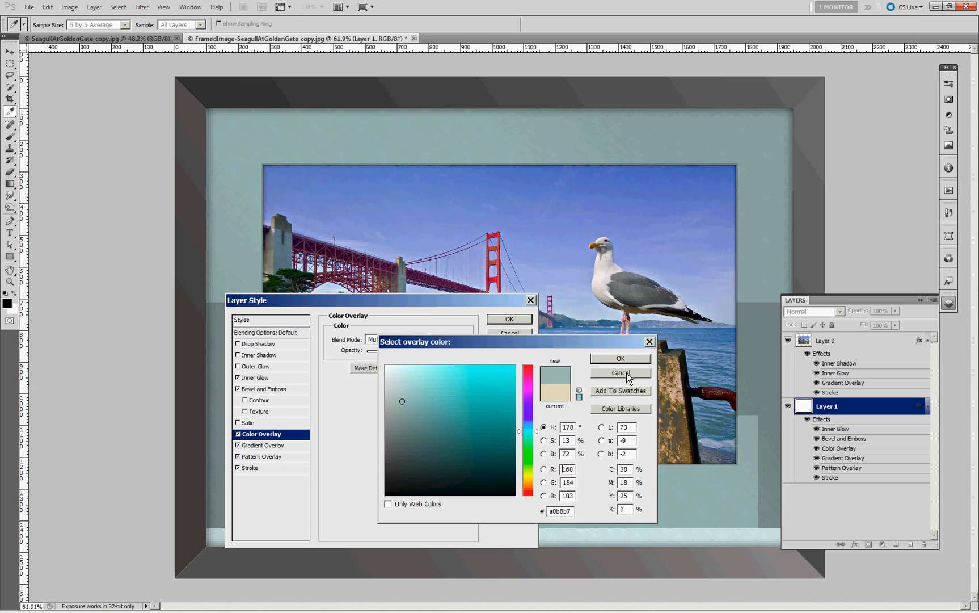
{"action": "left_click", "coordinate": [620, 374]}
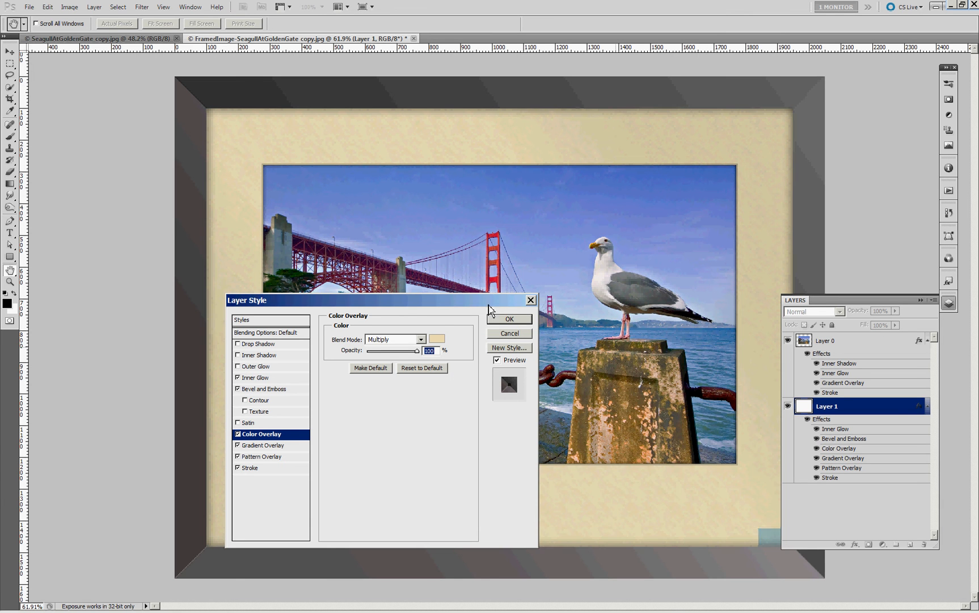
{"action": "left_click", "coordinate": [509, 319]}
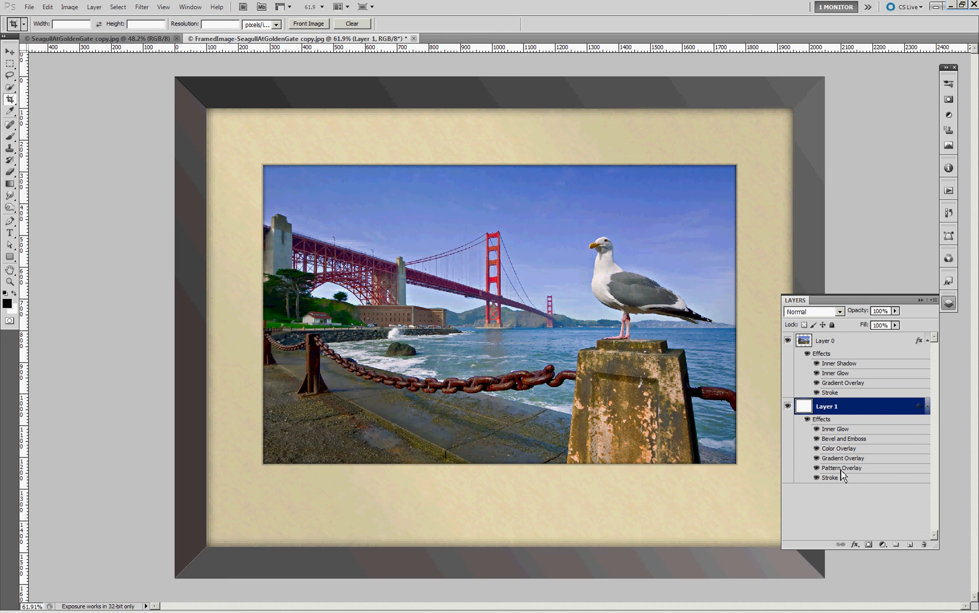
{"action": "mouse_move", "coordinate": [406, 538]}
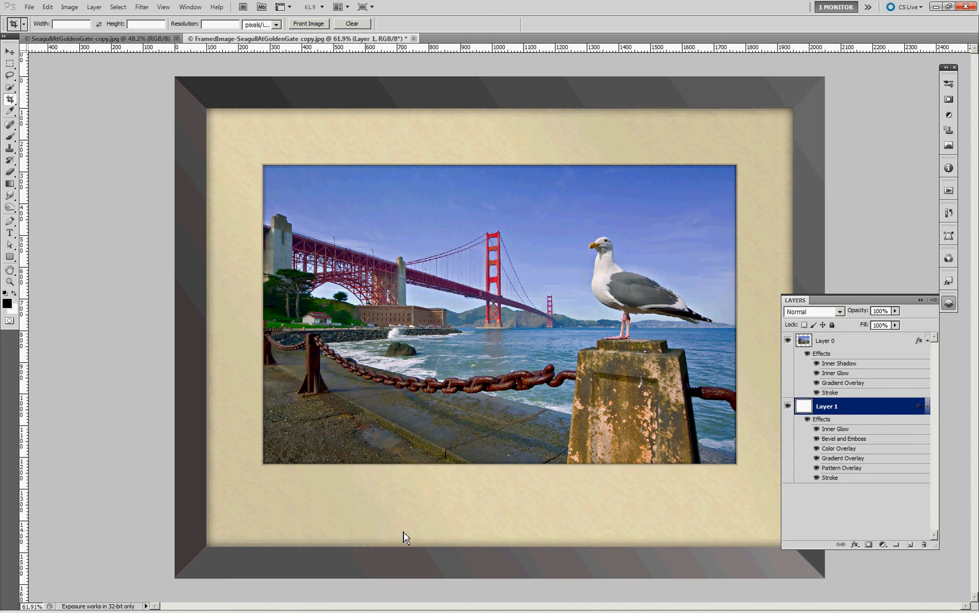
{"action": "mouse_move", "coordinate": [827, 468]}
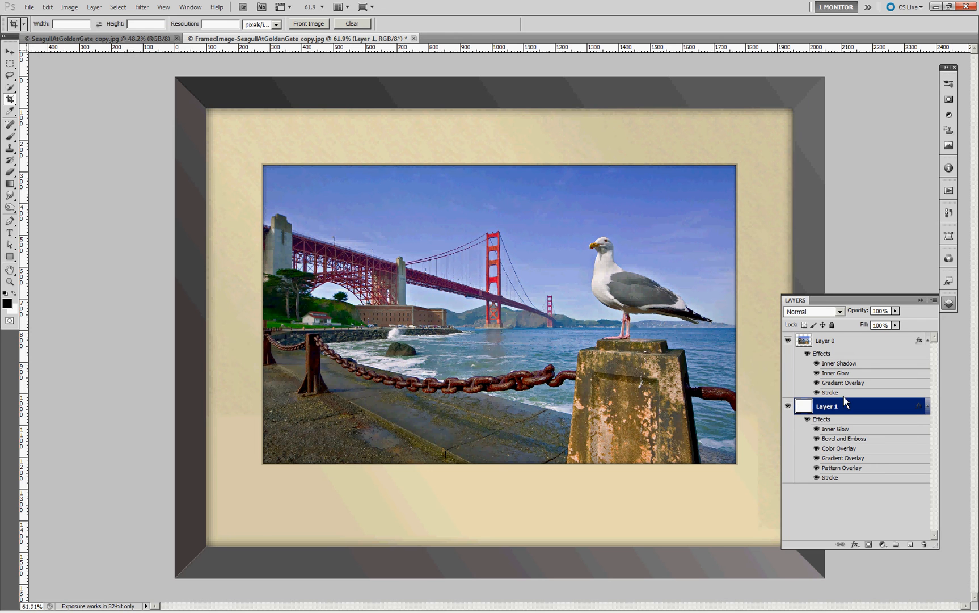
{"action": "mouse_move", "coordinate": [827, 373]}
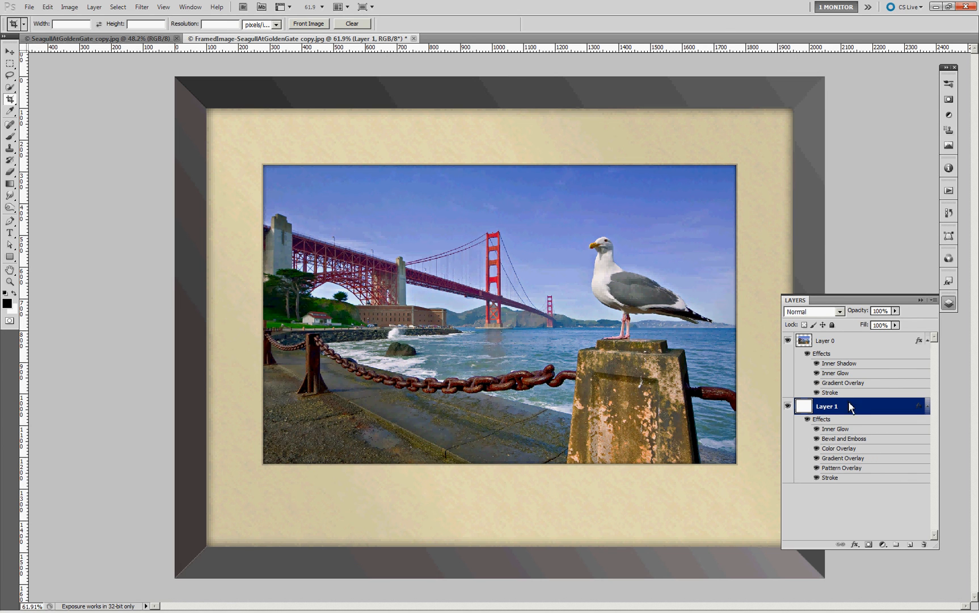
{"action": "mouse_move", "coordinate": [914, 317]}
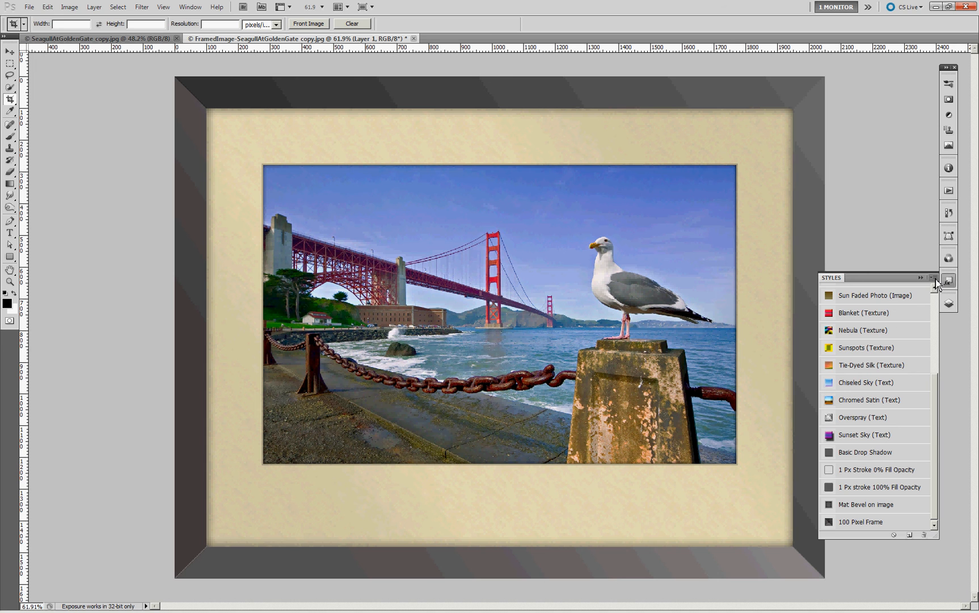
{"action": "left_click", "coordinate": [934, 277]}
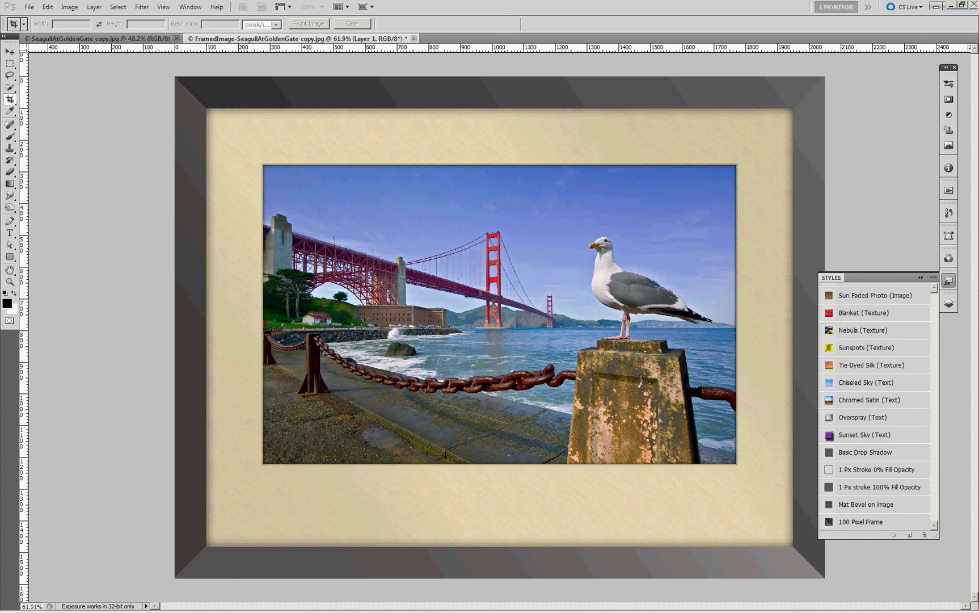
{"action": "left_click", "coordinate": [921, 536]}
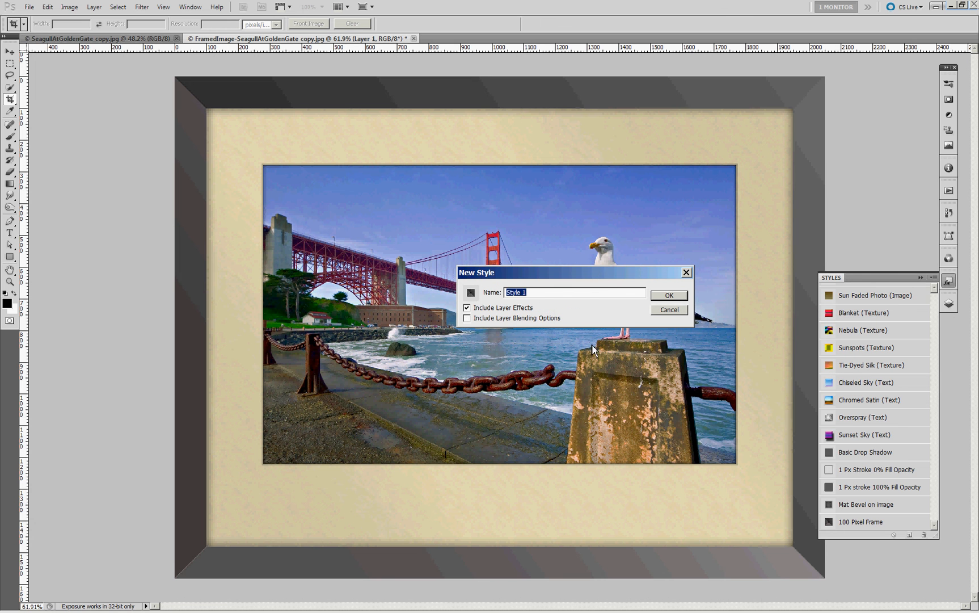
{"action": "mouse_move", "coordinate": [538, 315]}
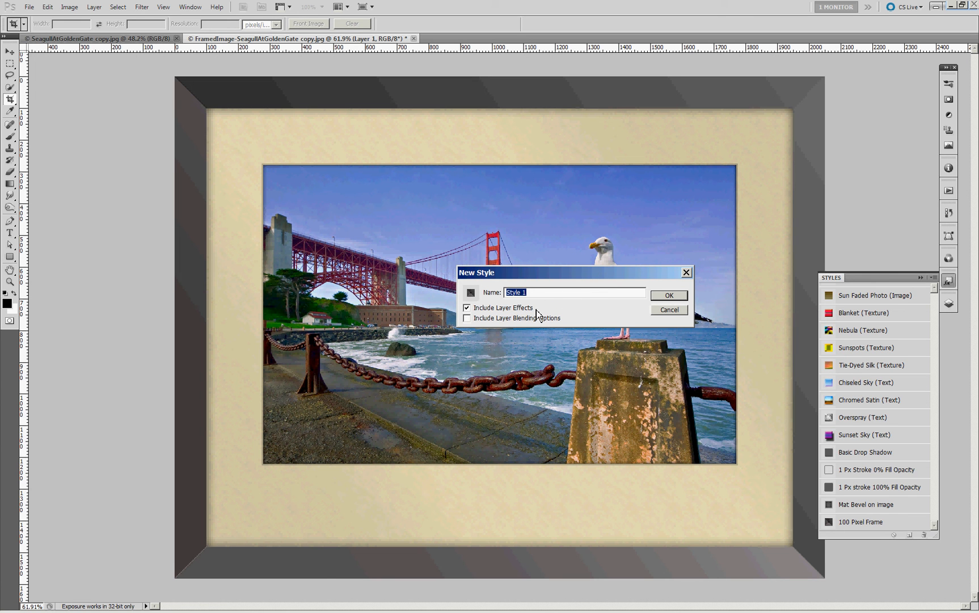
{"action": "mouse_move", "coordinate": [673, 318]}
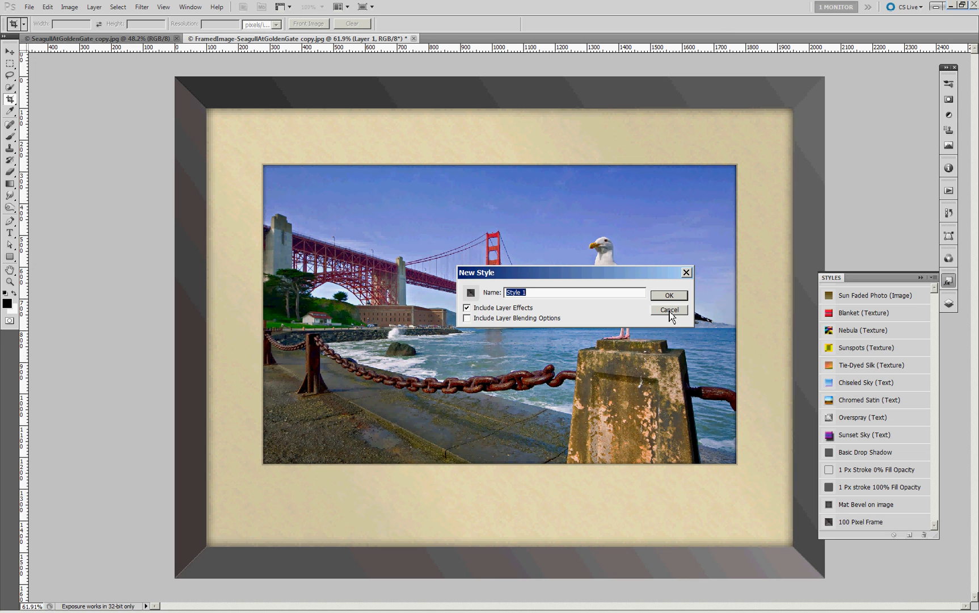
{"action": "left_click", "coordinate": [667, 311]}
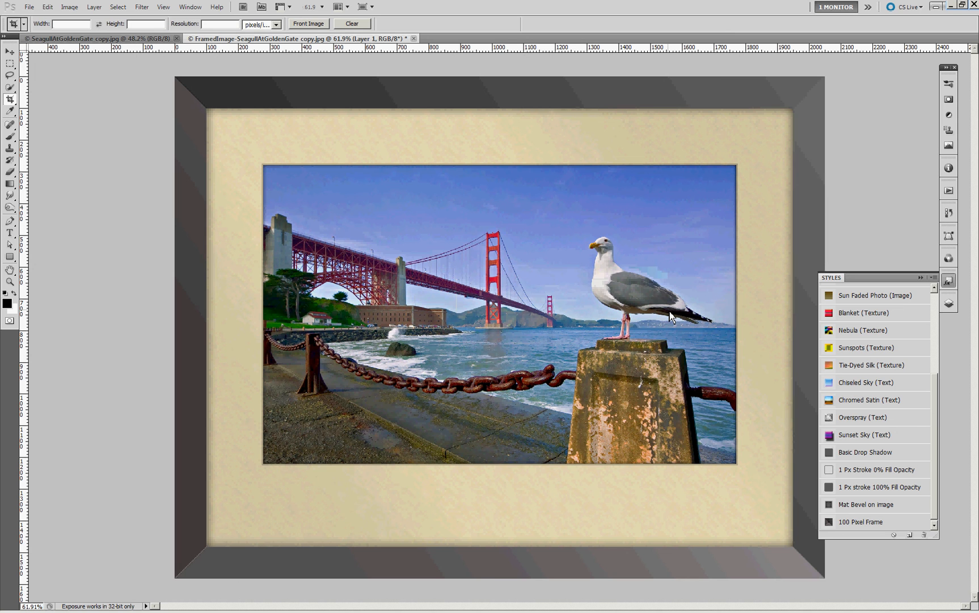
{"action": "mouse_move", "coordinate": [835, 394]}
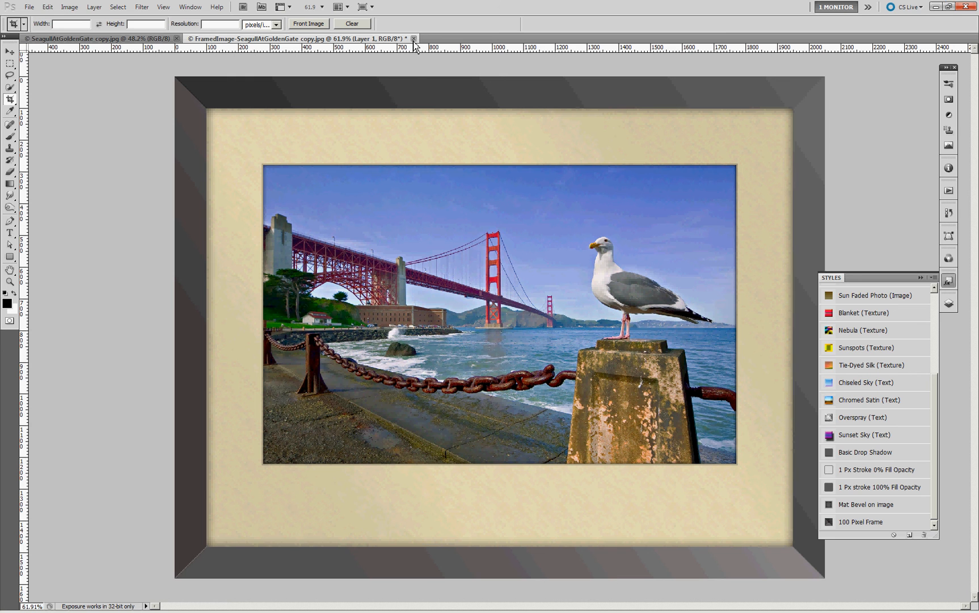
{"action": "mouse_move", "coordinate": [828, 164]}
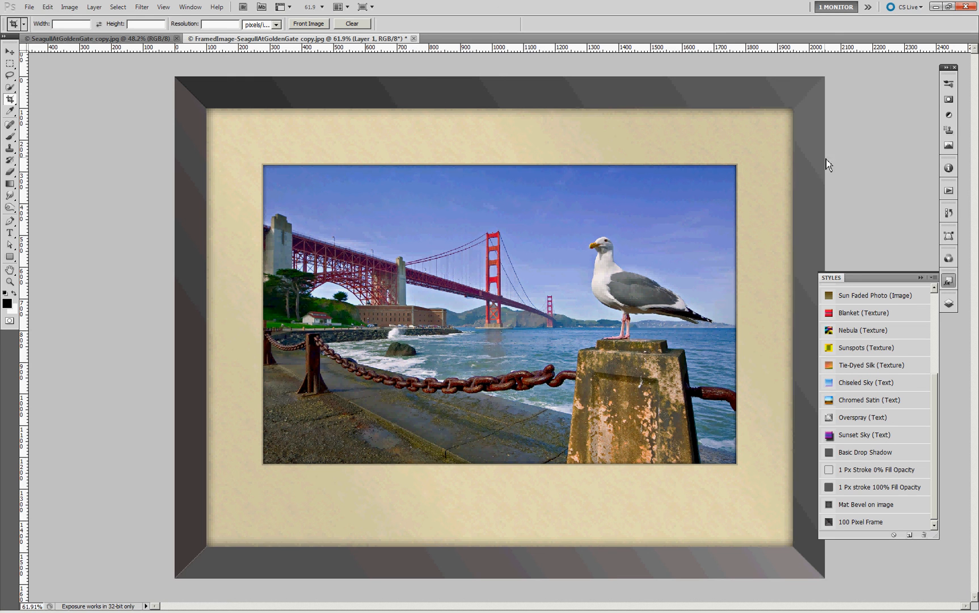
{"action": "mouse_move", "coordinate": [517, 107]}
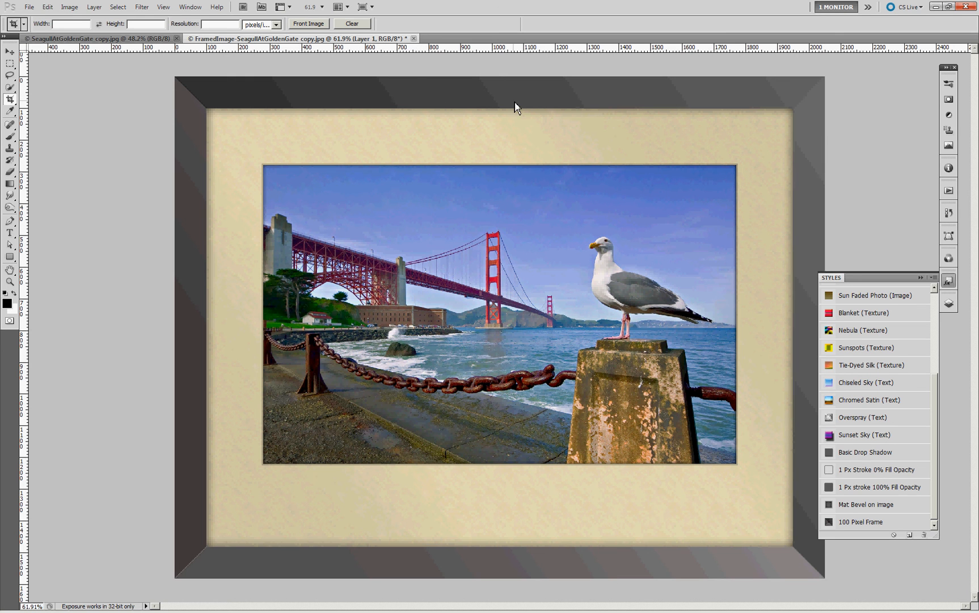
{"action": "mouse_move", "coordinate": [414, 39]}
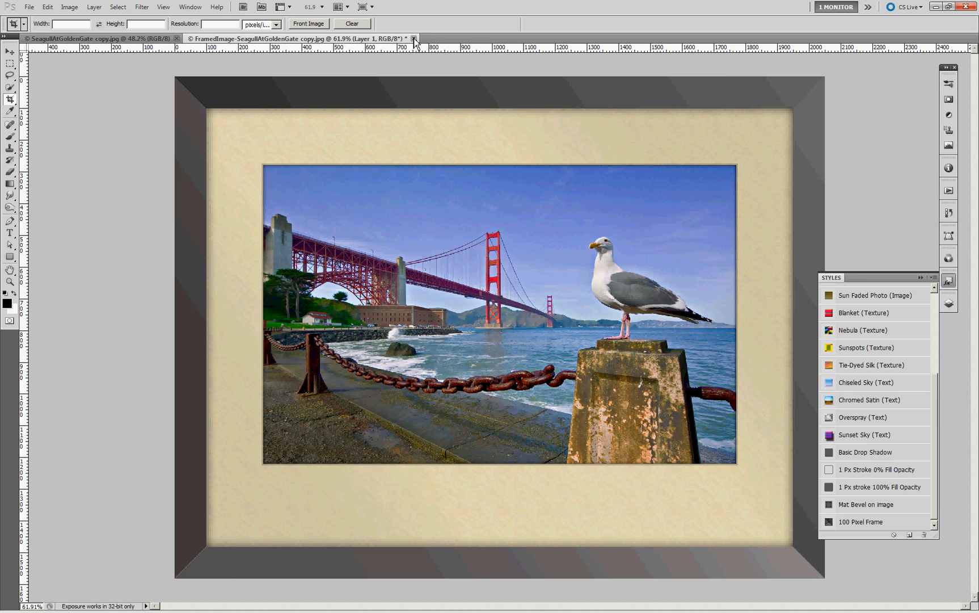
Step: Close the FramedImage document, leaving the unframed seagull photo showing
{"action": "left_click", "coordinate": [413, 39]}
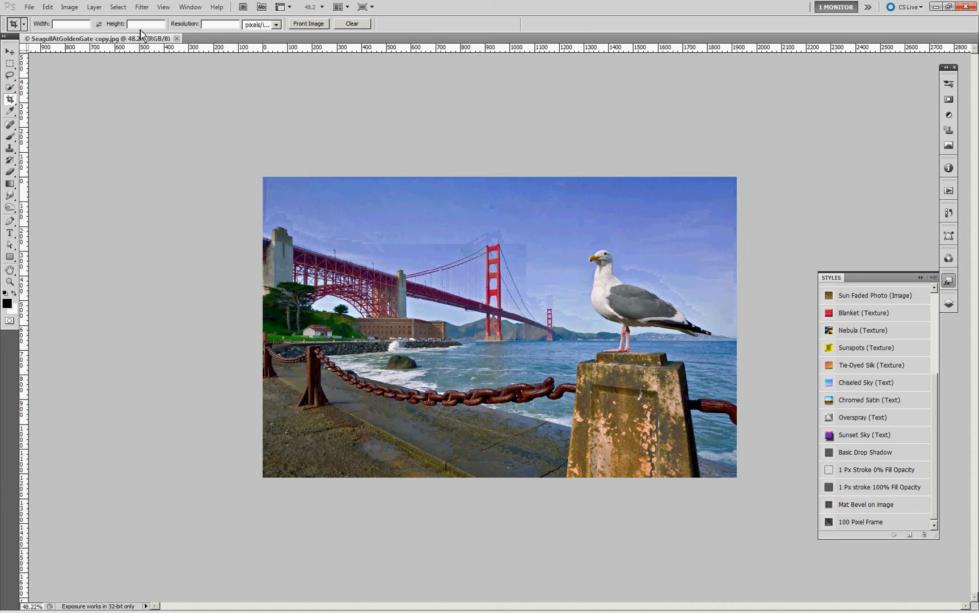
Step: Rerun the frame script with a 2000-pixel long side, 250-pixel mat and 0 frame thickness
{"action": "left_click", "coordinate": [29, 7]}
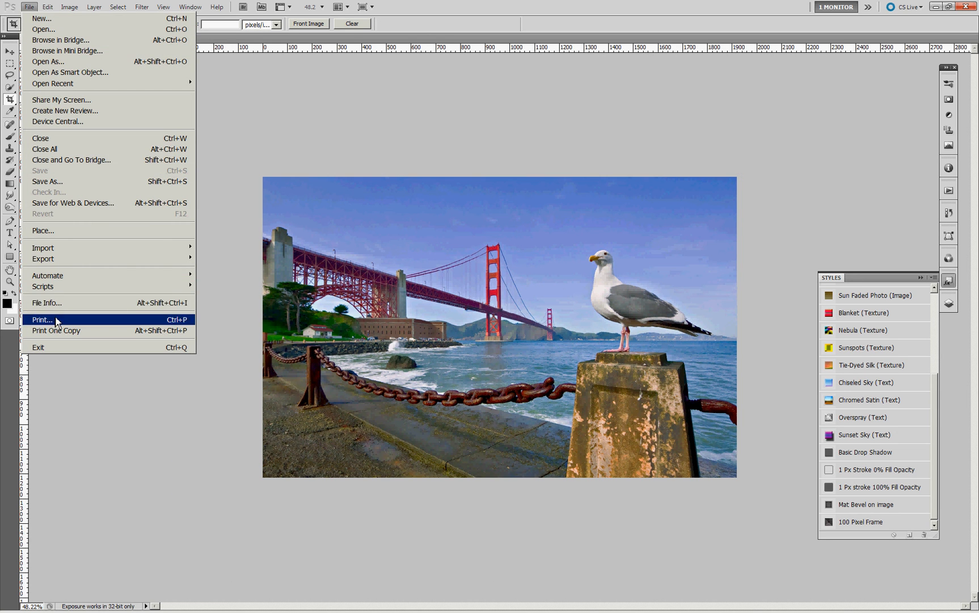
{"action": "mouse_move", "coordinate": [42, 286]}
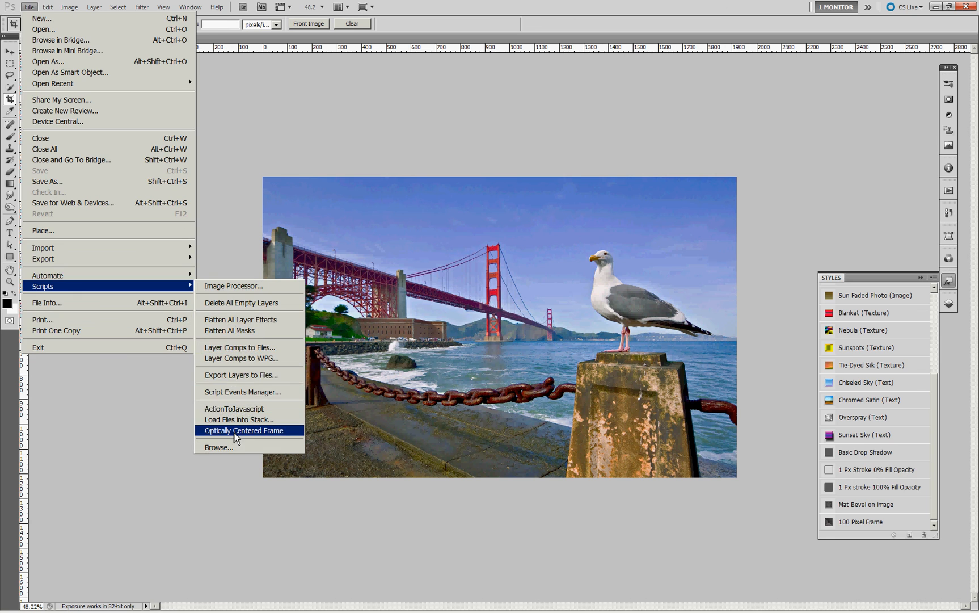
{"action": "left_click", "coordinate": [244, 430]}
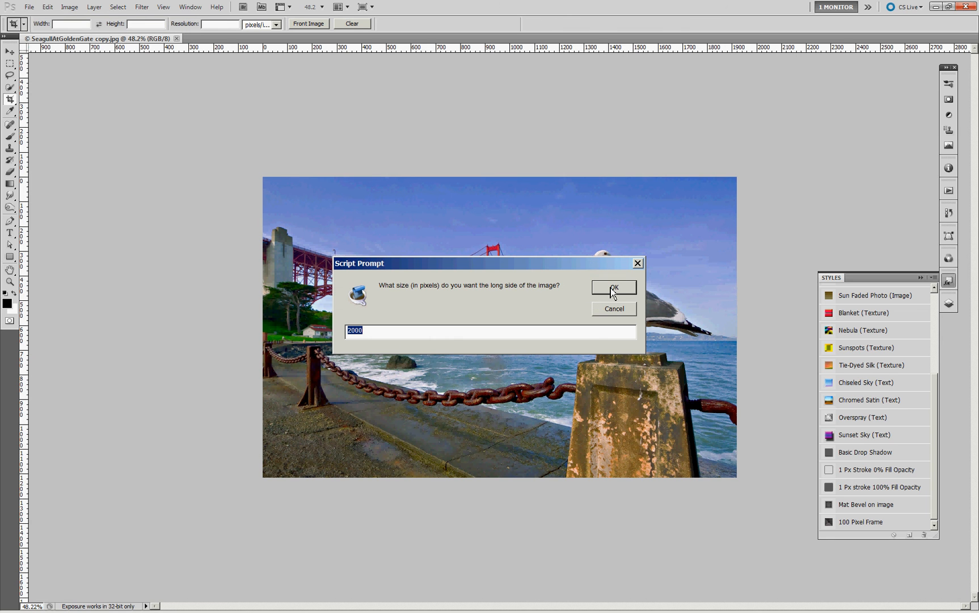
{"action": "left_click", "coordinate": [612, 289]}
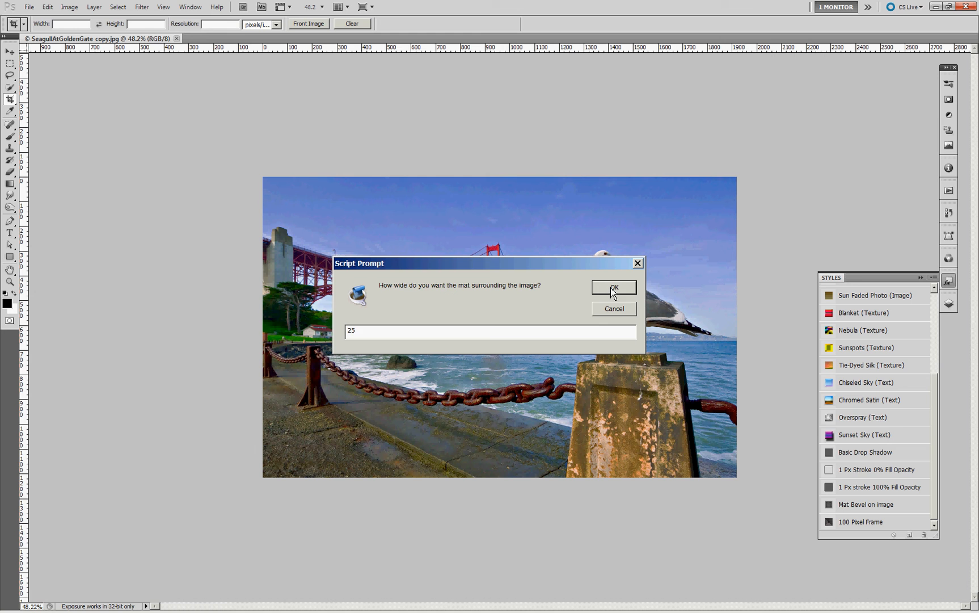
{"action": "type", "text": "0"}
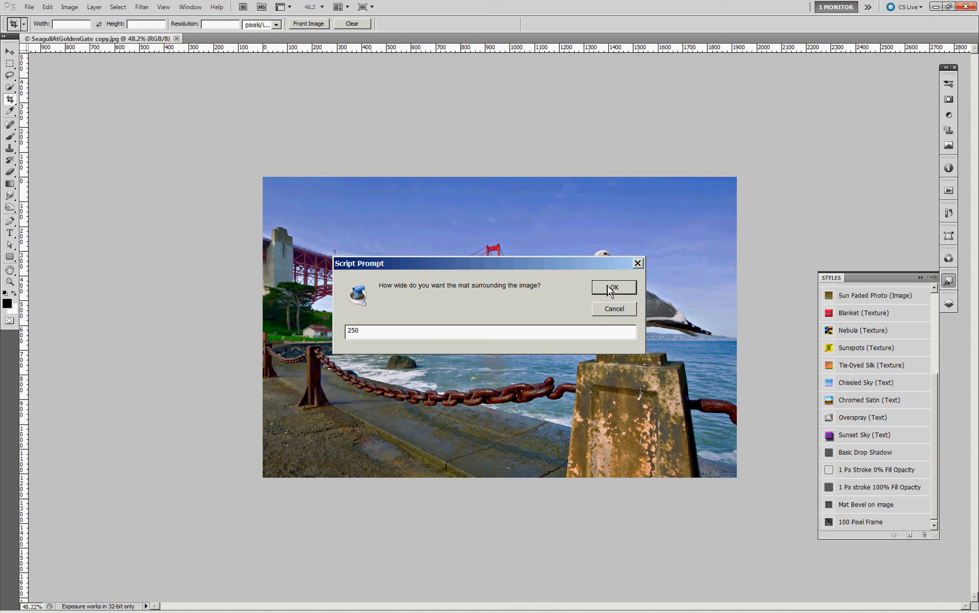
{"action": "left_click", "coordinate": [612, 287]}
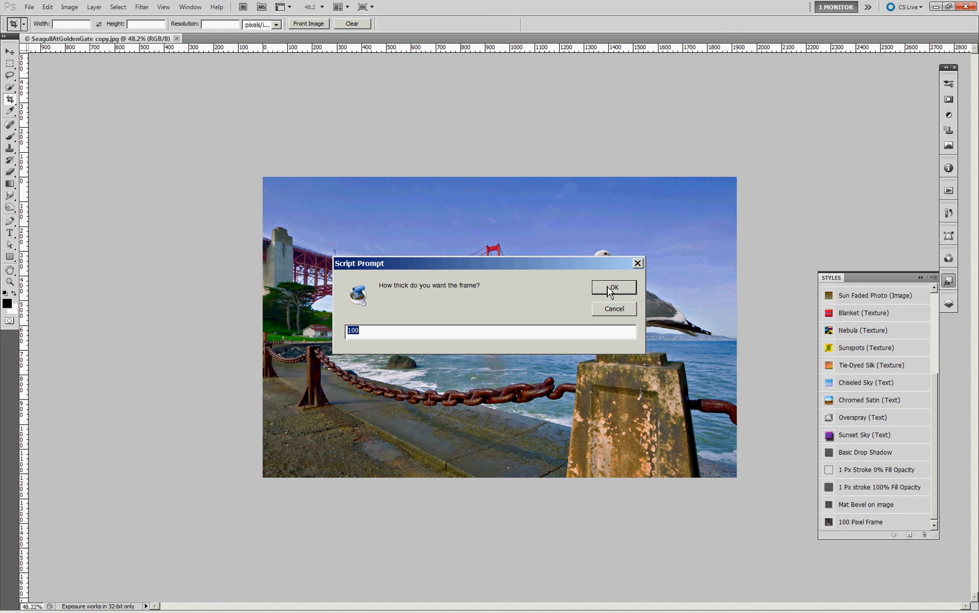
{"action": "type", "text": "0"}
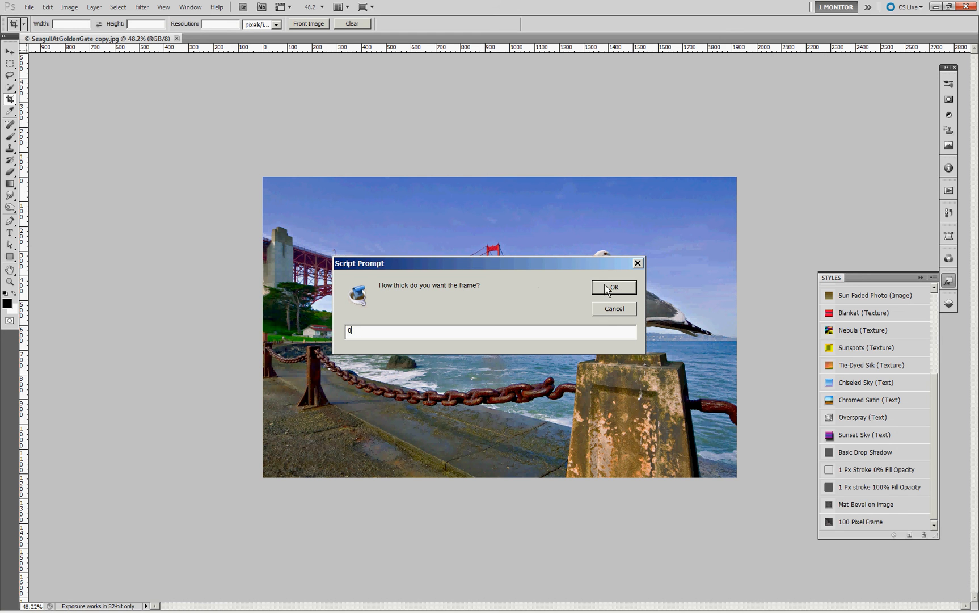
{"action": "left_click", "coordinate": [613, 287]}
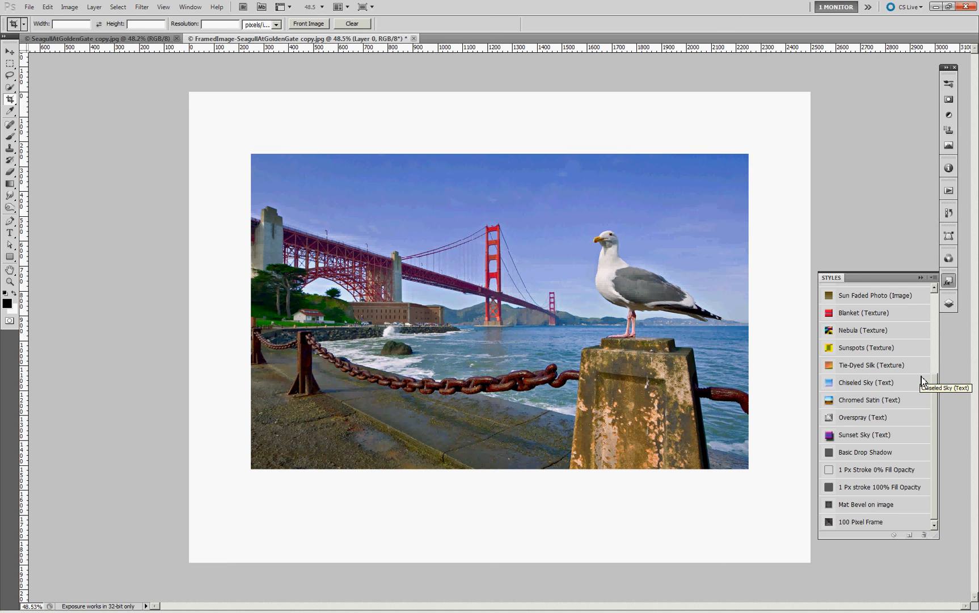
{"action": "mouse_move", "coordinate": [948, 304]}
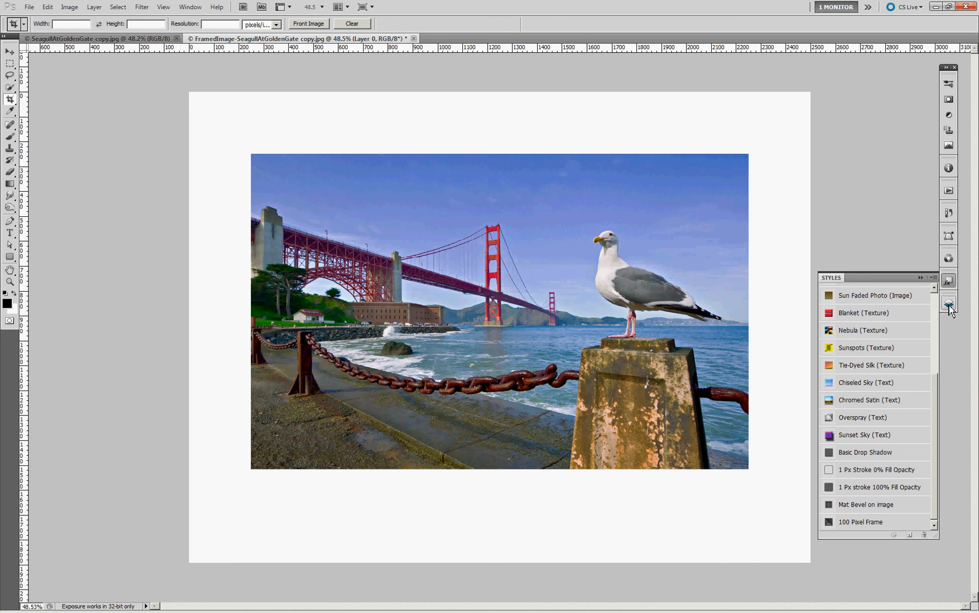
Step: Review the framed copy's Layer 0 and Layer 1, then close the document to get the save prompt
{"action": "left_click", "coordinate": [948, 320]}
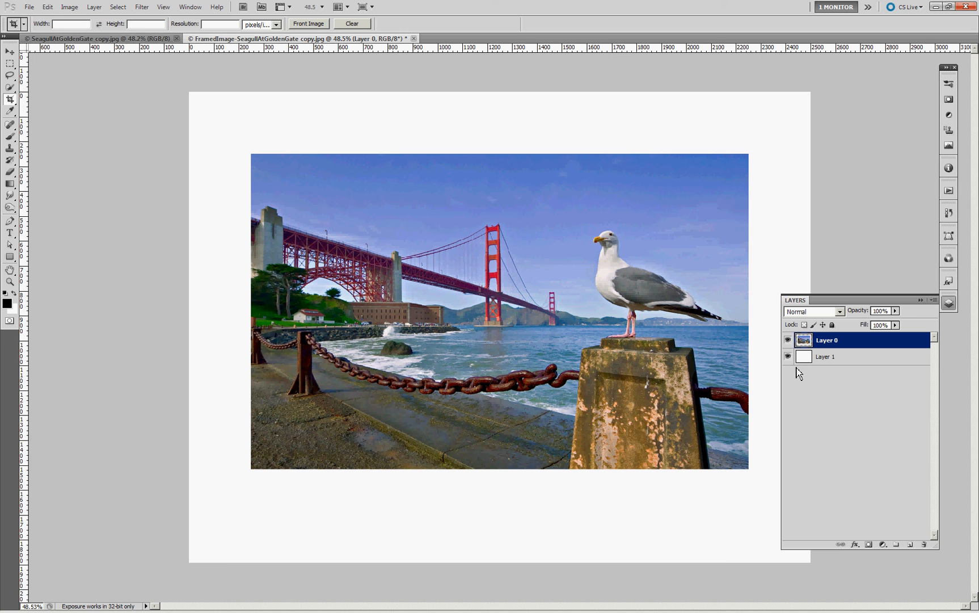
{"action": "mouse_move", "coordinate": [812, 378]}
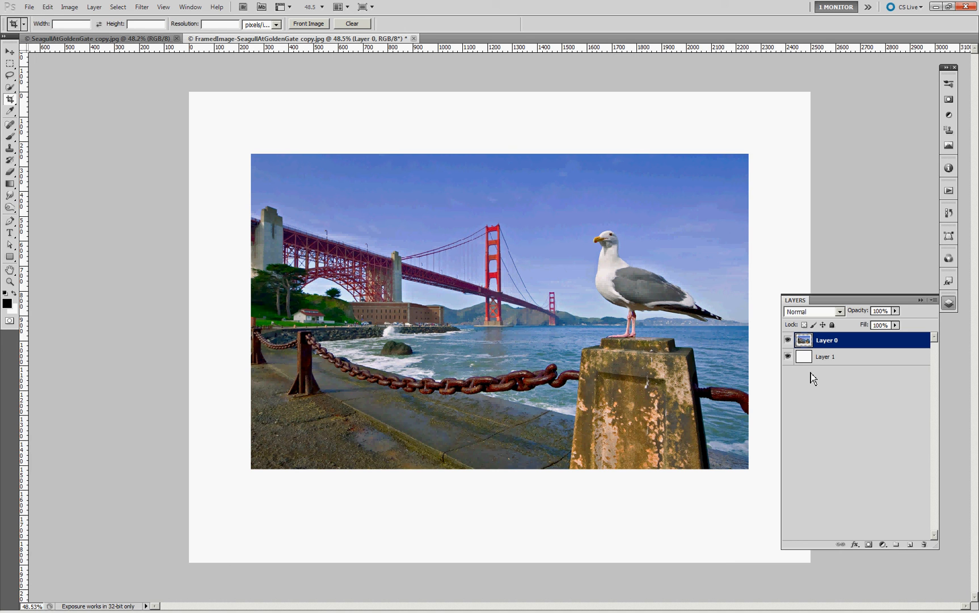
{"action": "mouse_move", "coordinate": [473, 489]}
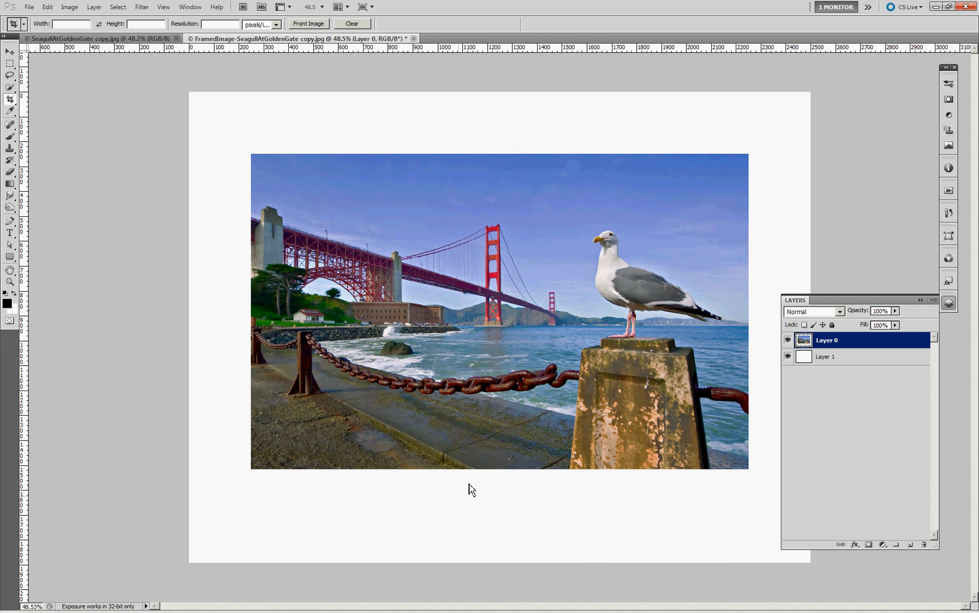
{"action": "mouse_move", "coordinate": [624, 240]}
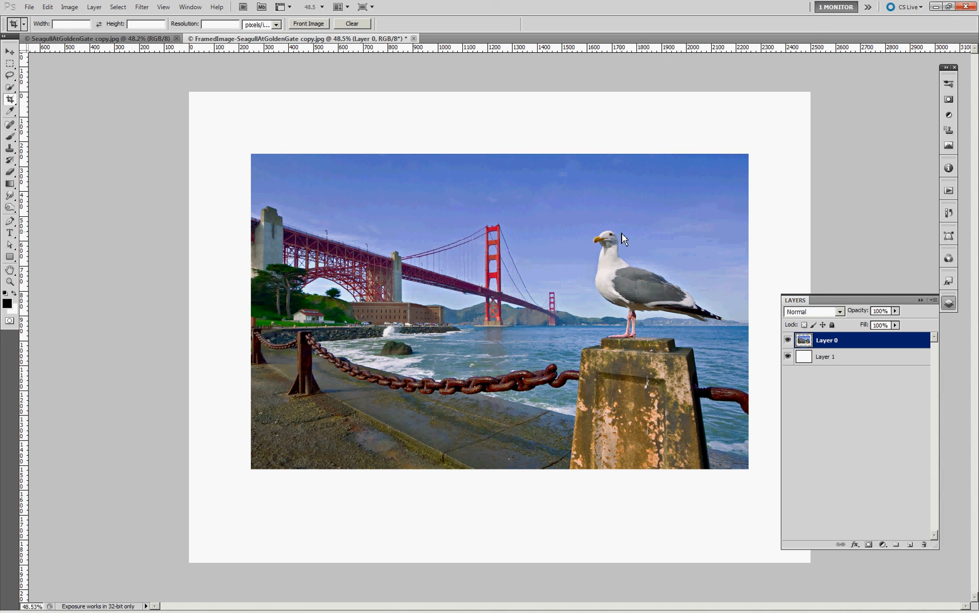
{"action": "mouse_move", "coordinate": [655, 184]}
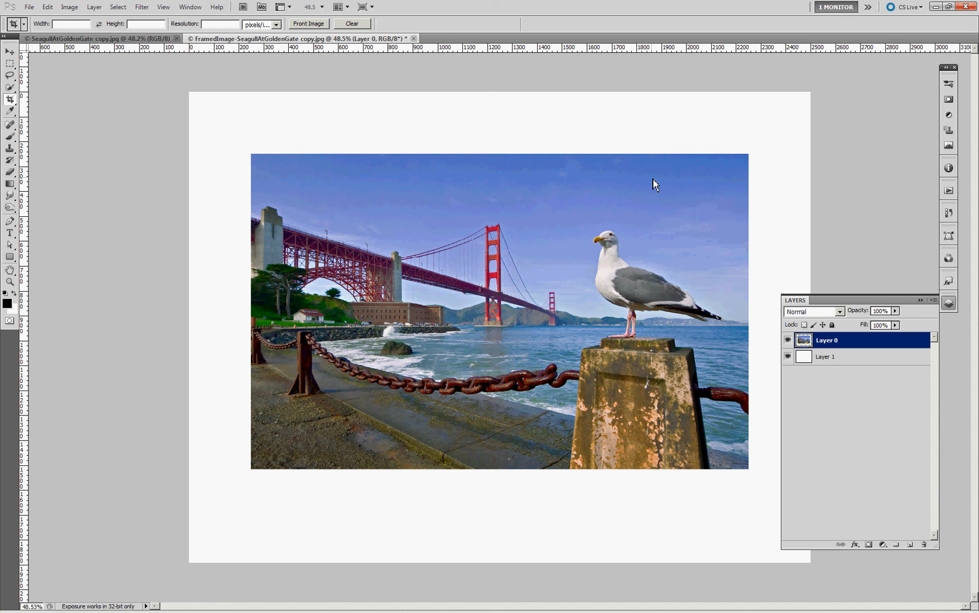
{"action": "mouse_move", "coordinate": [653, 236]}
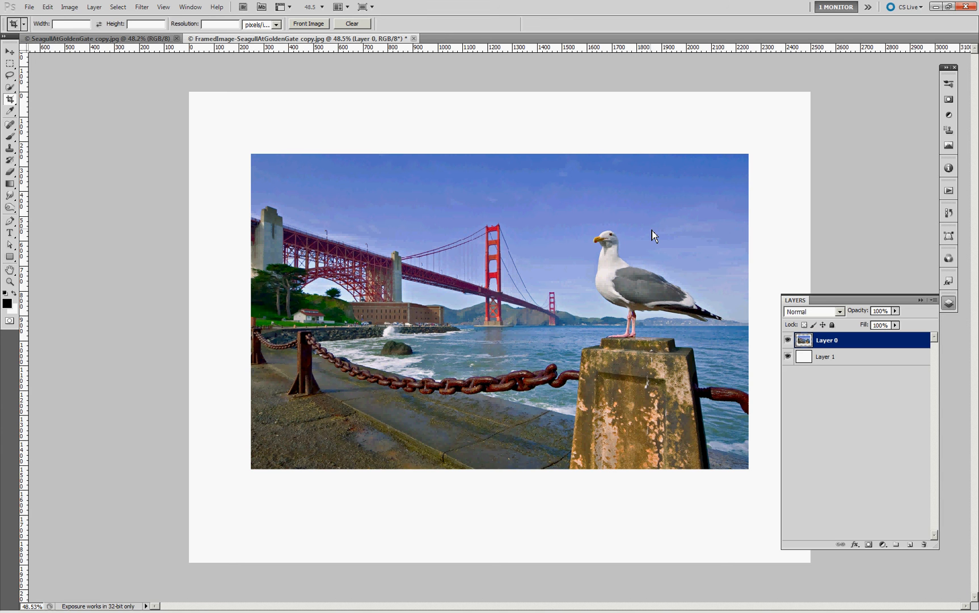
{"action": "mouse_move", "coordinate": [270, 20]}
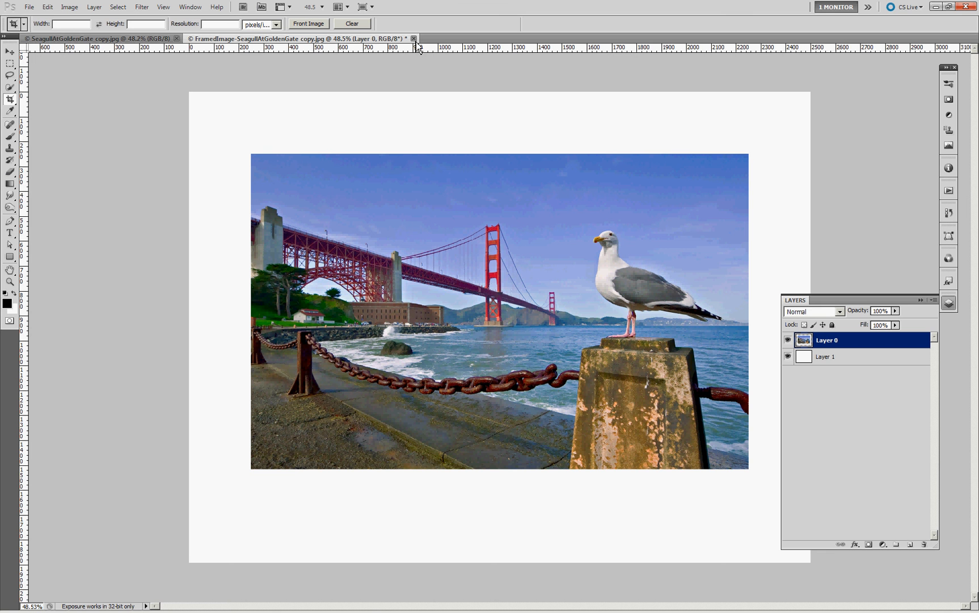
{"action": "left_click", "coordinate": [413, 38]}
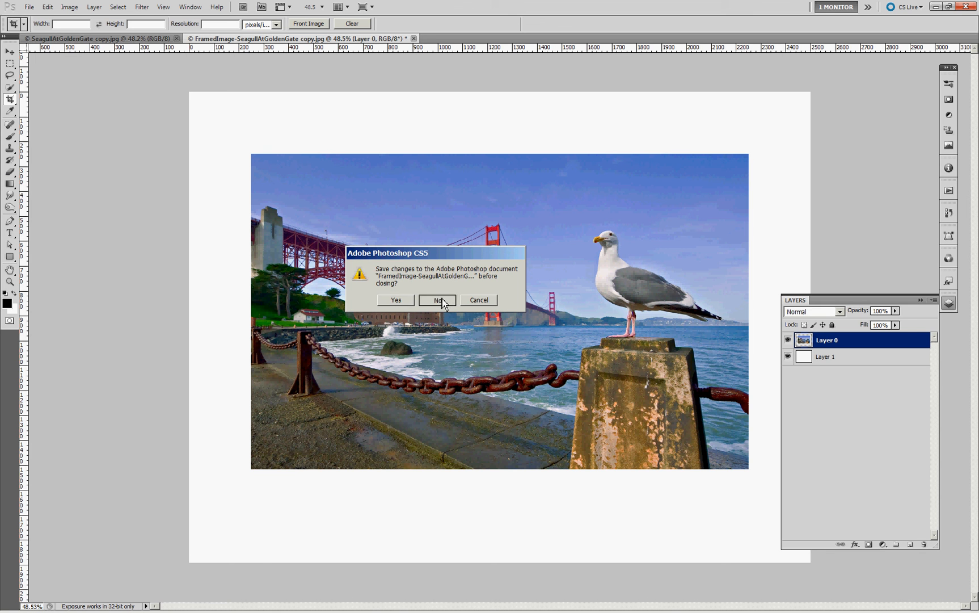
Step: Discard changes to the white-matted framed copy and return to the File menu
{"action": "left_click", "coordinate": [437, 299]}
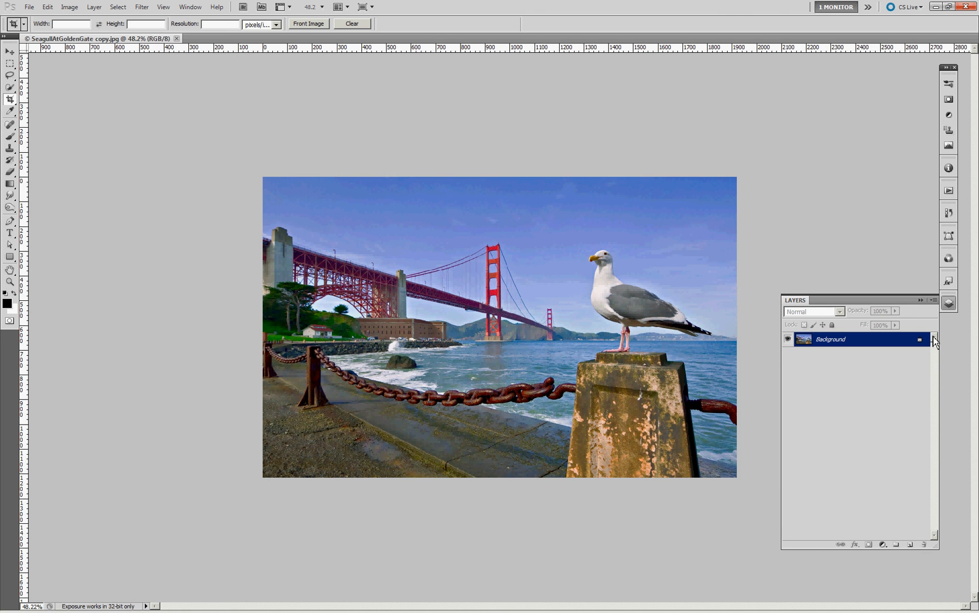
{"action": "mouse_move", "coordinate": [122, 28]}
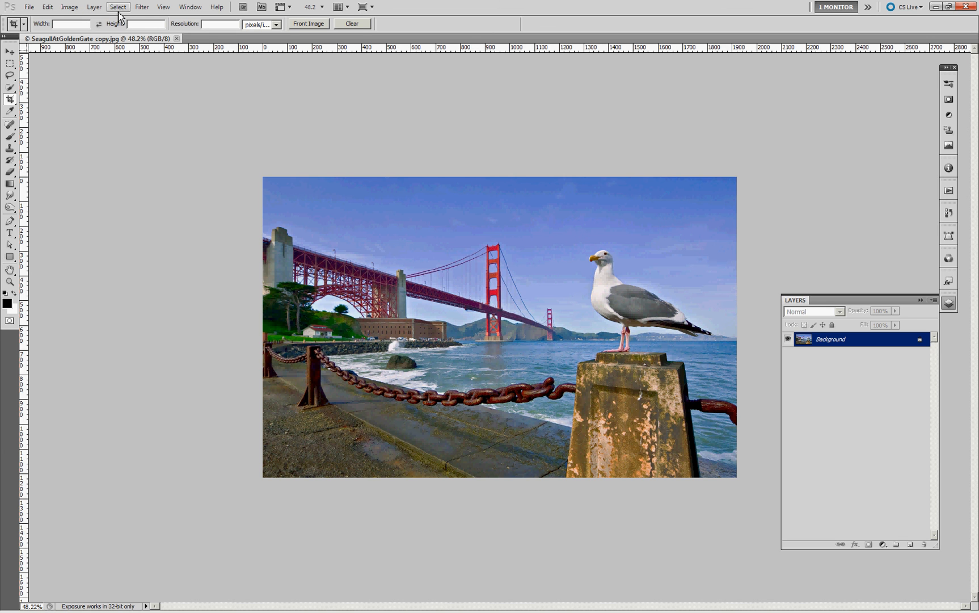
{"action": "mouse_move", "coordinate": [207, 122]}
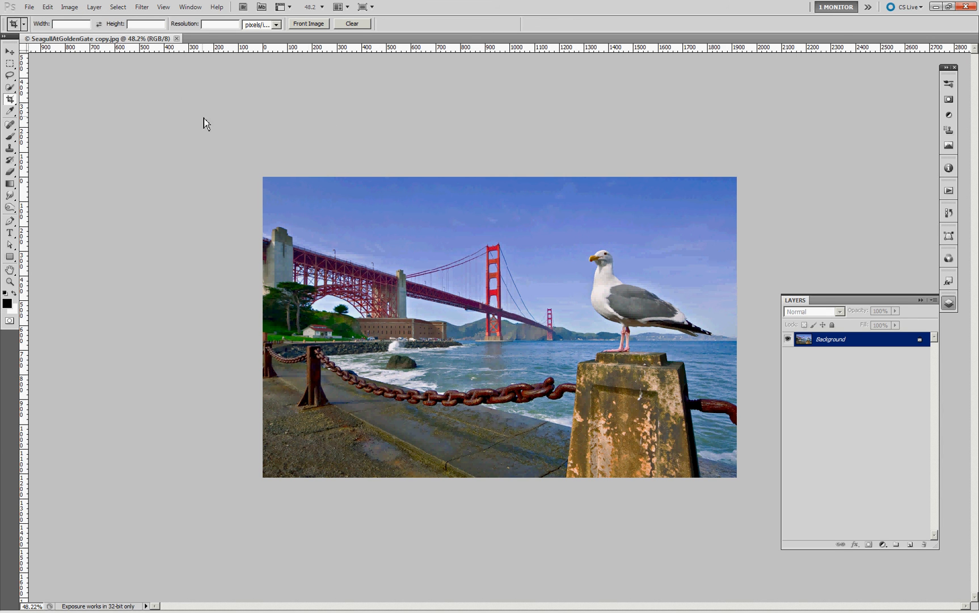
{"action": "left_click", "coordinate": [28, 7]}
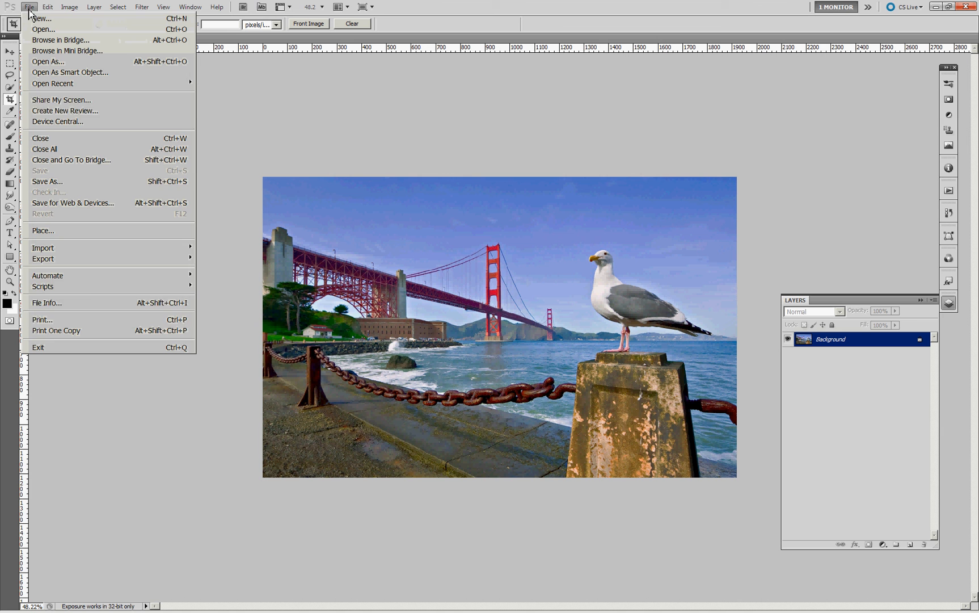
{"action": "mouse_move", "coordinate": [42, 286]}
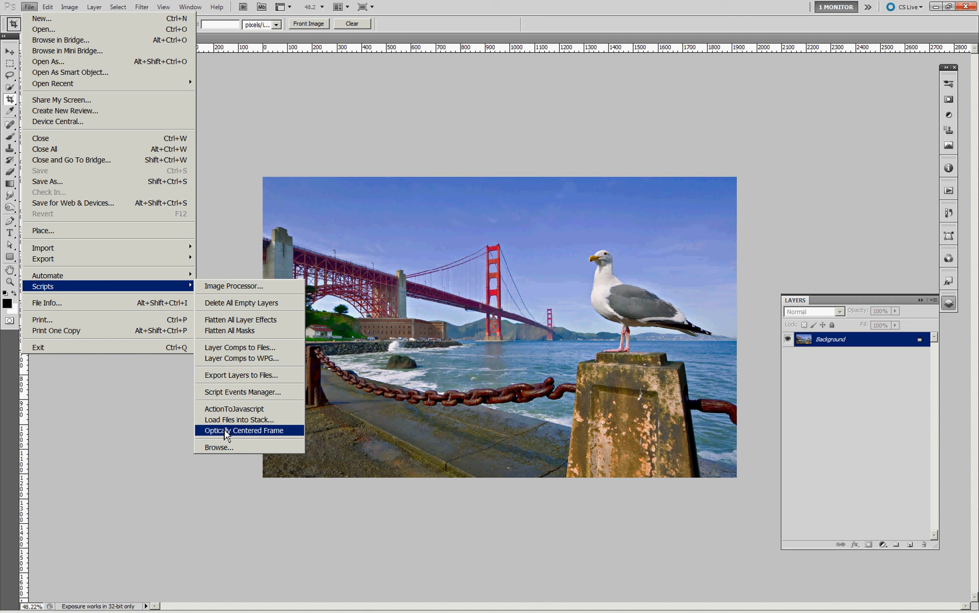
Step: Run the Optically Centered Frame script with a 175-pixel mat width
{"action": "left_click", "coordinate": [244, 430]}
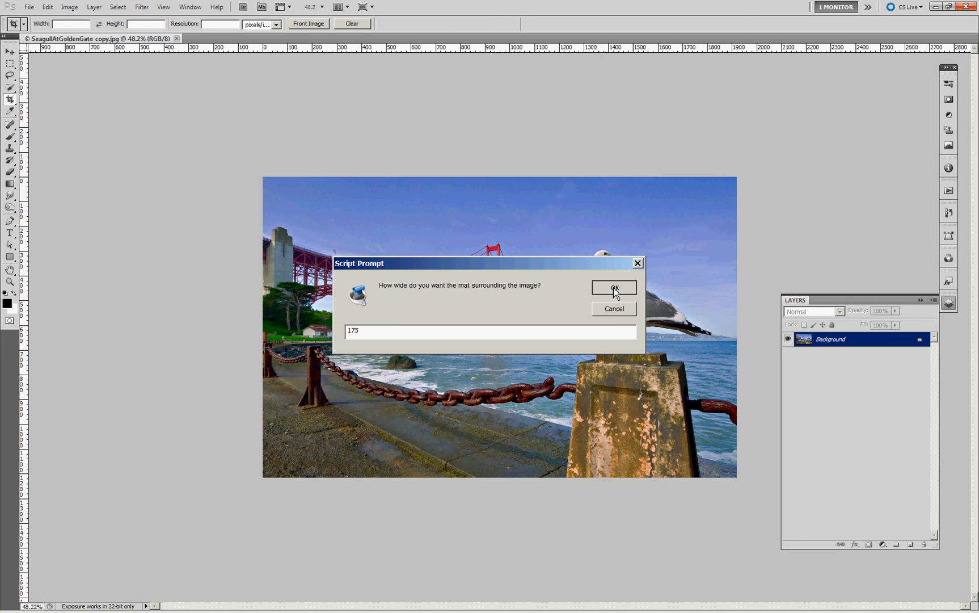
{"action": "left_click", "coordinate": [613, 288]}
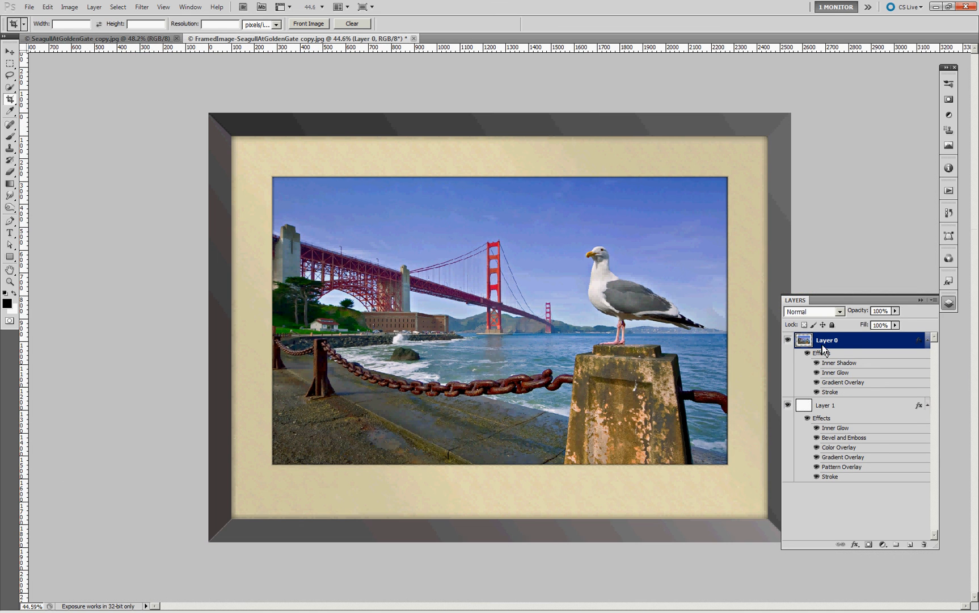
{"action": "mouse_move", "coordinate": [830, 428]}
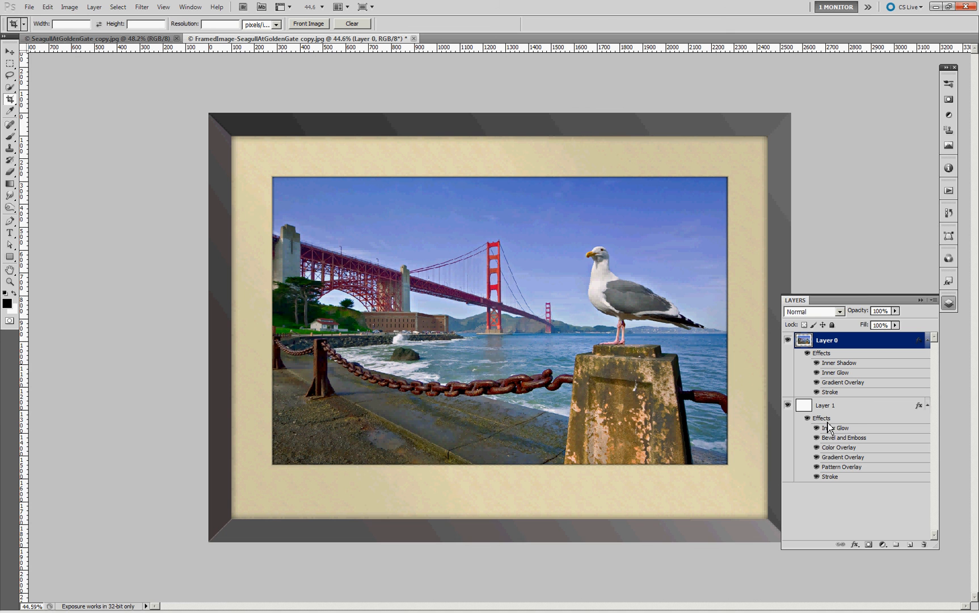
{"action": "mouse_move", "coordinate": [832, 428]}
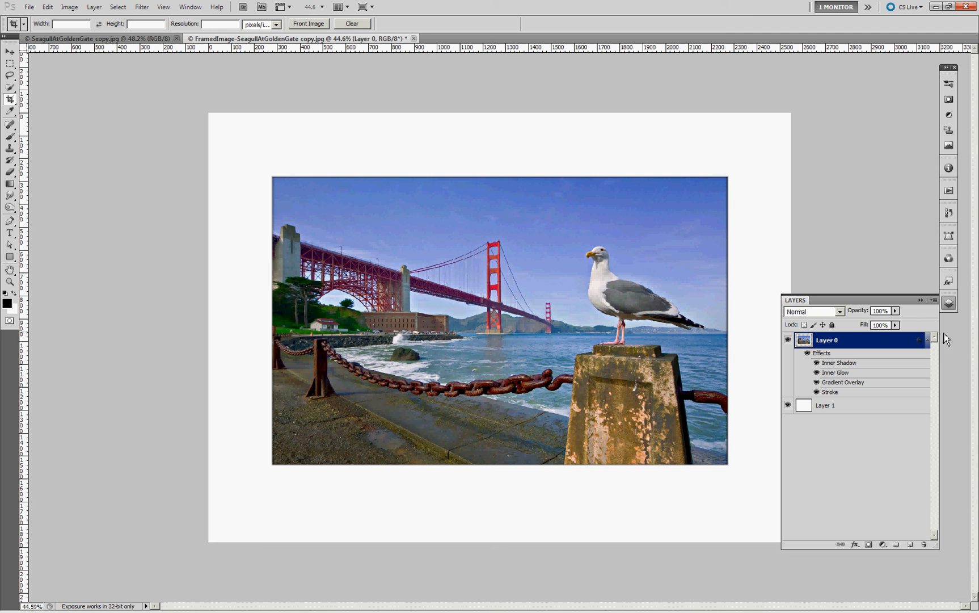
{"action": "mouse_move", "coordinate": [583, 330]}
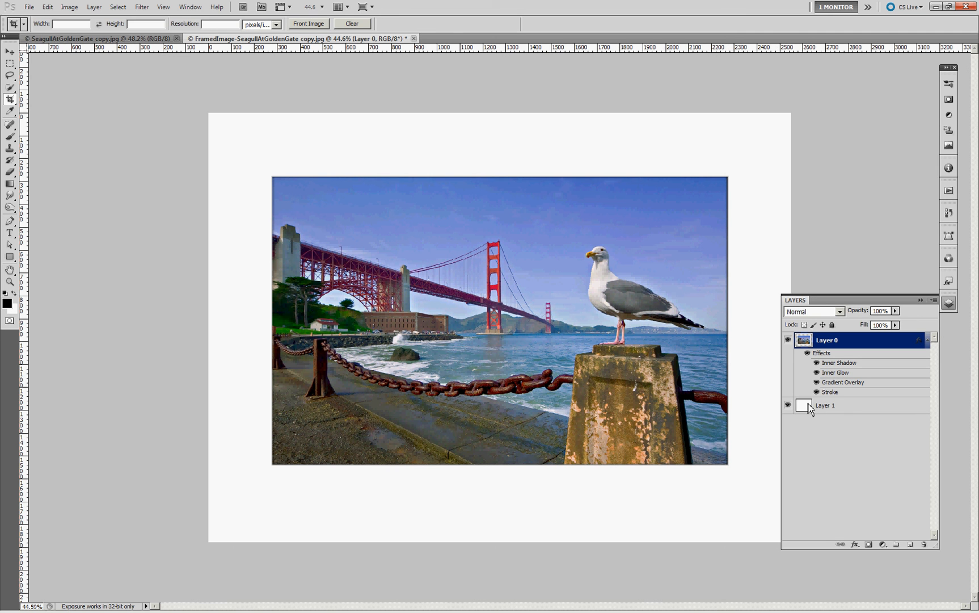
Step: Select Layer 1, the mat layer, now stripped of its frame effects
{"action": "left_click", "coordinate": [826, 405]}
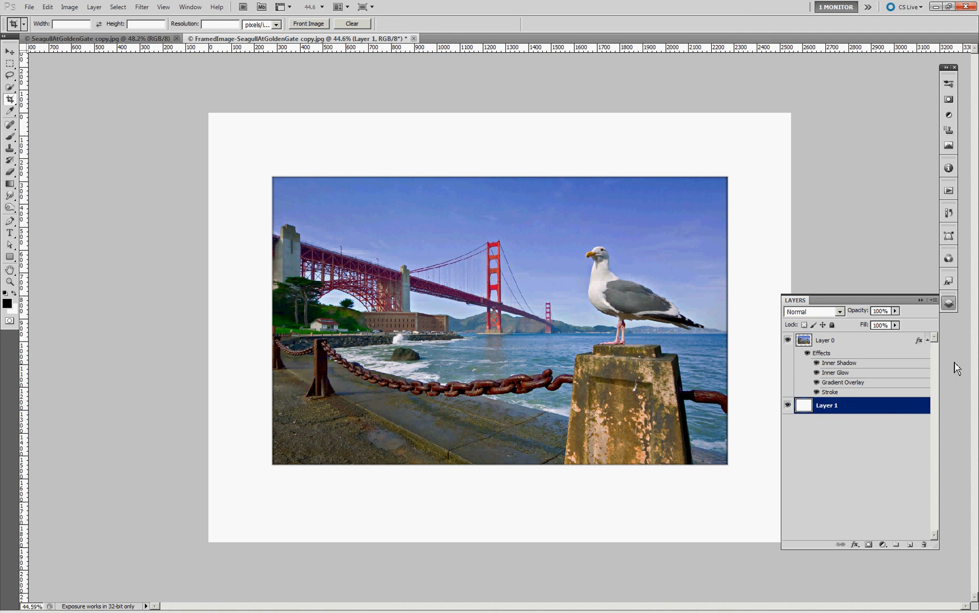
{"action": "mouse_move", "coordinate": [966, 299]}
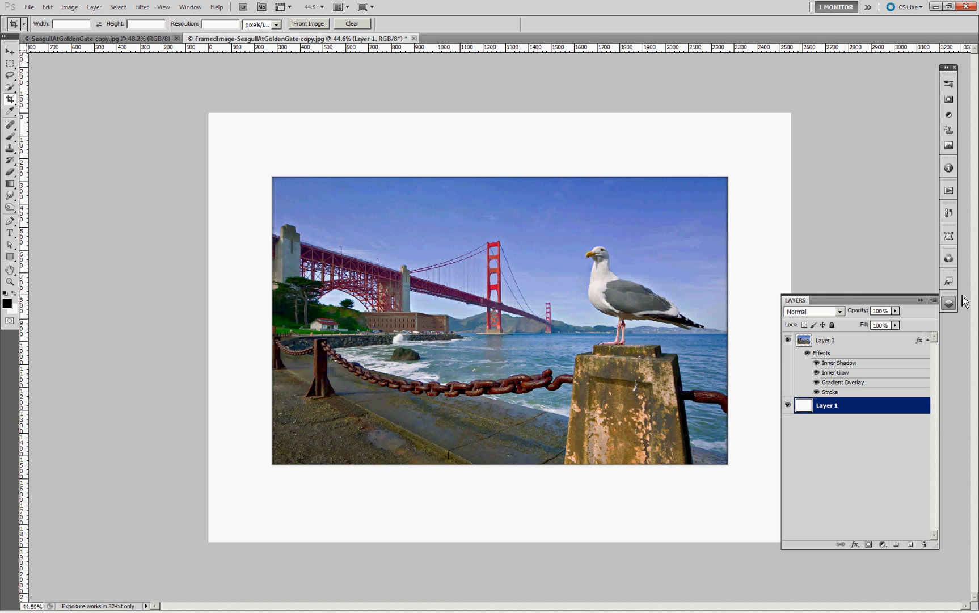
{"action": "left_click", "coordinate": [948, 280]}
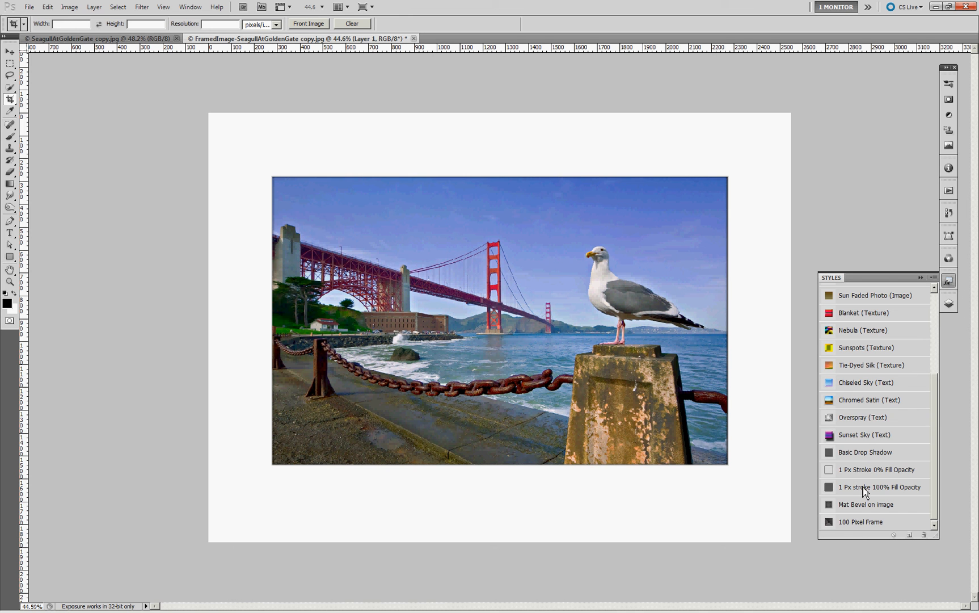
{"action": "mouse_move", "coordinate": [864, 526]}
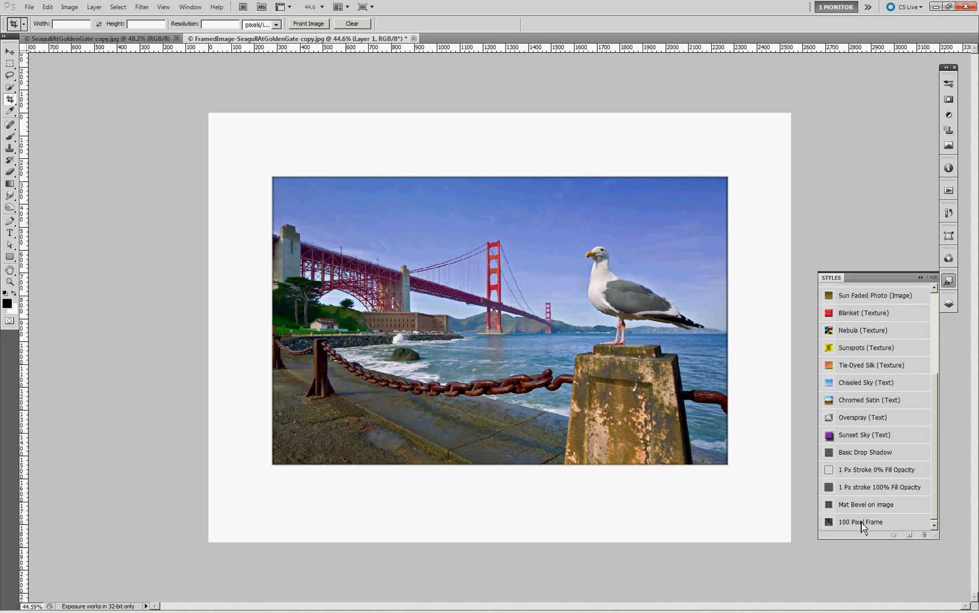
{"action": "left_click", "coordinate": [860, 522]}
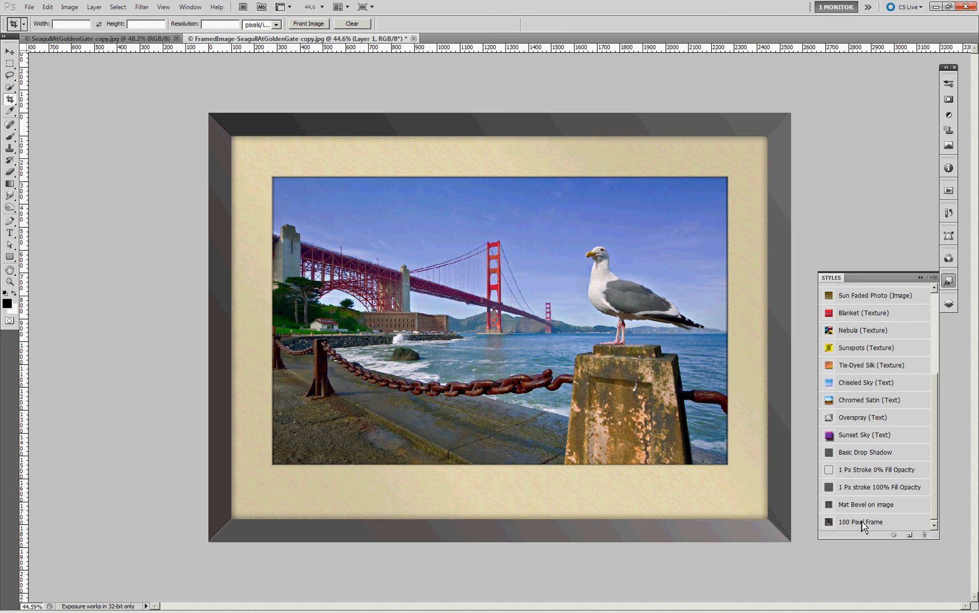
{"action": "left_click", "coordinate": [948, 304]}
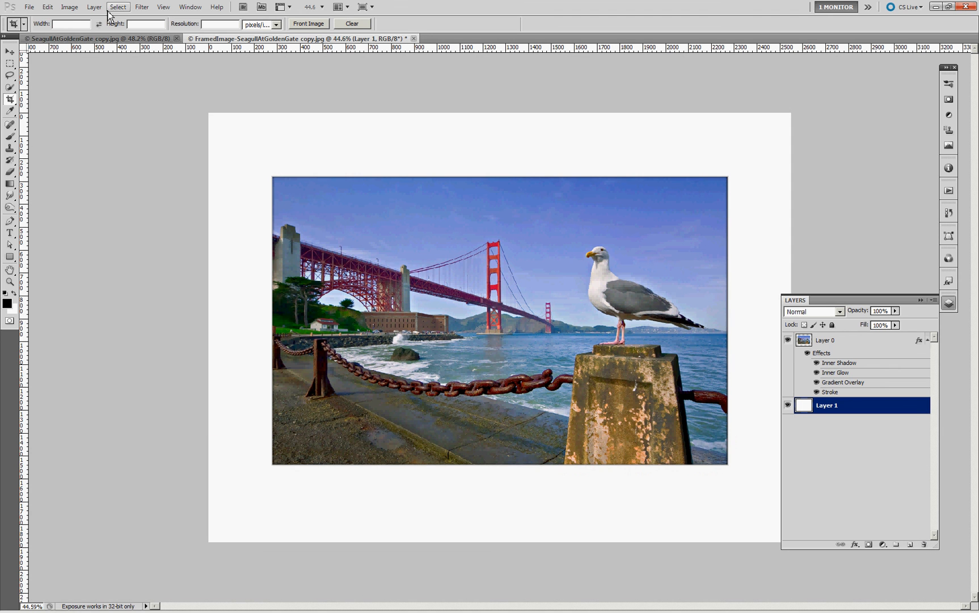
Step: Set the framed image to 360 pixels/inch in Image Size without resampling
{"action": "left_click", "coordinate": [69, 7]}
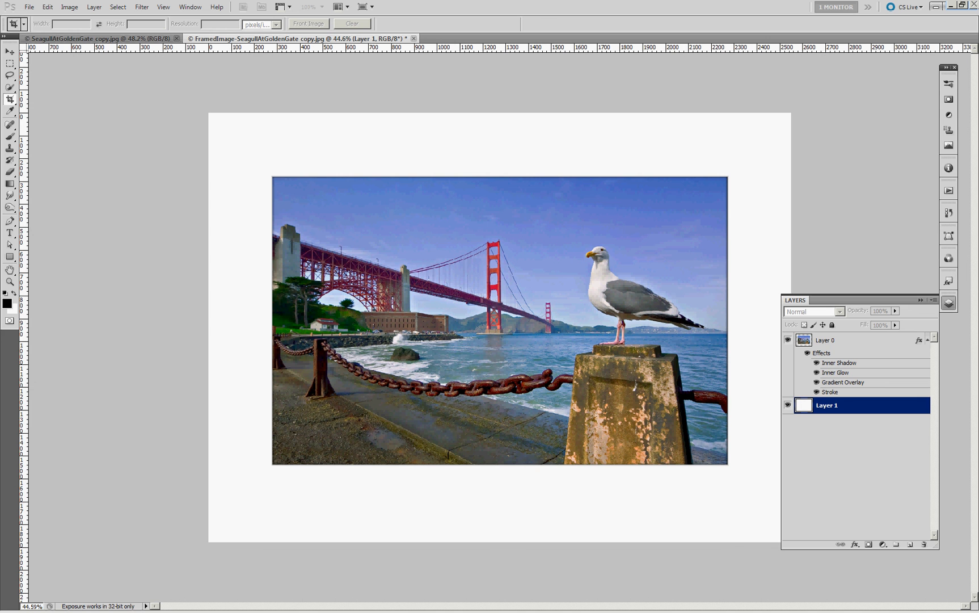
{"action": "left_click", "coordinate": [69, 7]}
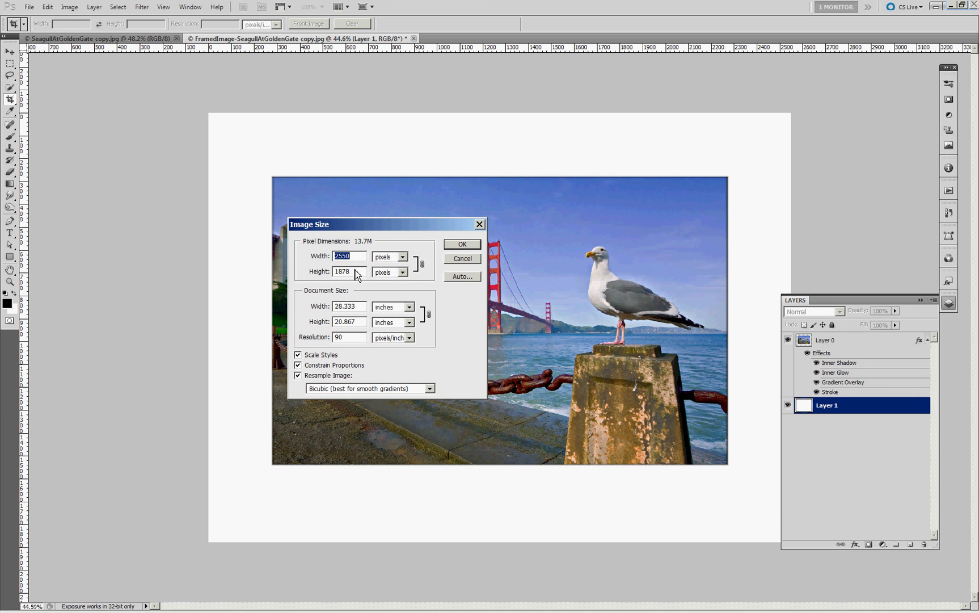
{"action": "mouse_move", "coordinate": [351, 345]}
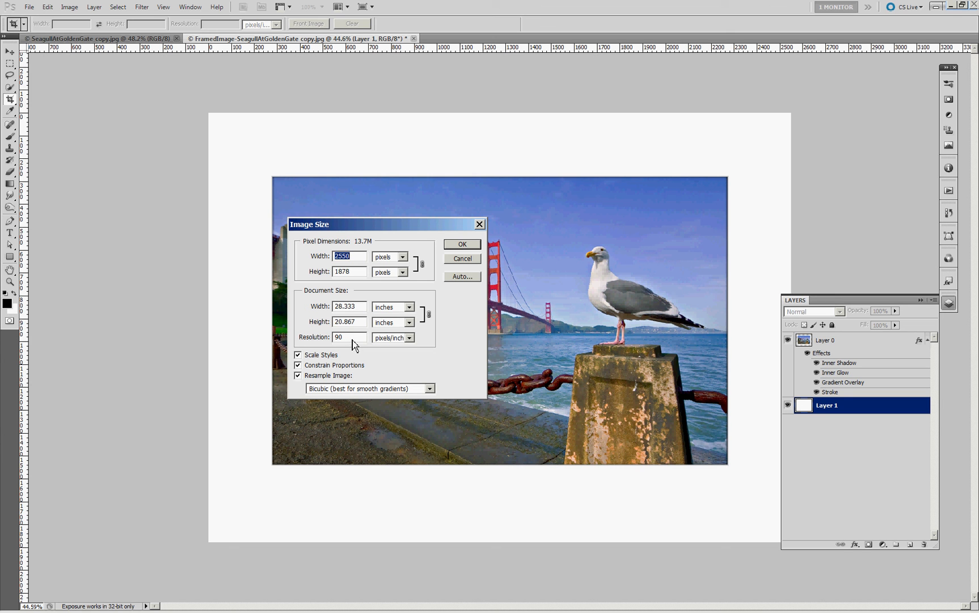
{"action": "triple_click", "coordinate": [348, 337]}
{"action": "type", "text": "360"}
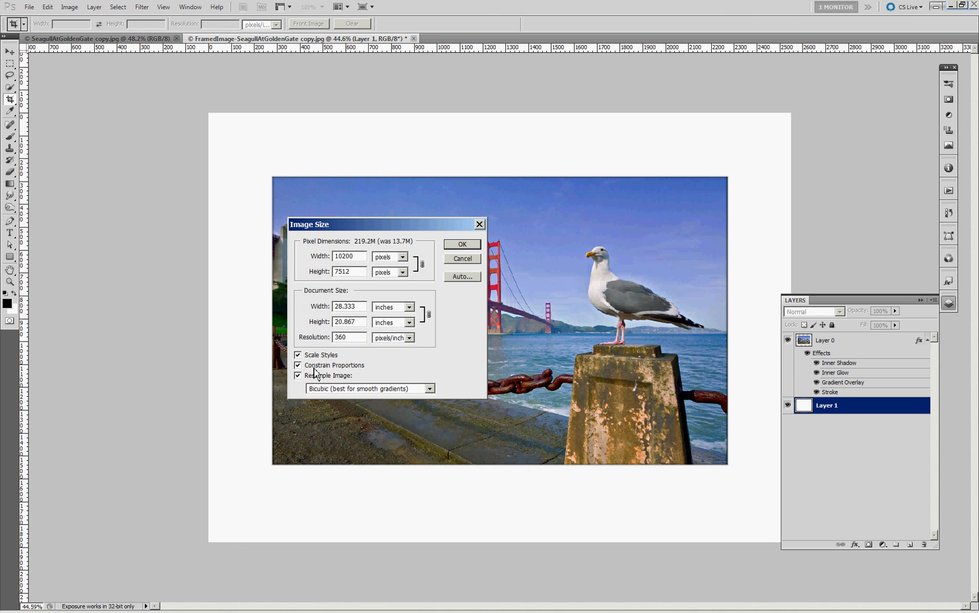
{"action": "left_click", "coordinate": [298, 374]}
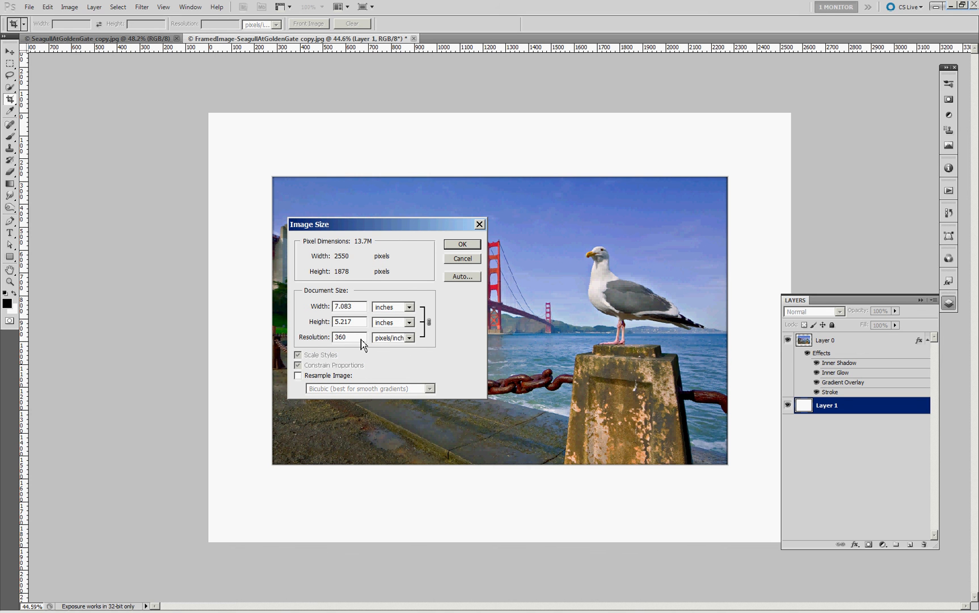
{"action": "mouse_move", "coordinate": [347, 283]}
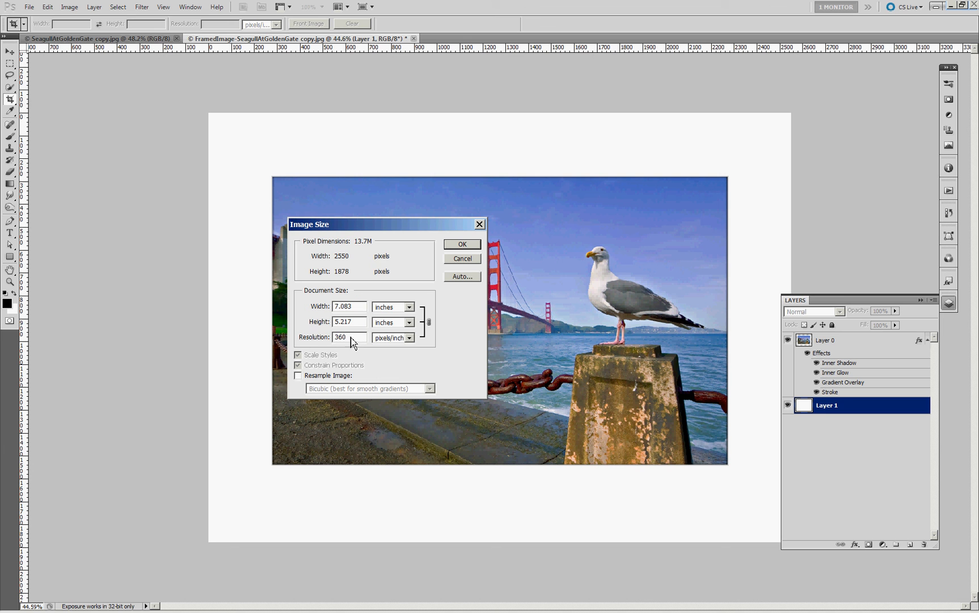
{"action": "mouse_move", "coordinate": [467, 244]}
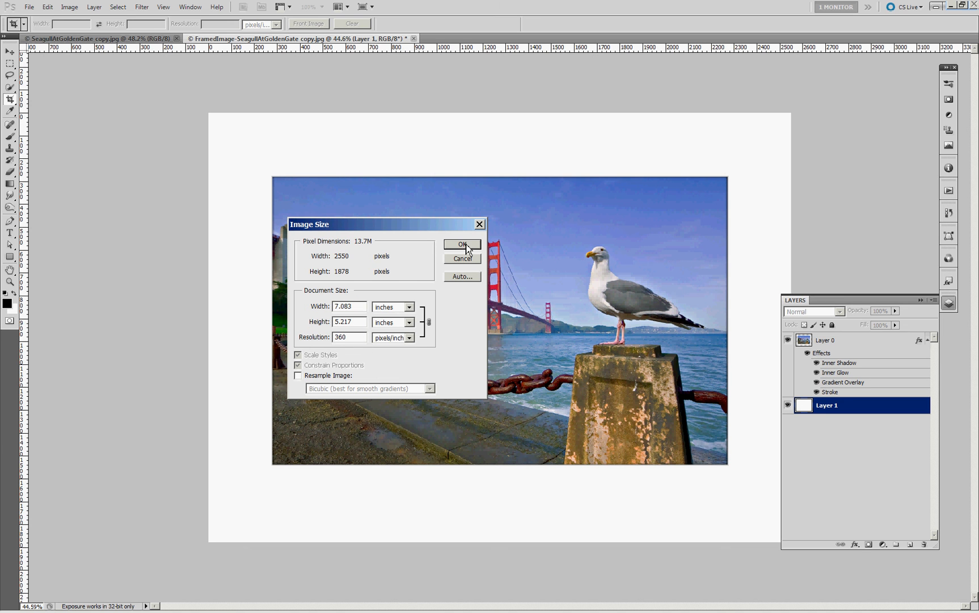
{"action": "mouse_move", "coordinate": [353, 273]}
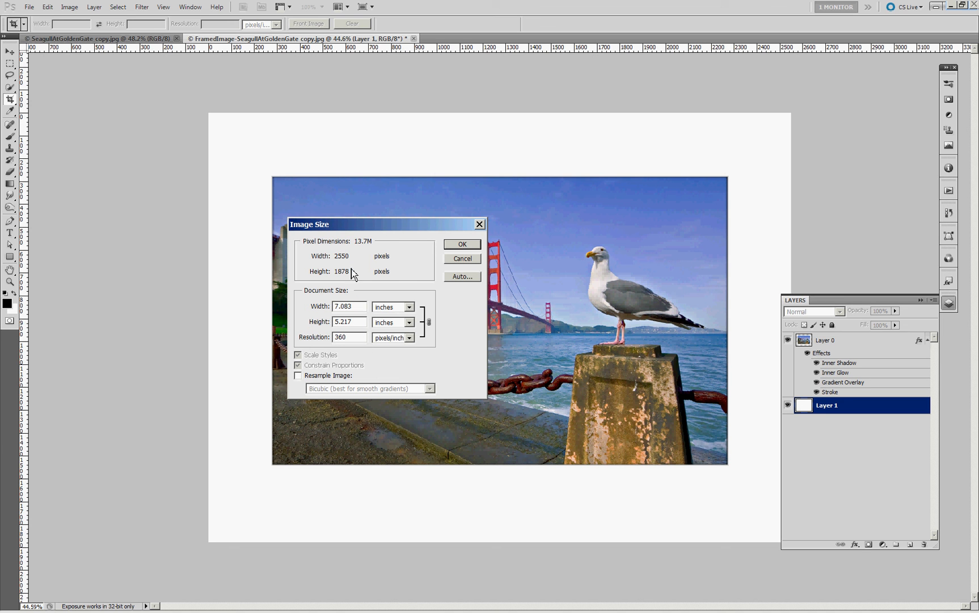
{"action": "left_click", "coordinate": [462, 244]}
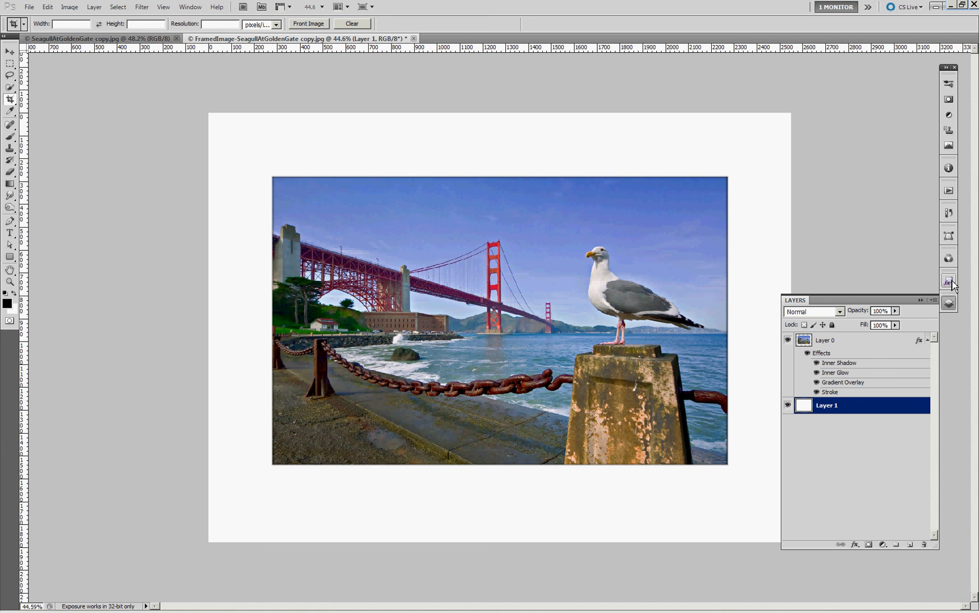
Step: Apply the saved 100 Pixel Frame style to Layer 1 from the Styles panel
{"action": "left_click", "coordinate": [947, 279]}
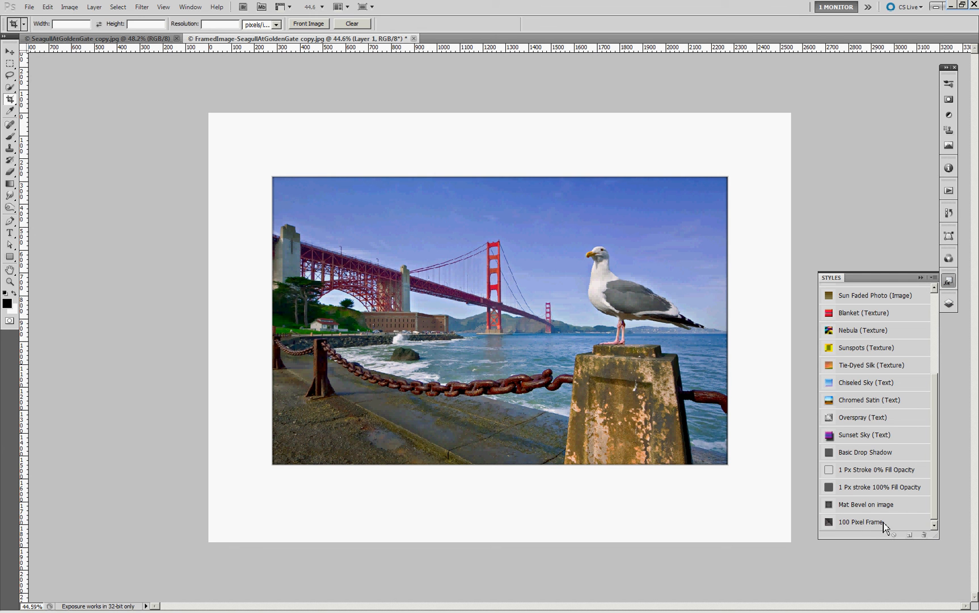
{"action": "left_click", "coordinate": [860, 522]}
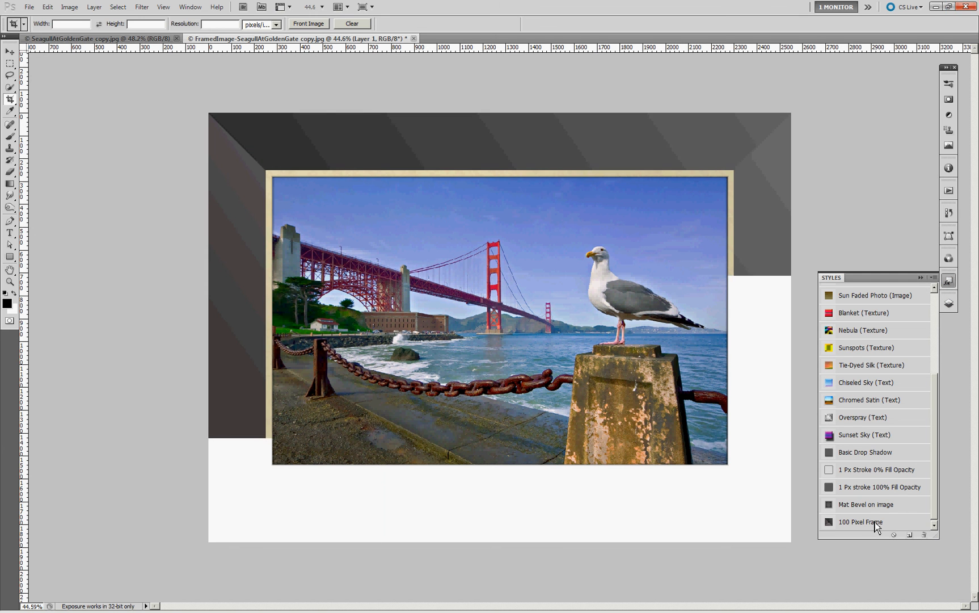
{"action": "left_click", "coordinate": [860, 522]}
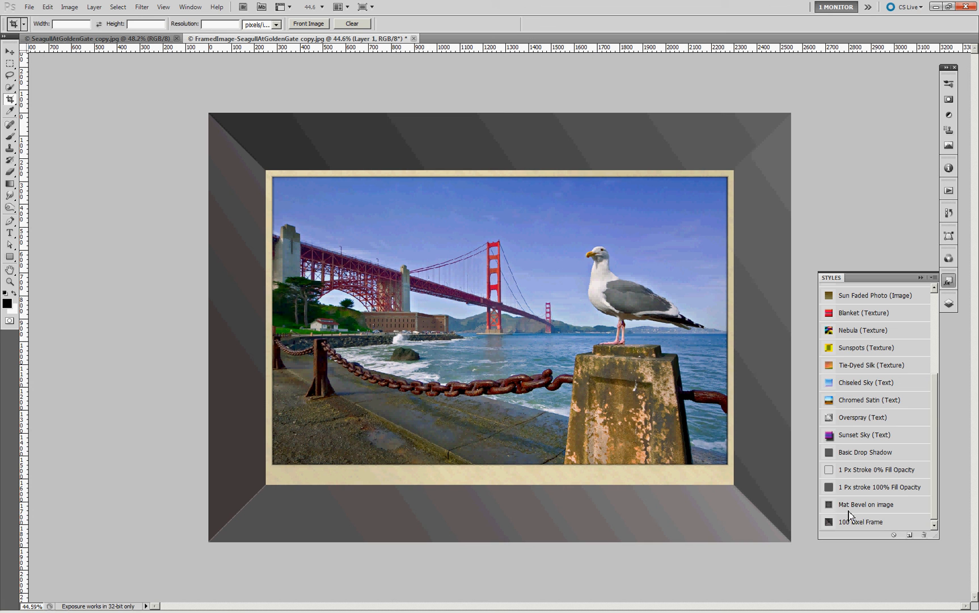
{"action": "mouse_move", "coordinate": [946, 411]}
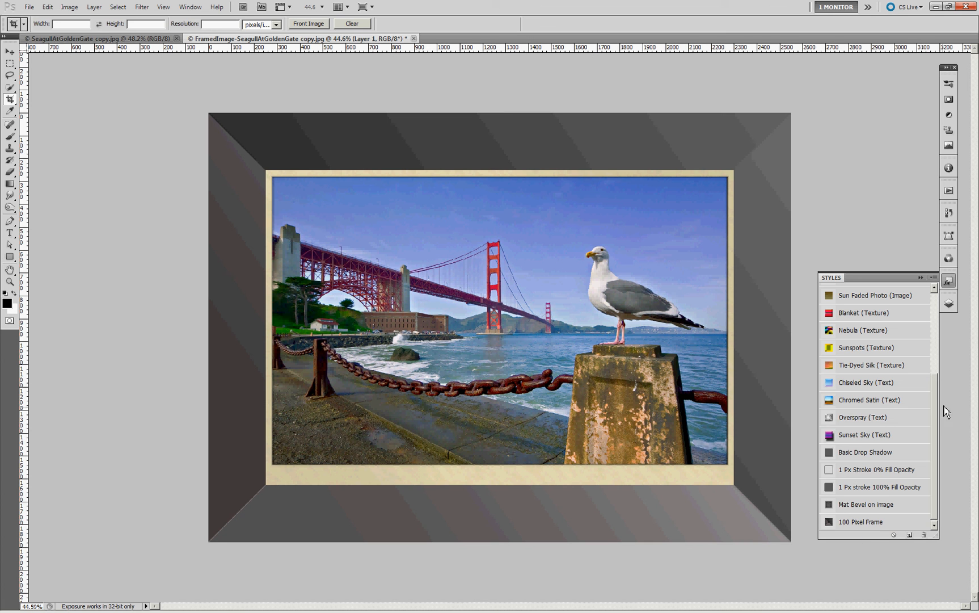
{"action": "mouse_move", "coordinate": [946, 406]}
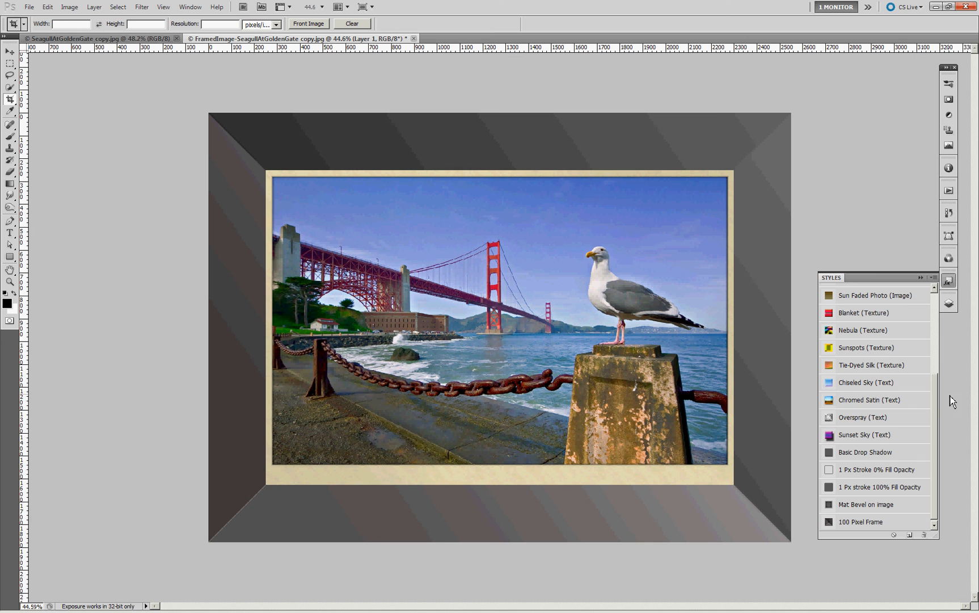
{"action": "mouse_move", "coordinate": [772, 331]}
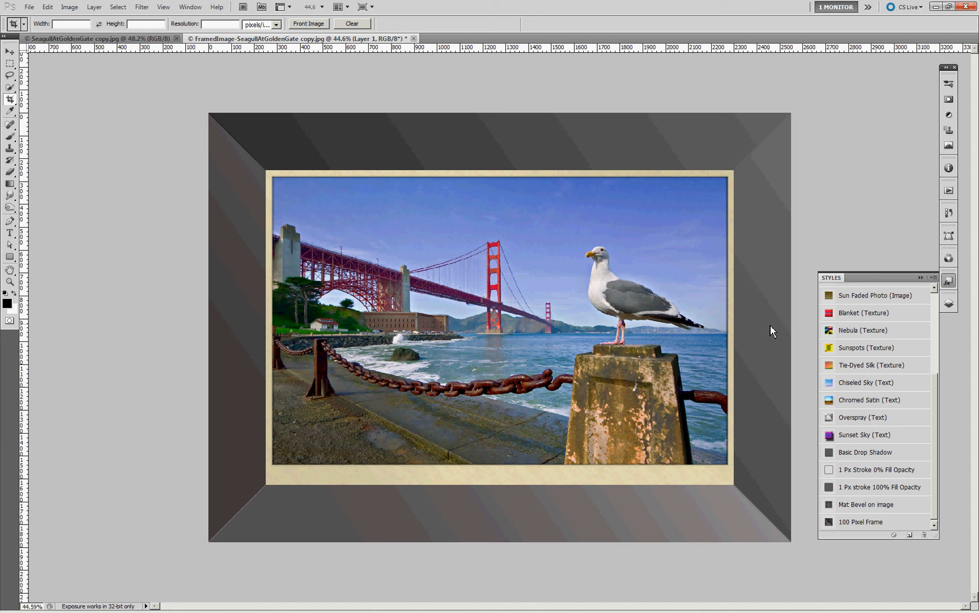
{"action": "mouse_move", "coordinate": [714, 244]}
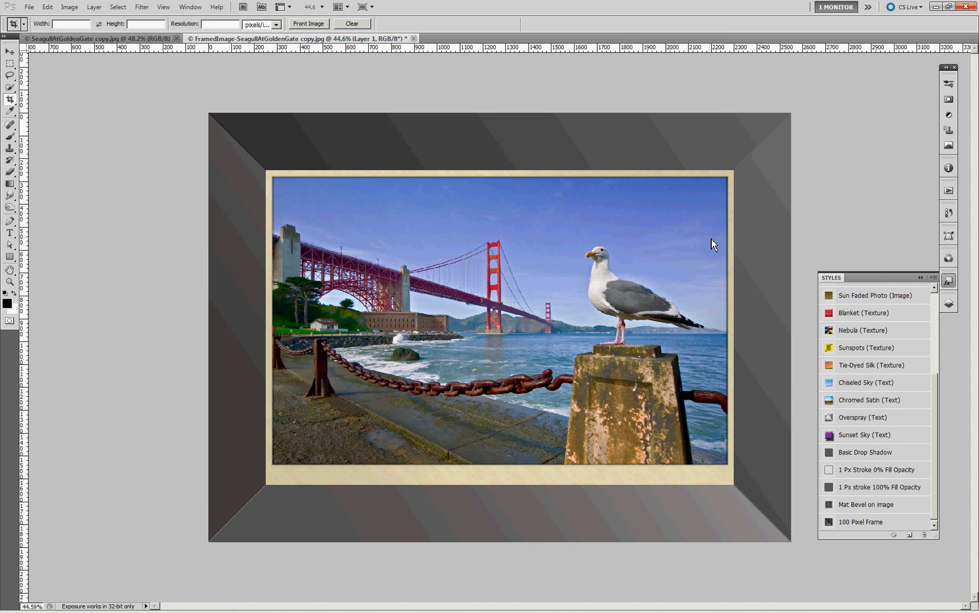
{"action": "mouse_move", "coordinate": [373, 25]}
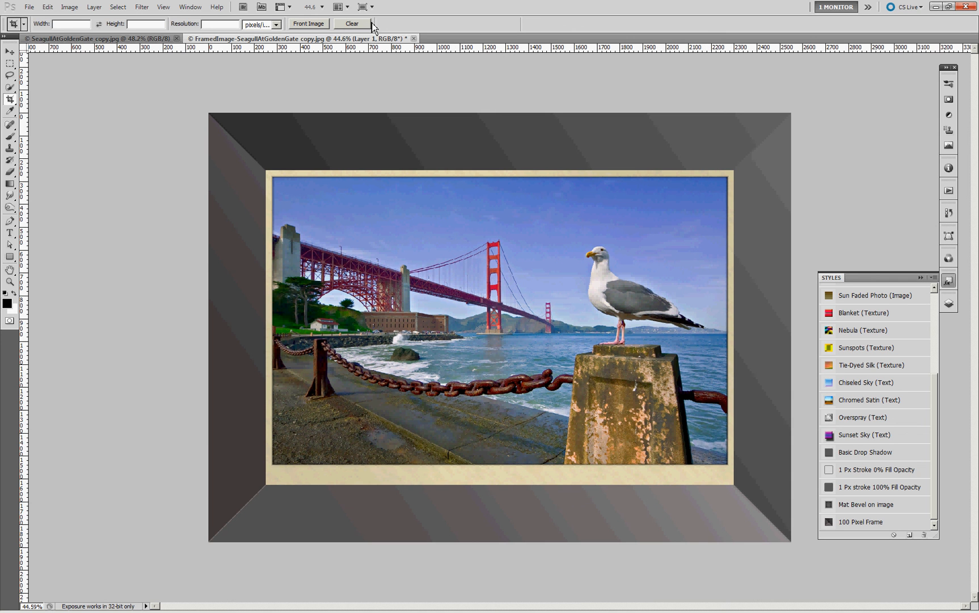
{"action": "mouse_move", "coordinate": [286, 103]}
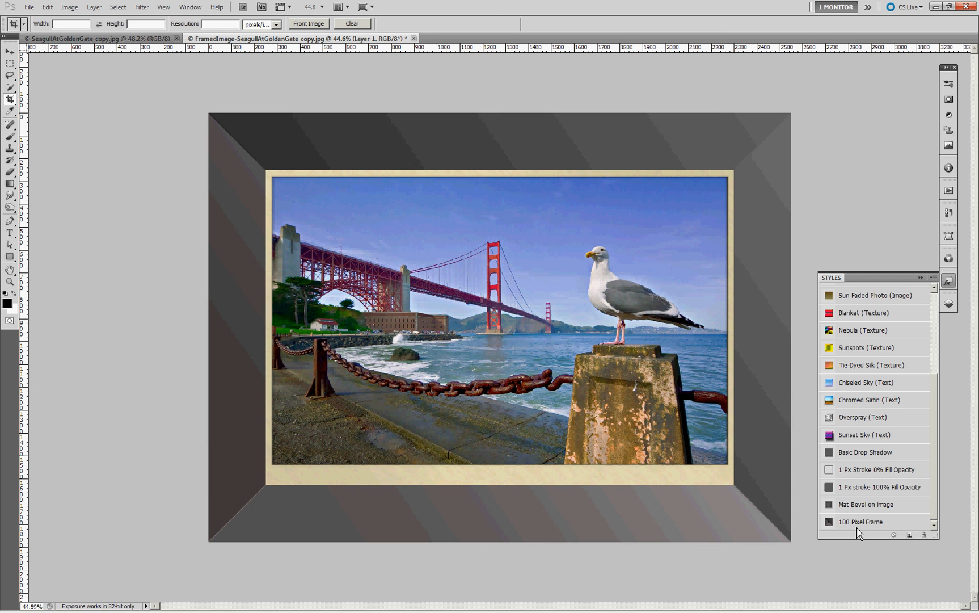
{"action": "mouse_move", "coordinate": [858, 529]}
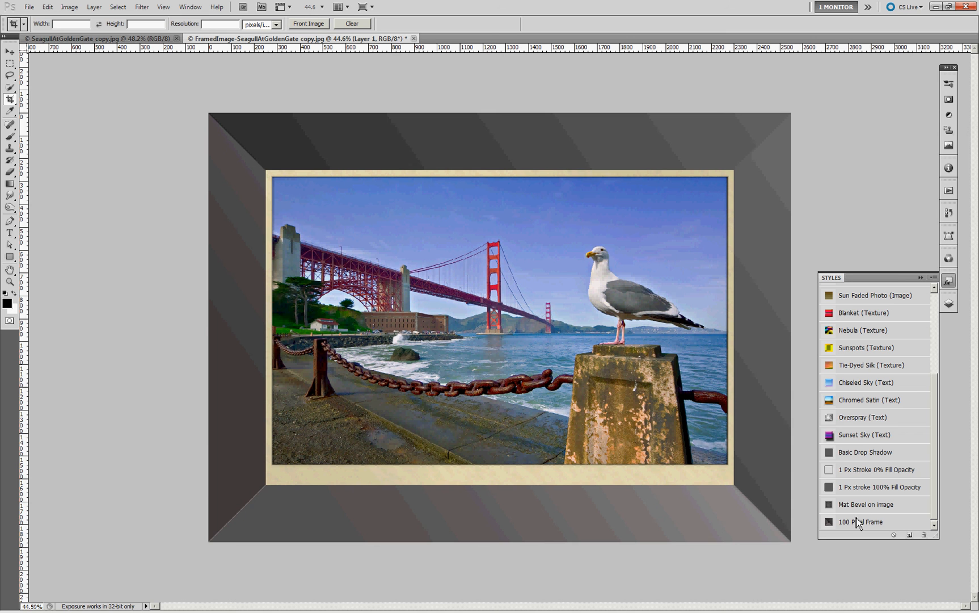
{"action": "mouse_move", "coordinate": [853, 512]}
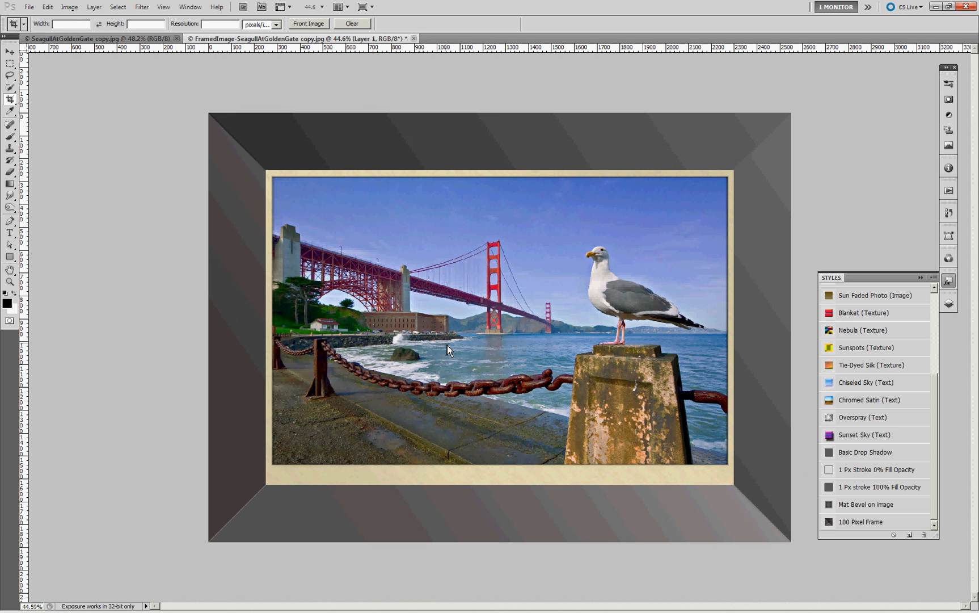
{"action": "mouse_move", "coordinate": [912, 523]}
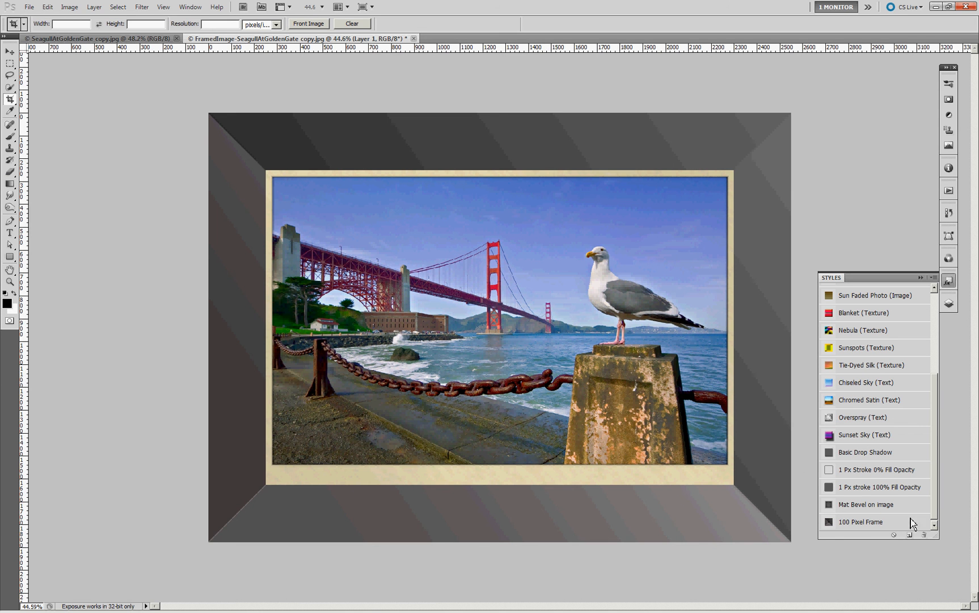
{"action": "mouse_move", "coordinate": [864, 531]}
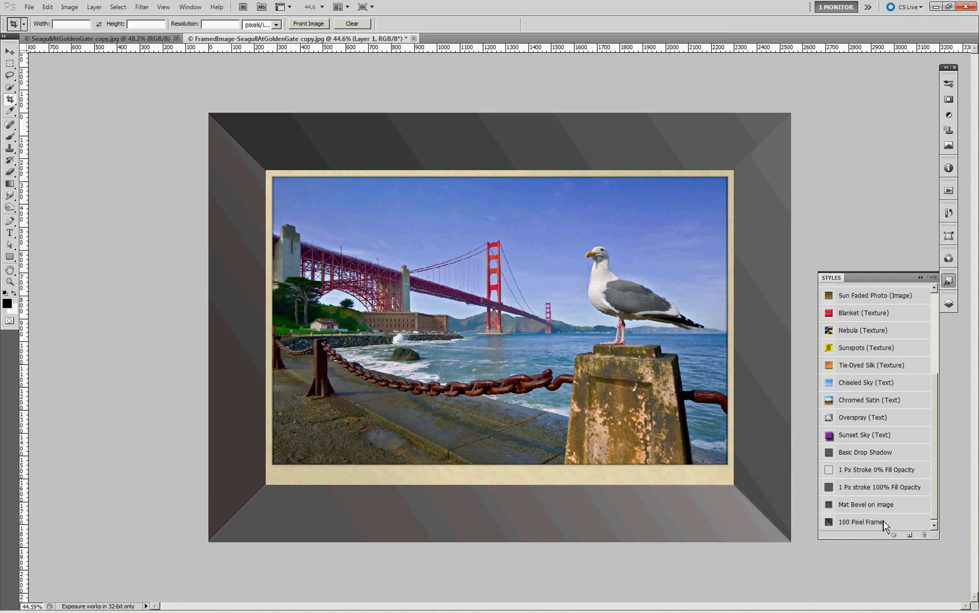
{"action": "mouse_move", "coordinate": [867, 534]}
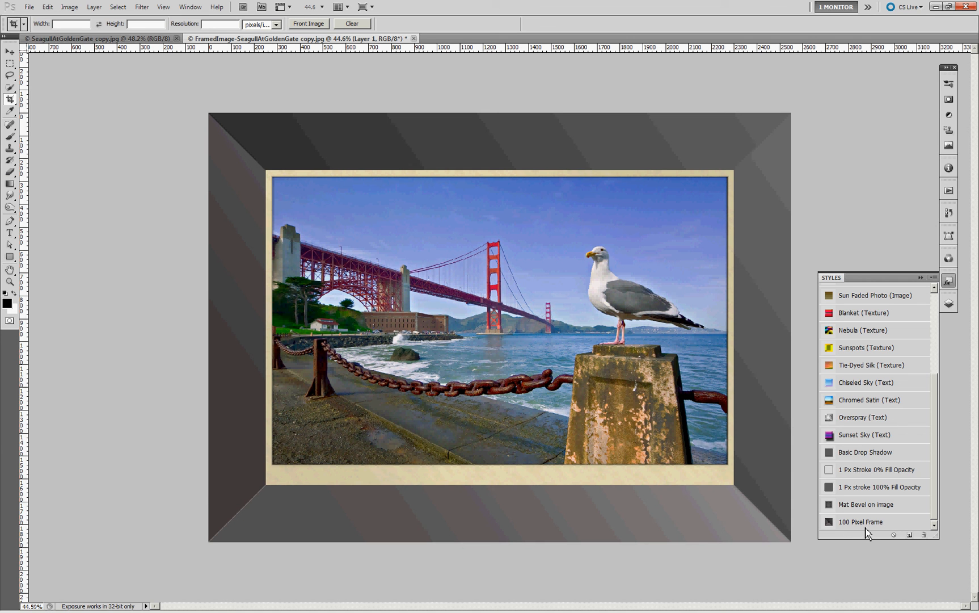
{"action": "mouse_move", "coordinate": [861, 522]}
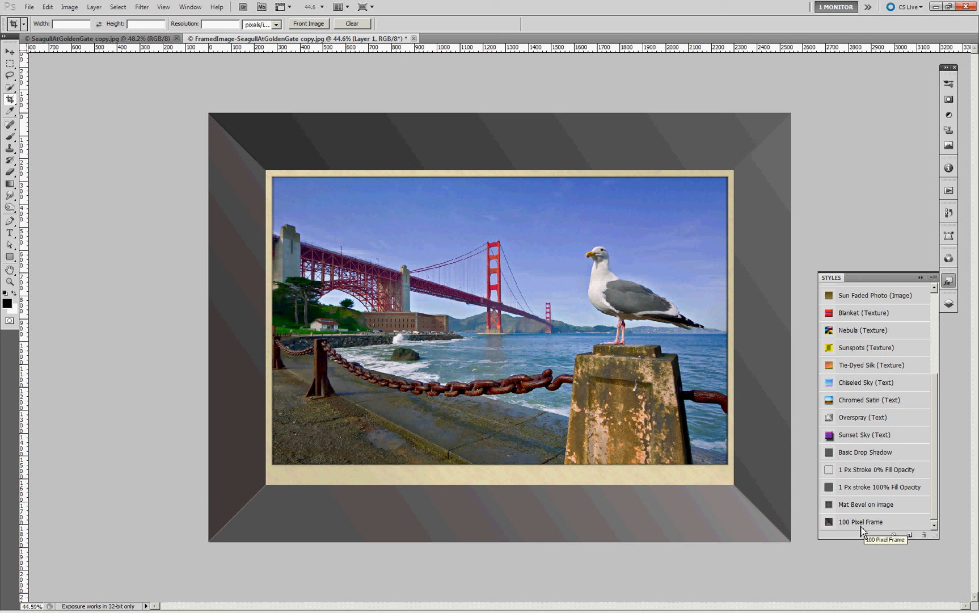
{"action": "mouse_move", "coordinate": [773, 514]}
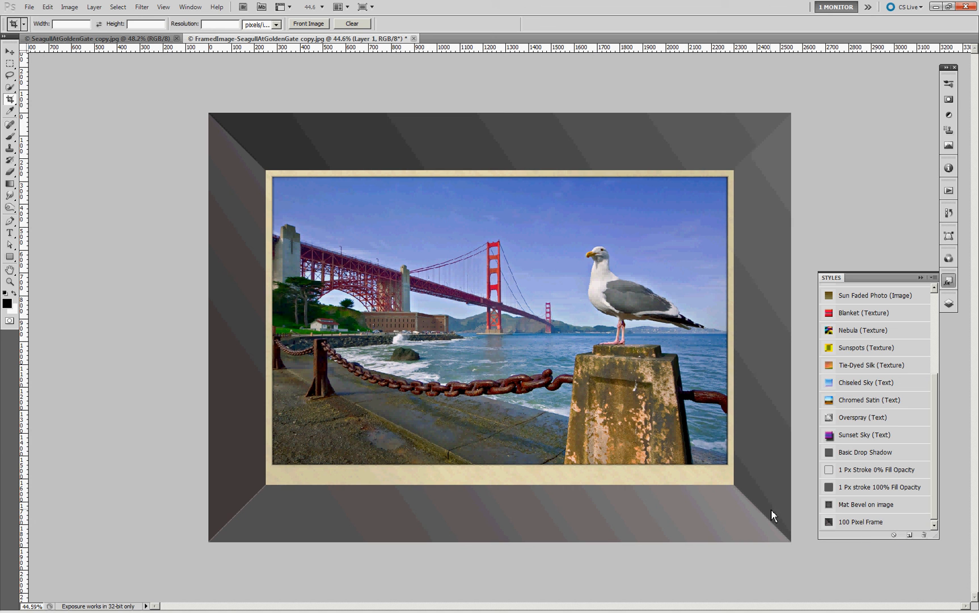
{"action": "mouse_move", "coordinate": [753, 485]}
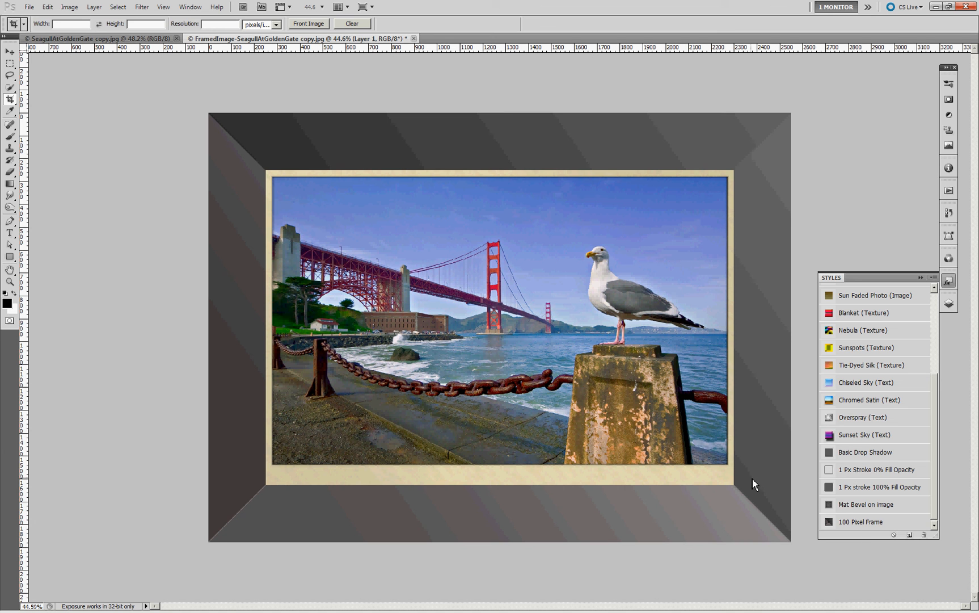